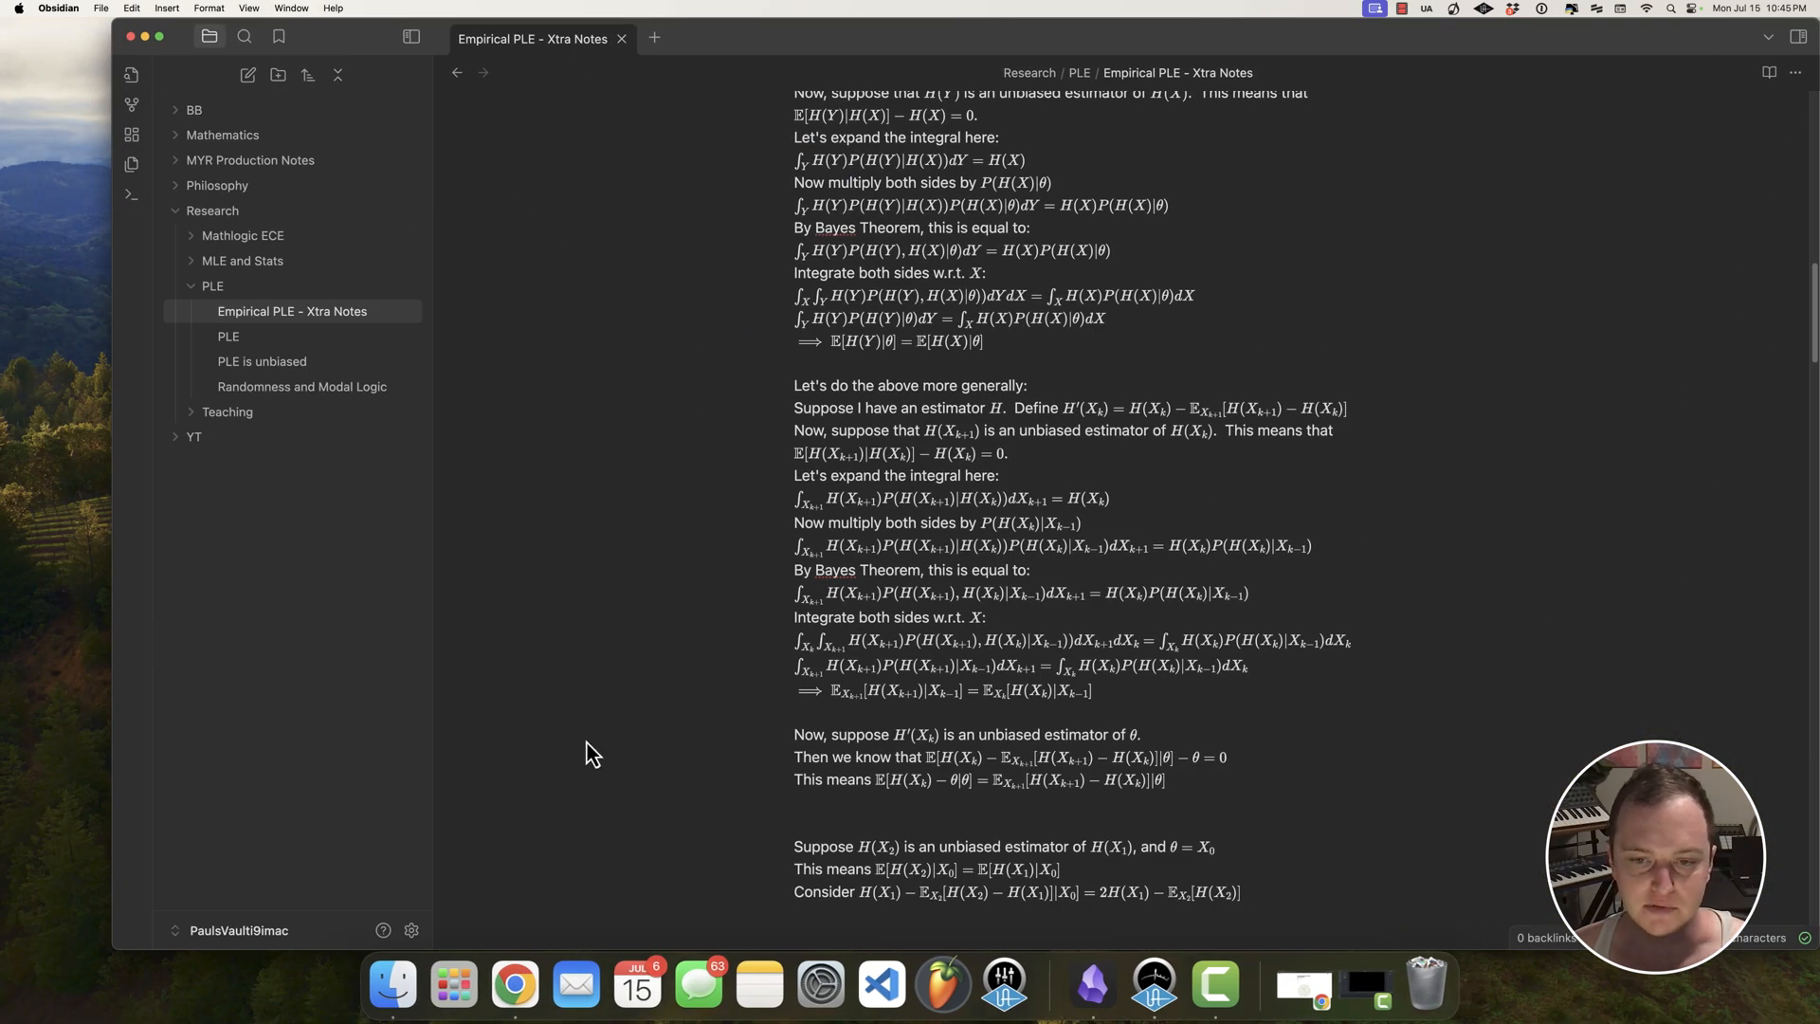
mouse_move(536, 236)
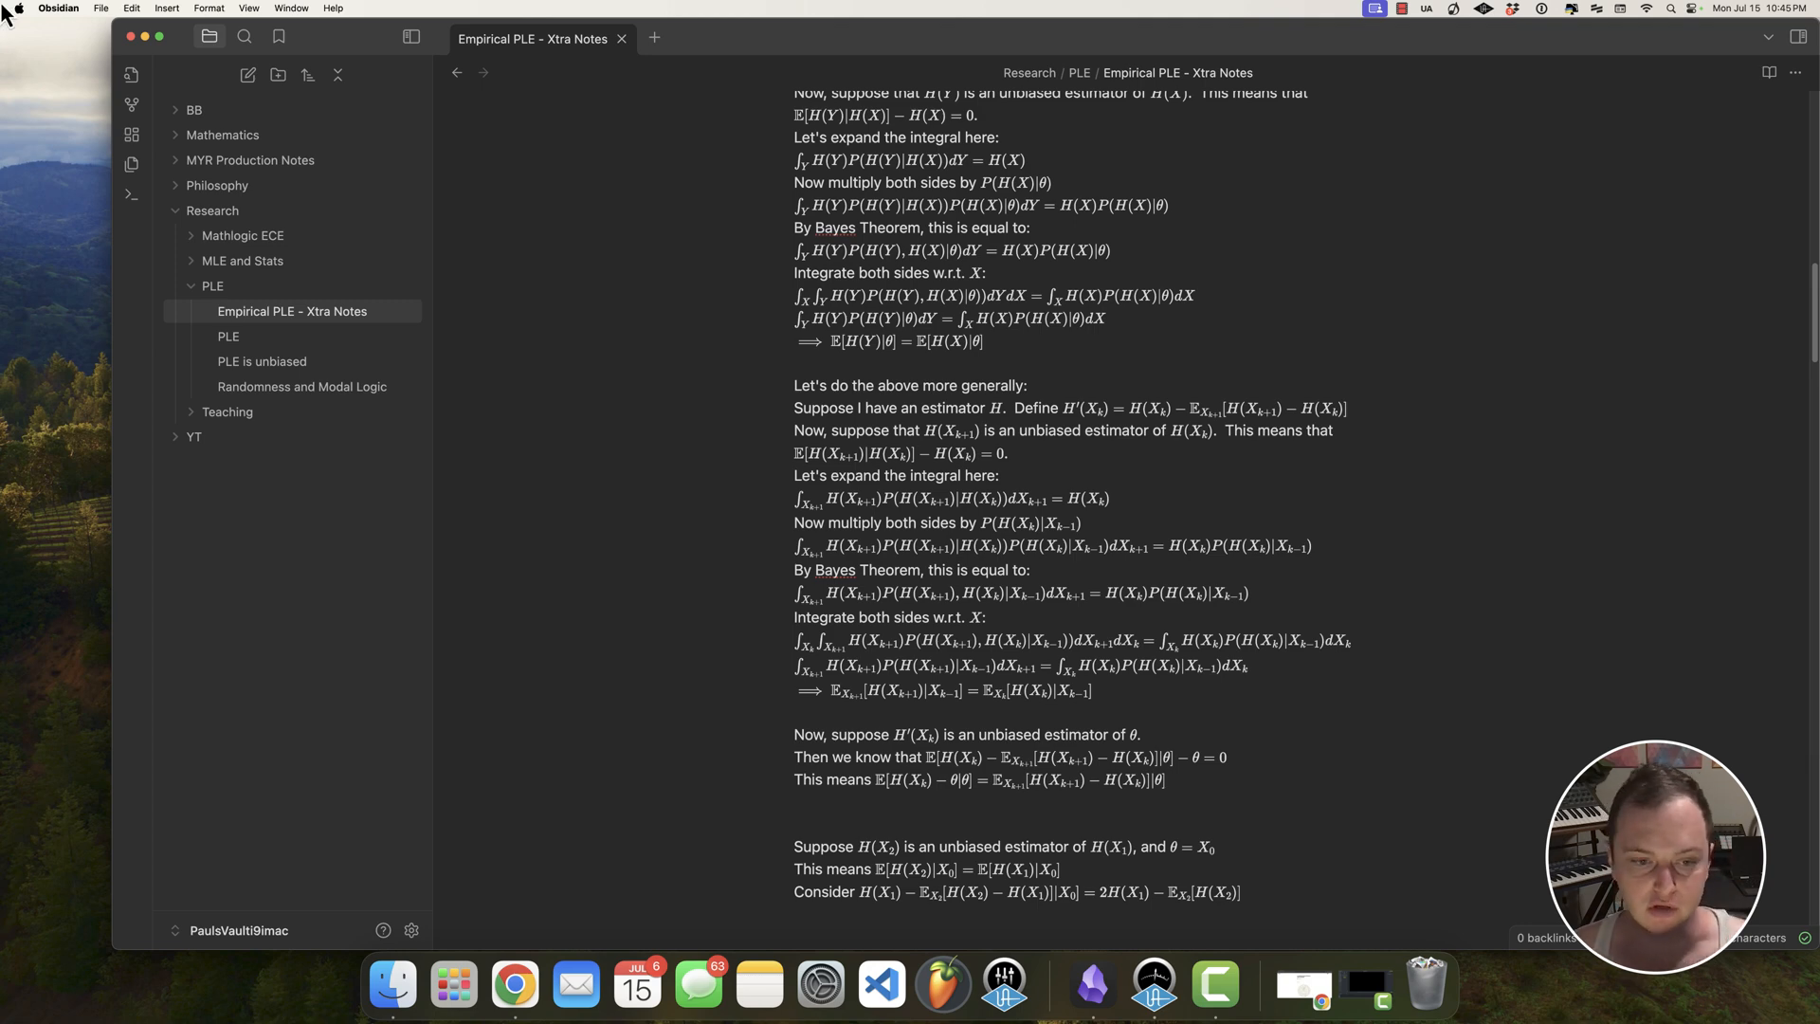
Open the vault's graph view in Obsidian, then bring the Zotero library window forward
left_click(453, 988)
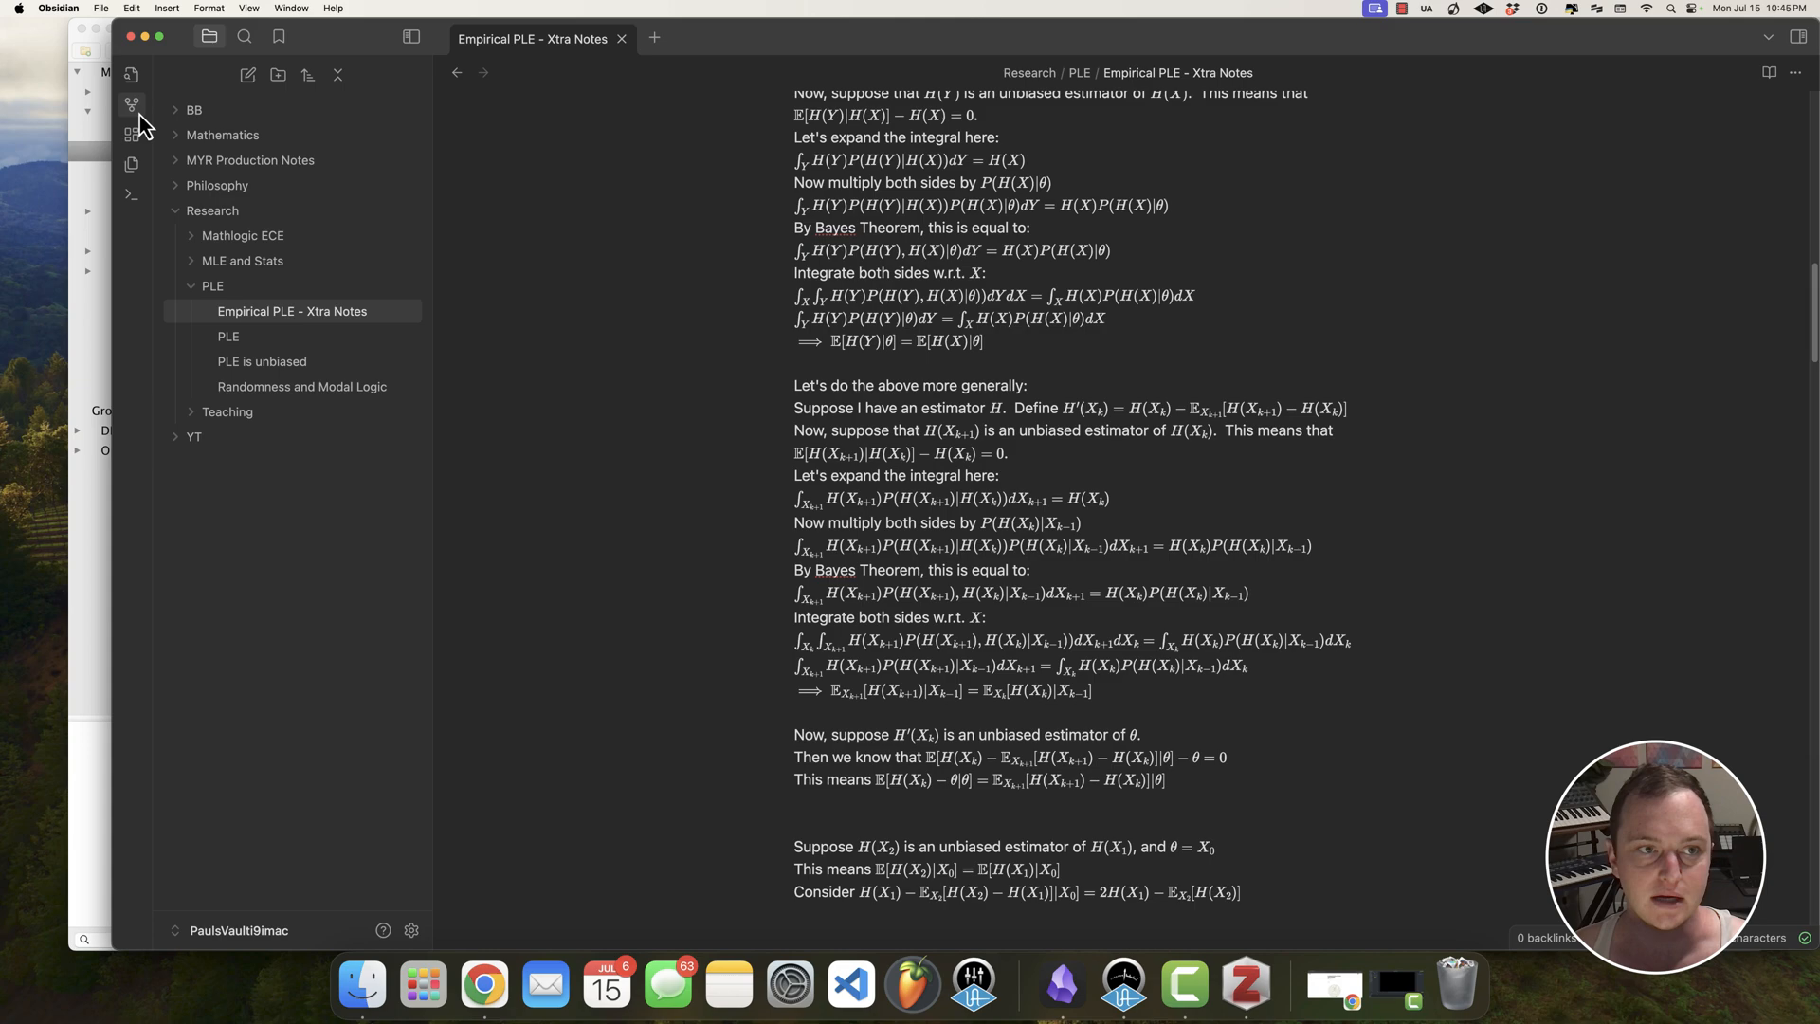
left_click(131, 105)
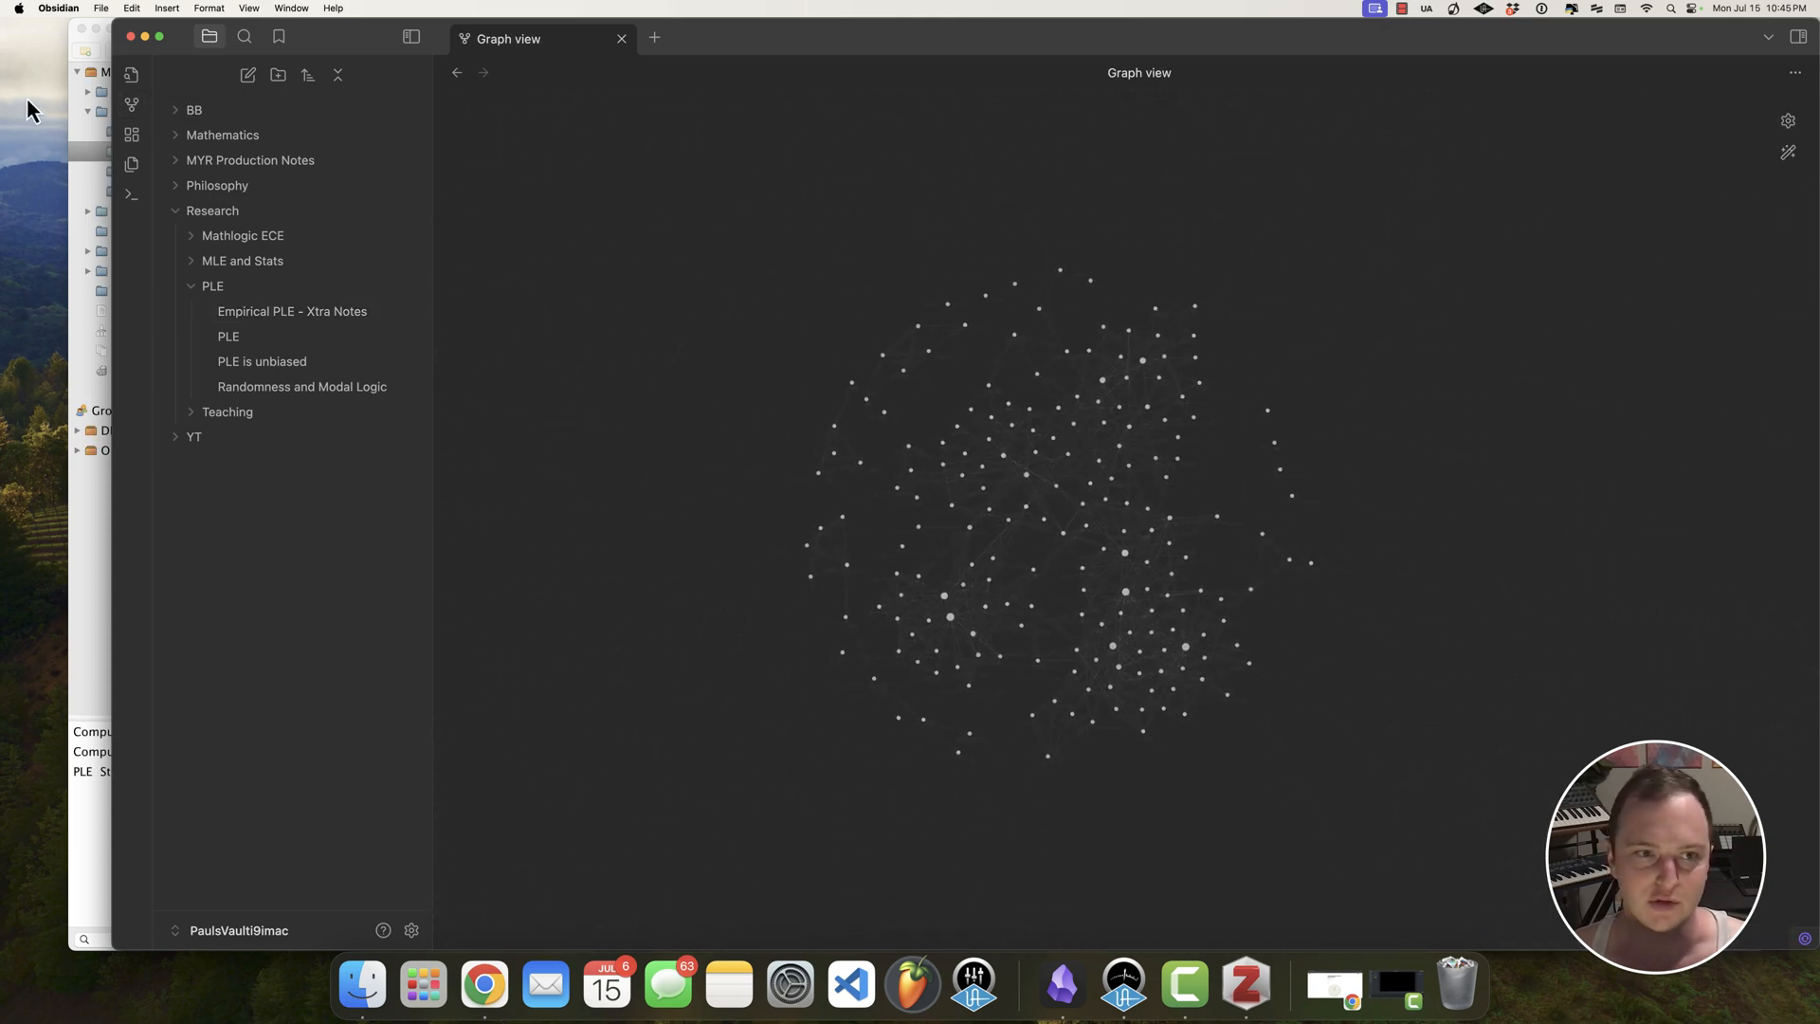
left_click(291, 311)
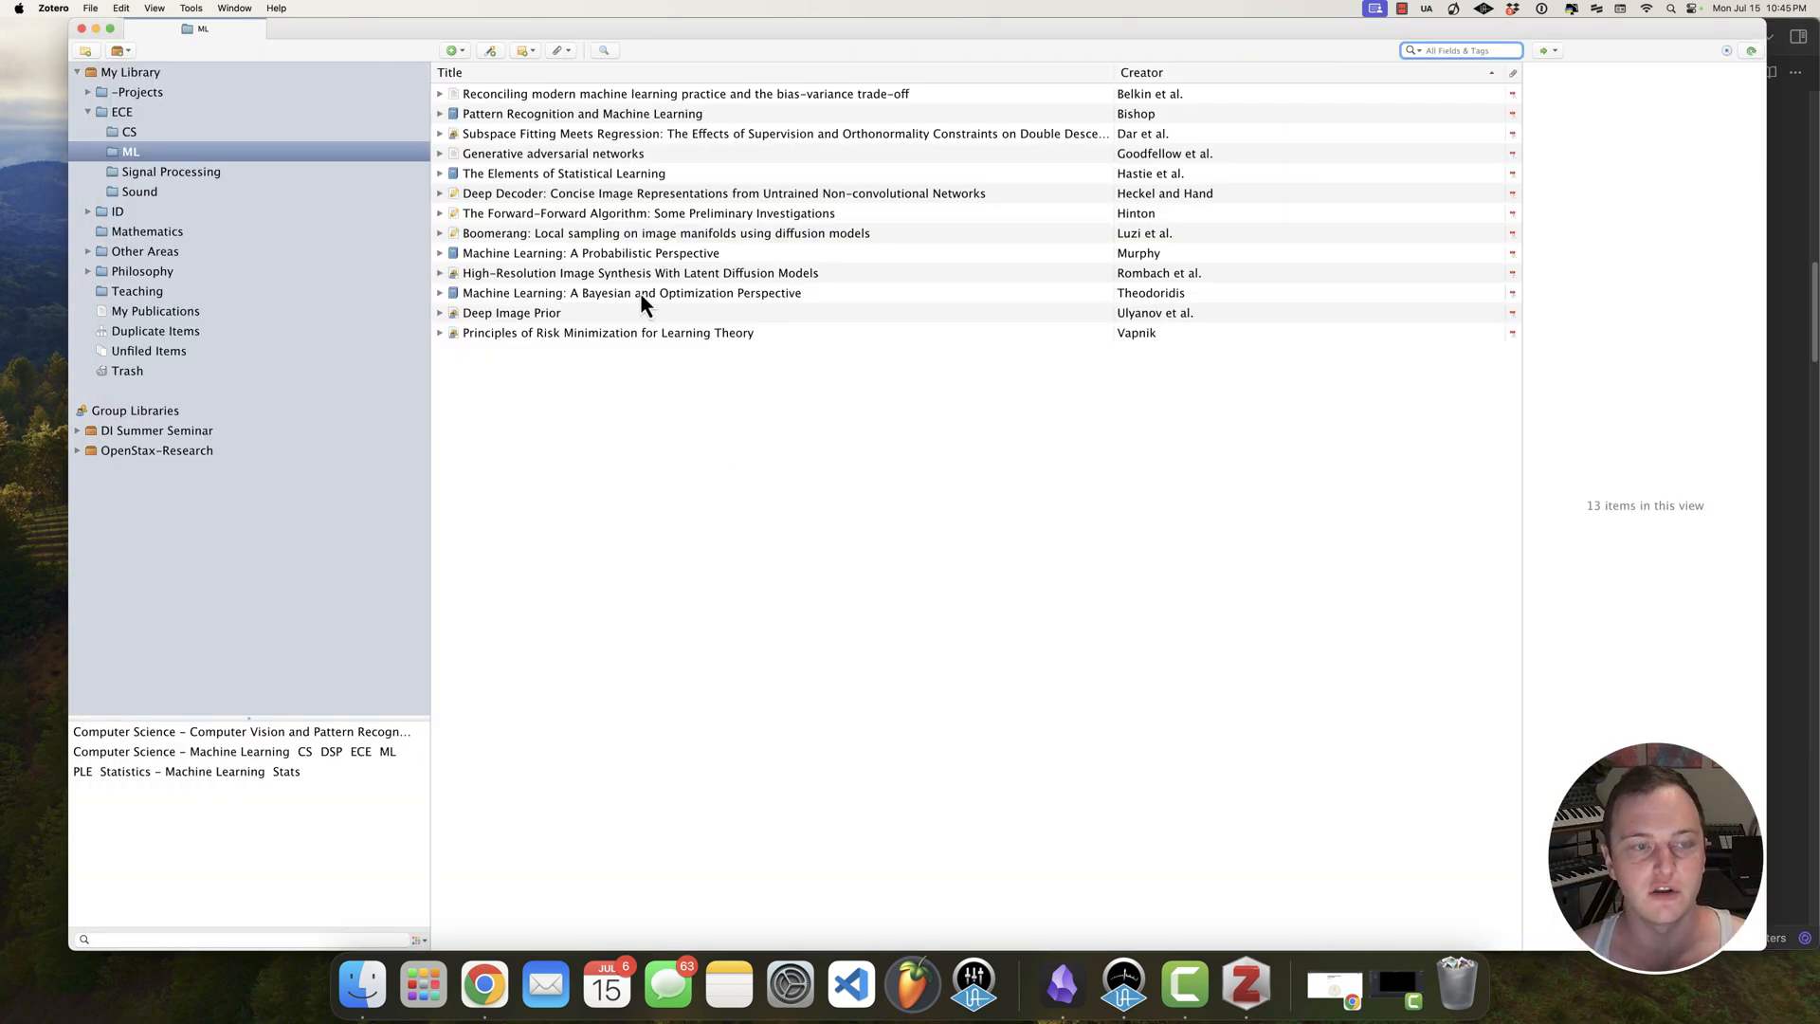
Select Theodoridis's 'Machine Learning: A Bayesian and Optimization Perspective' in Zotero's ML collection
left_click(631, 293)
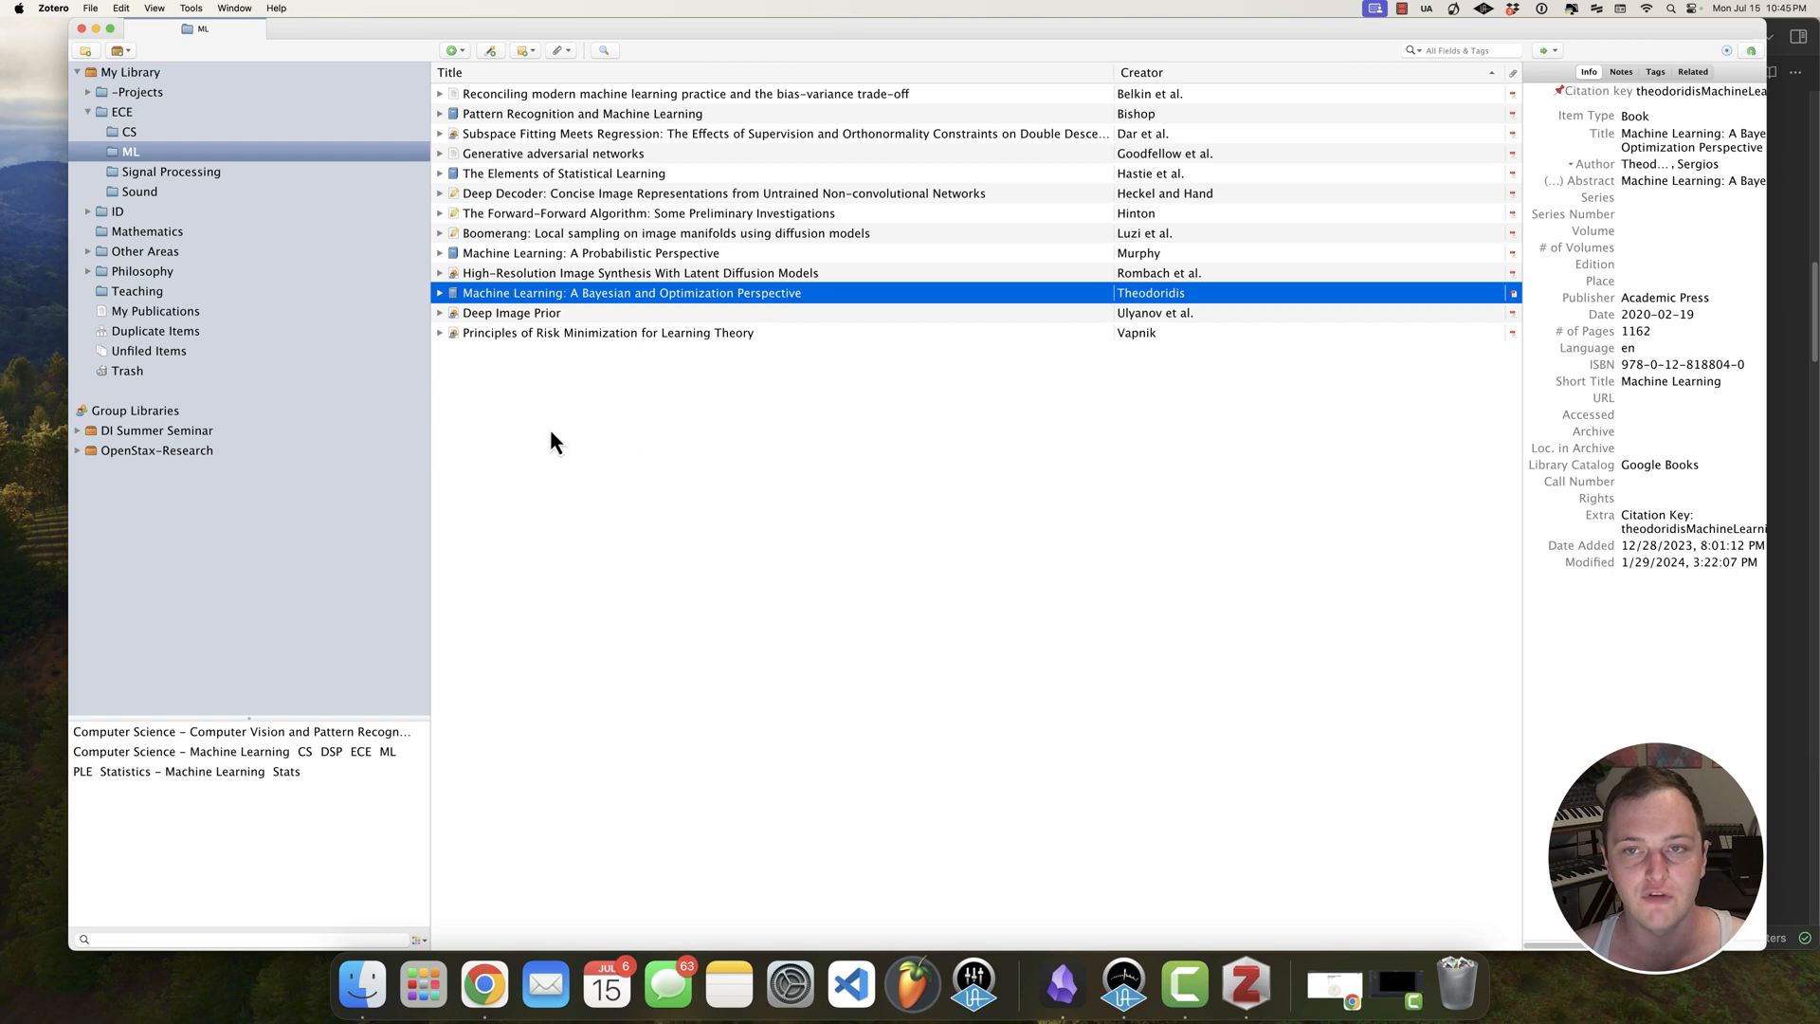
mouse_move(196, 267)
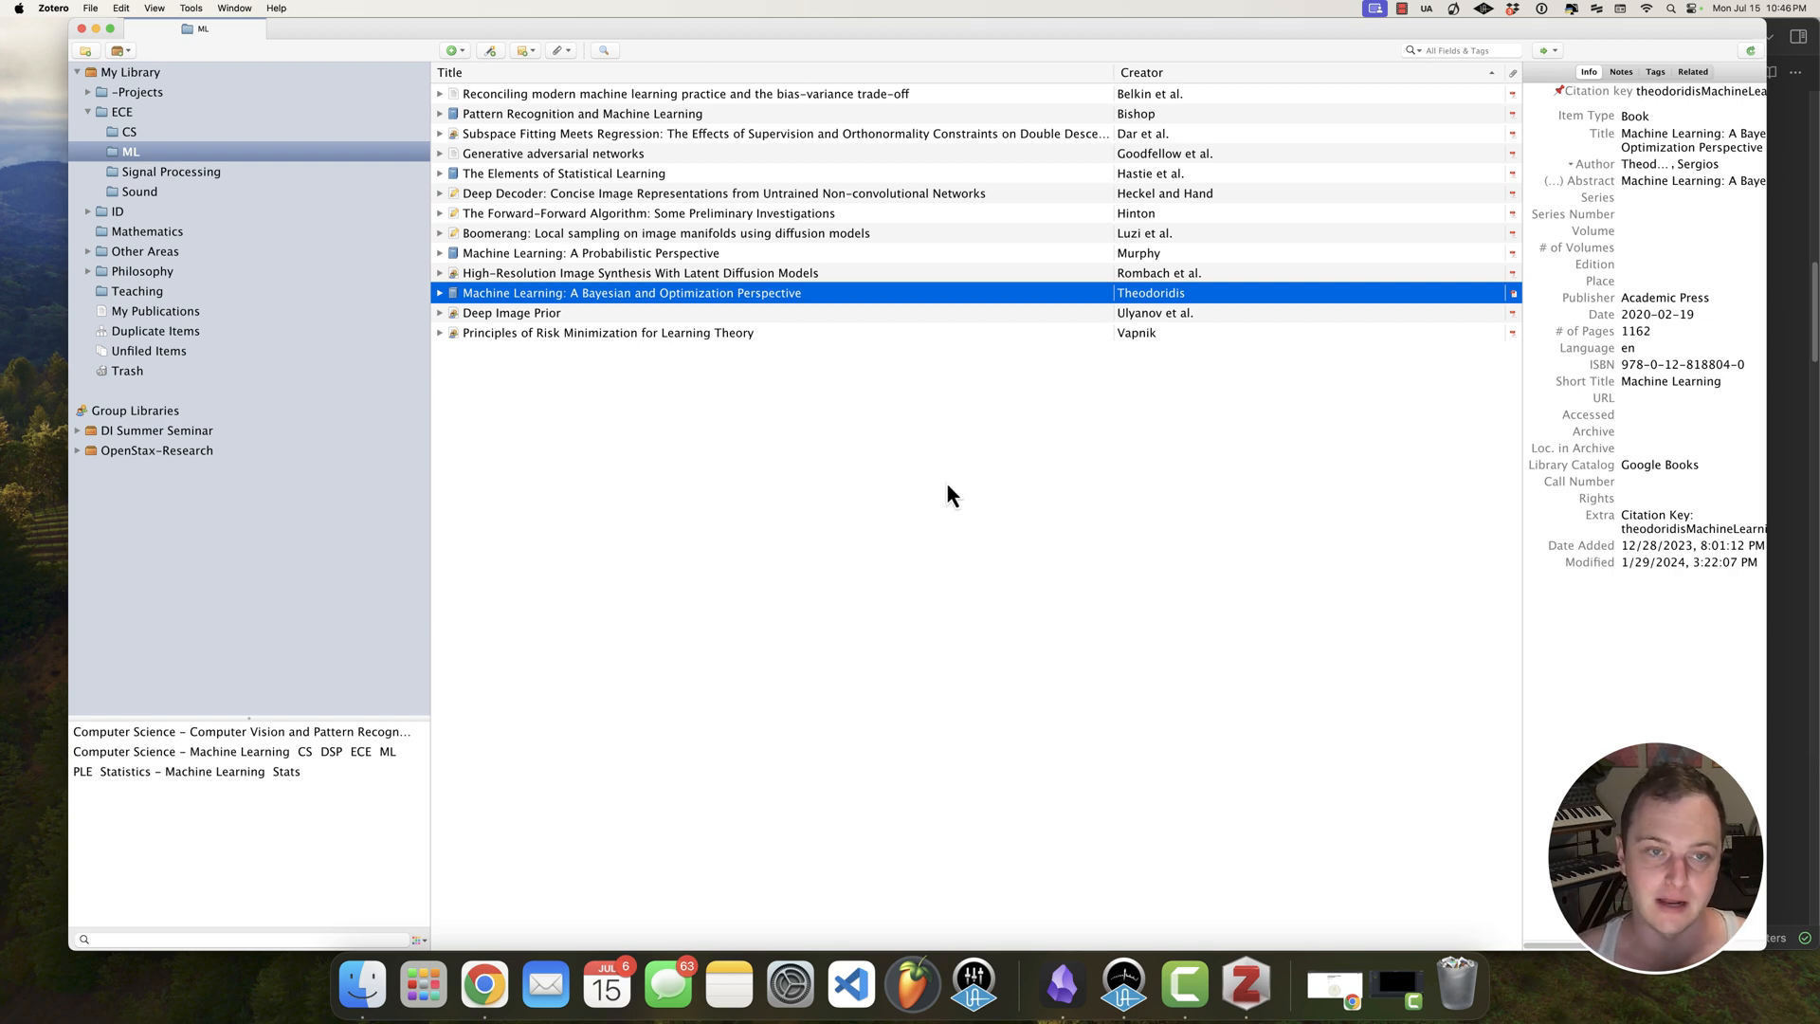
mouse_move(936, 415)
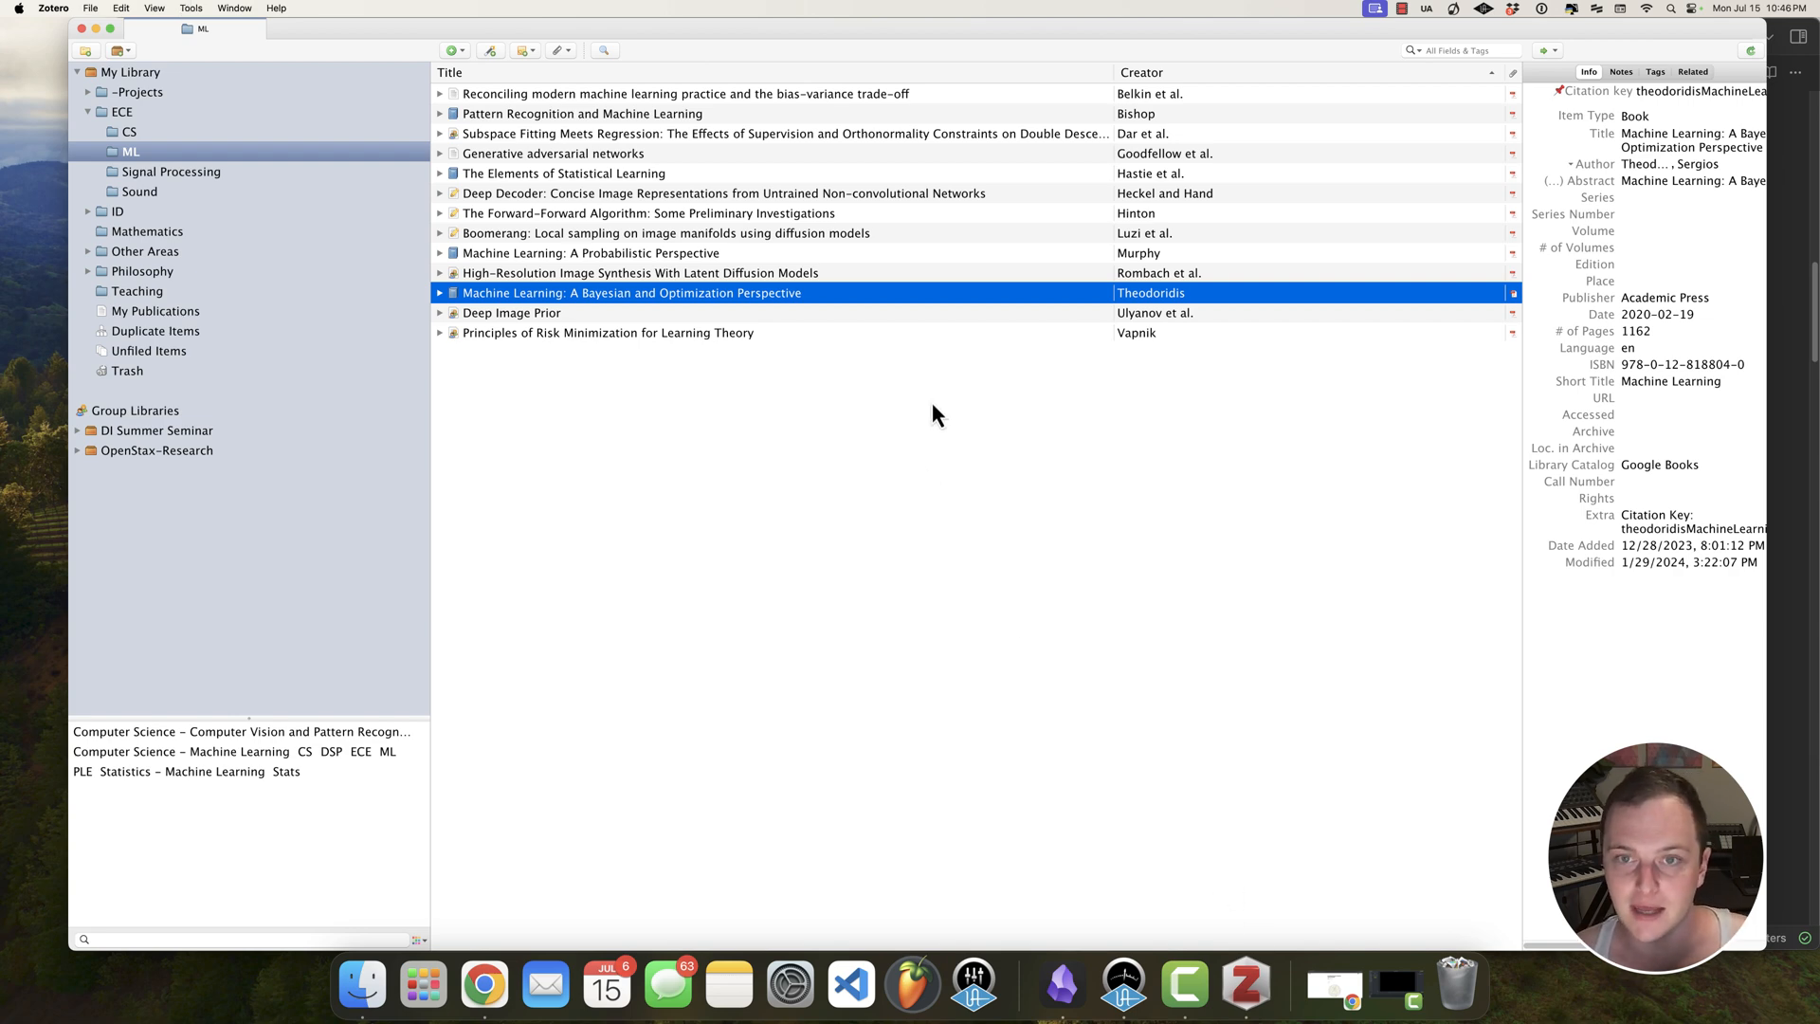
mouse_move(1123, 990)
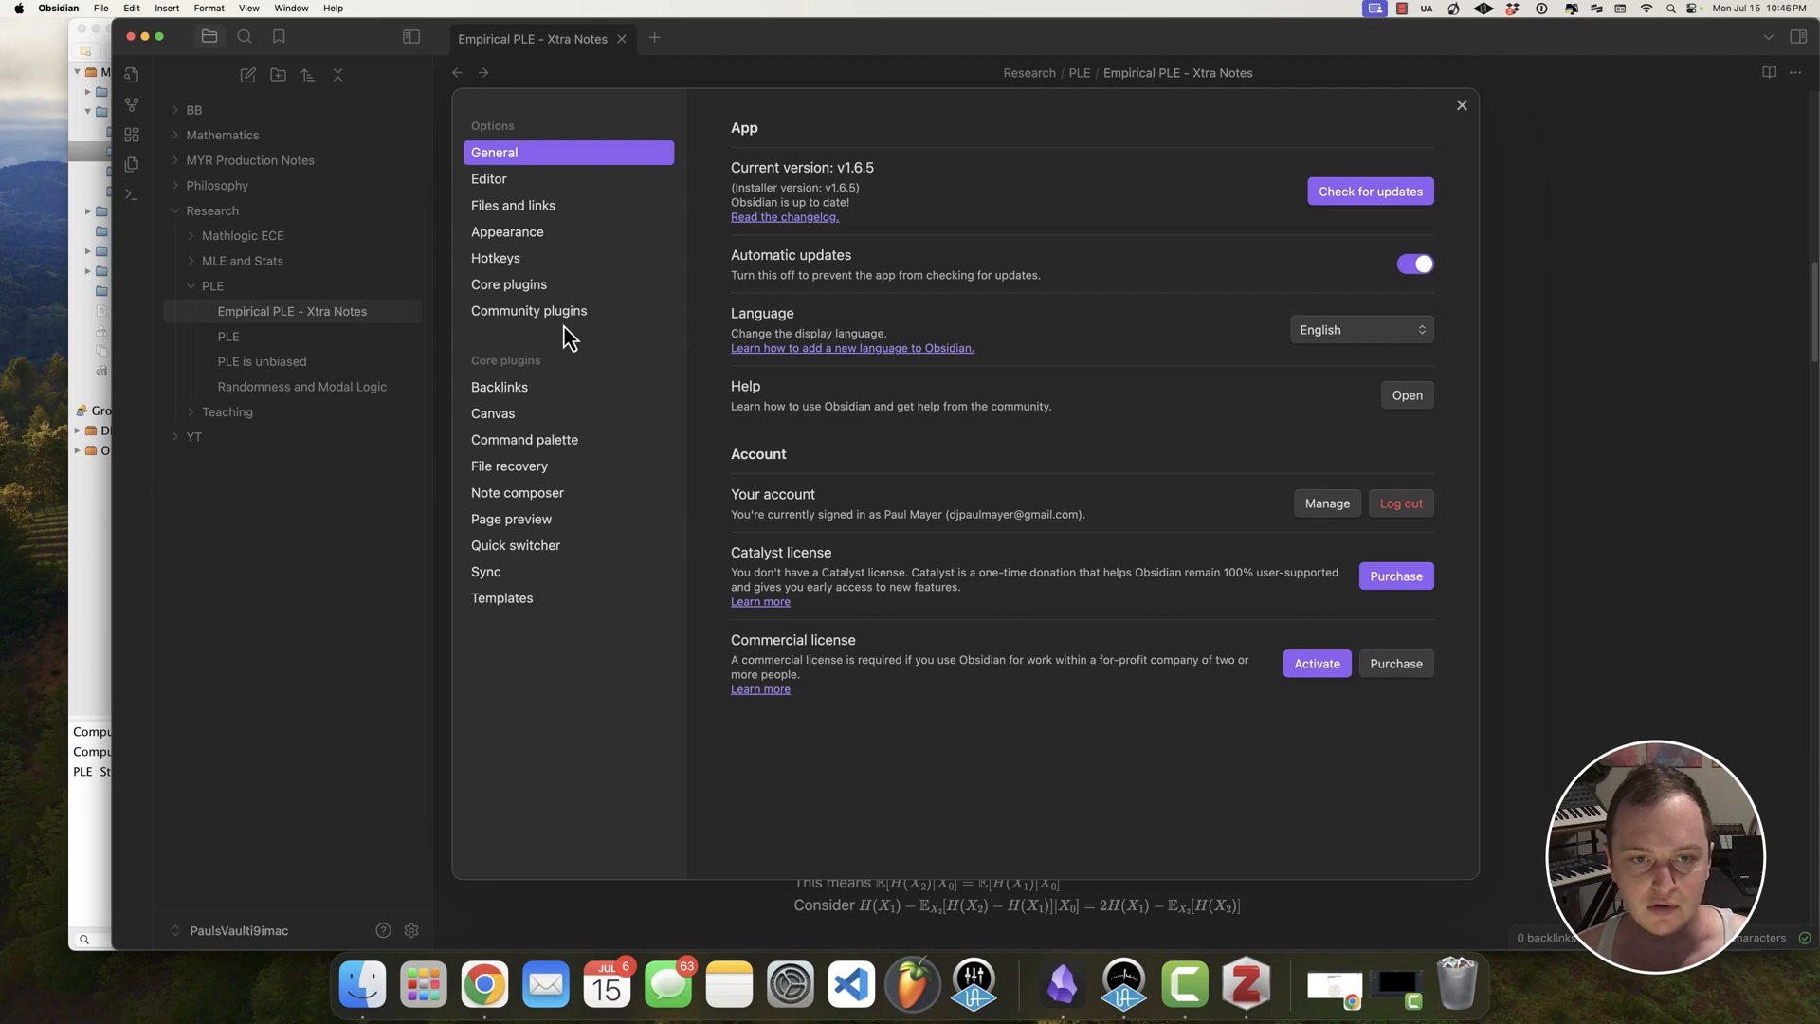
Find 'Zotero' among community plugins and install Zotero Integration
left_click(529, 310)
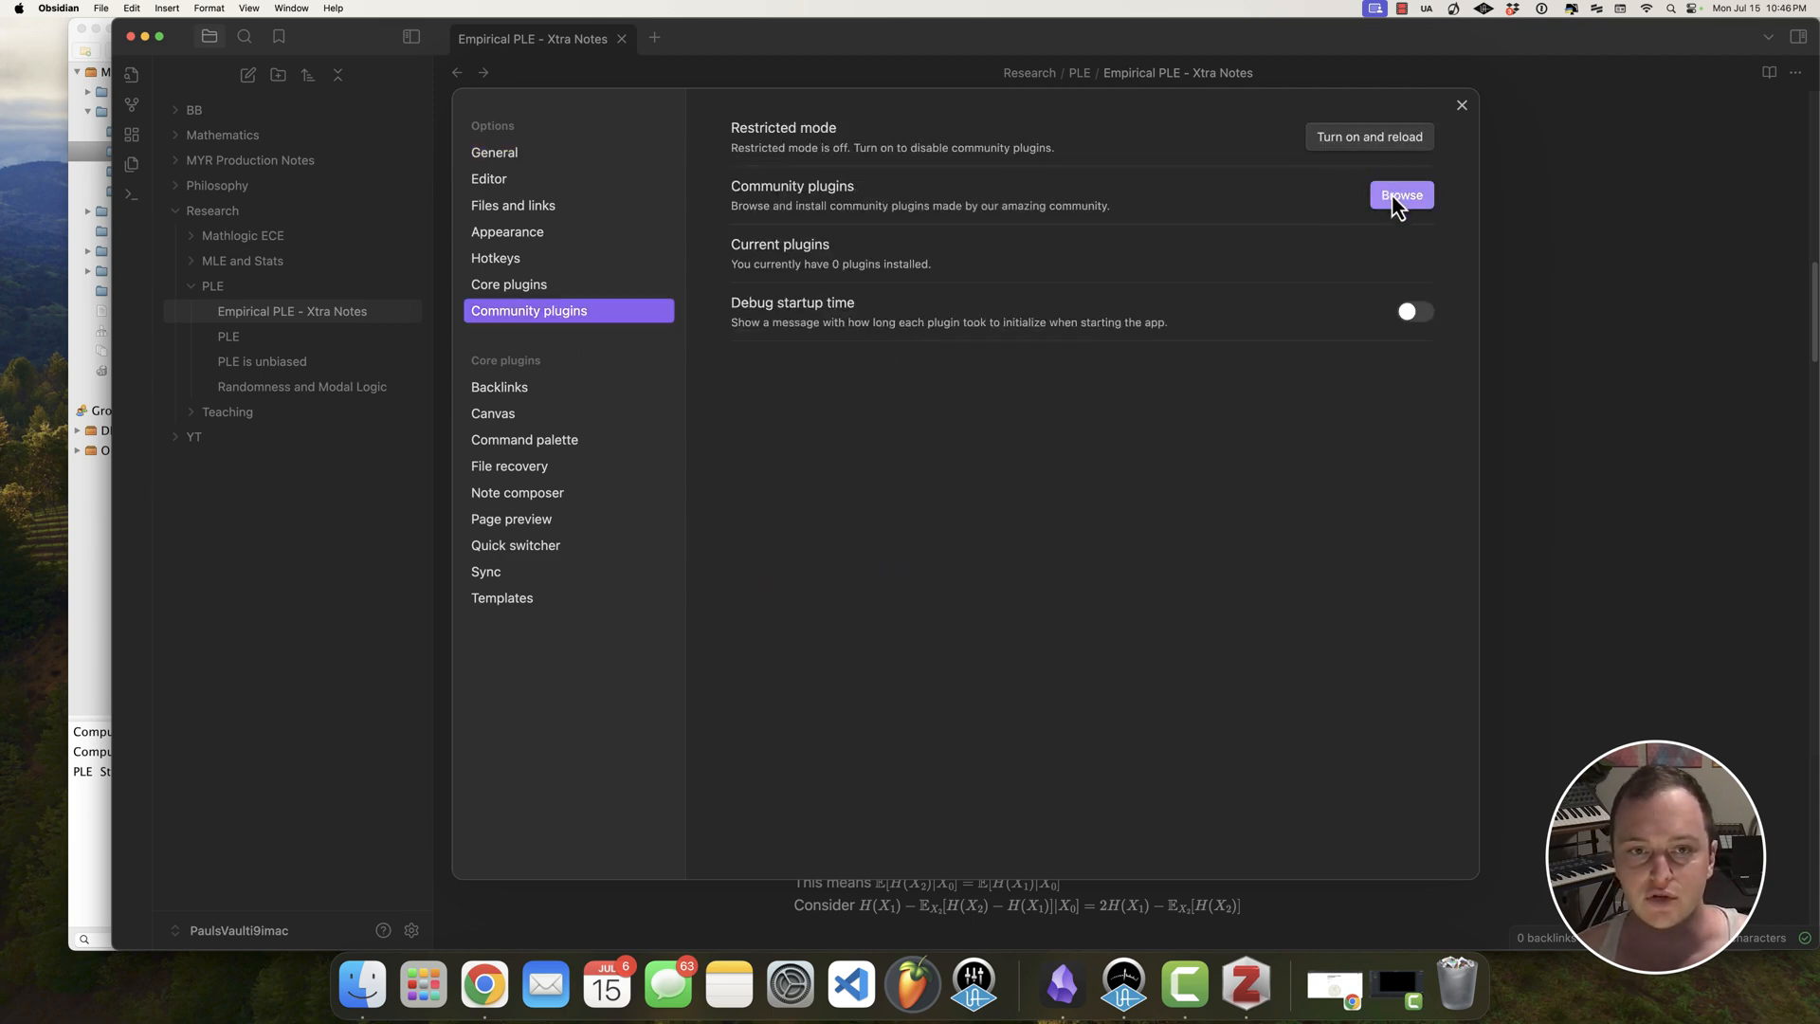
left_click(1401, 194)
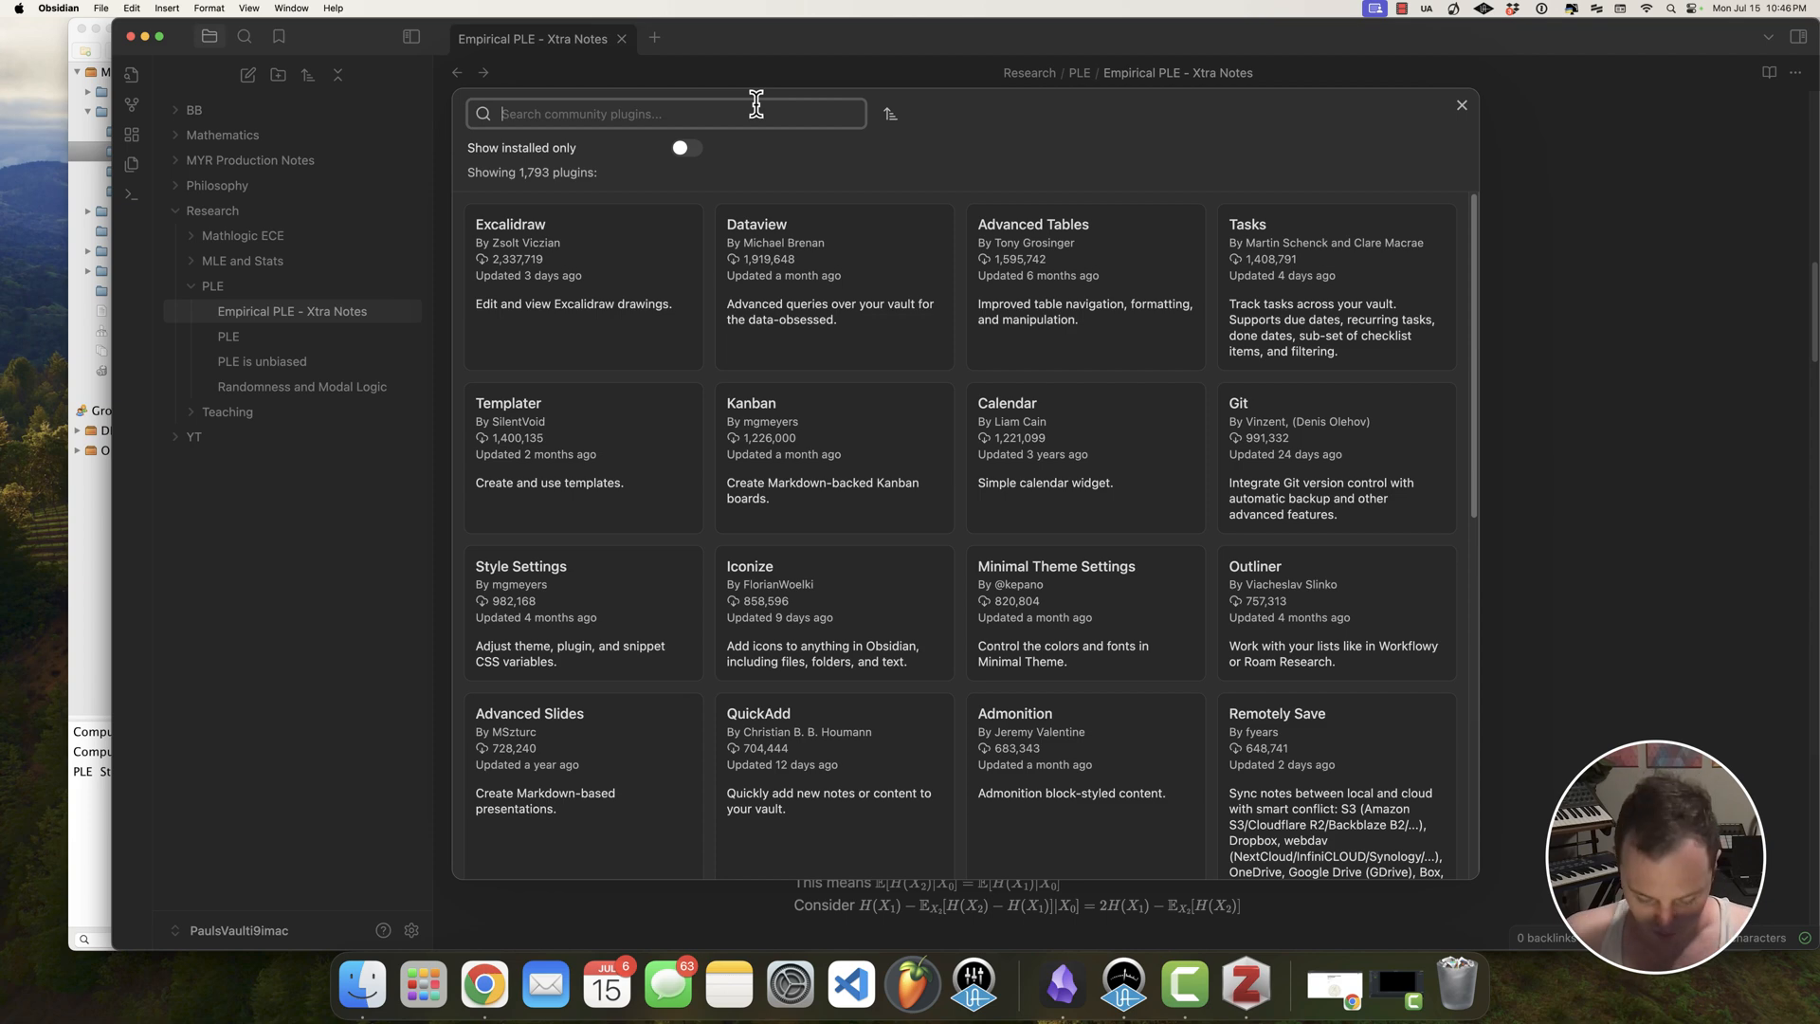
type("Zotero")
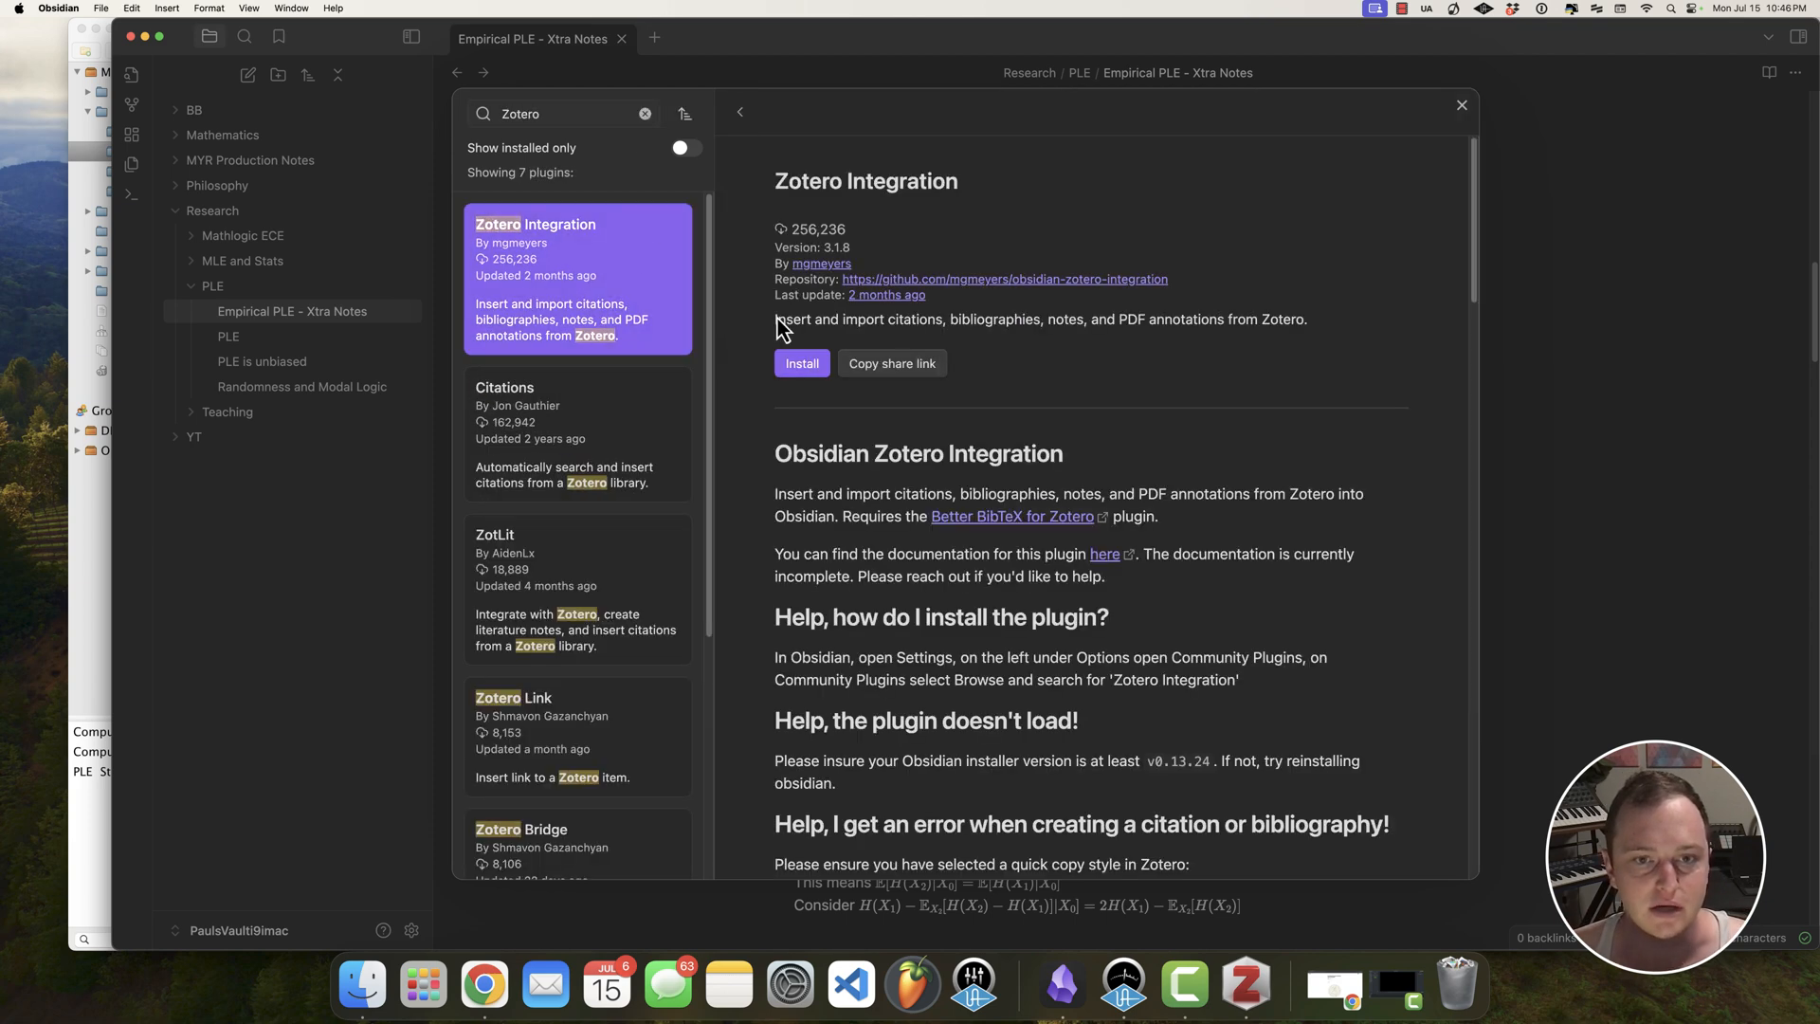
left_click(802, 363)
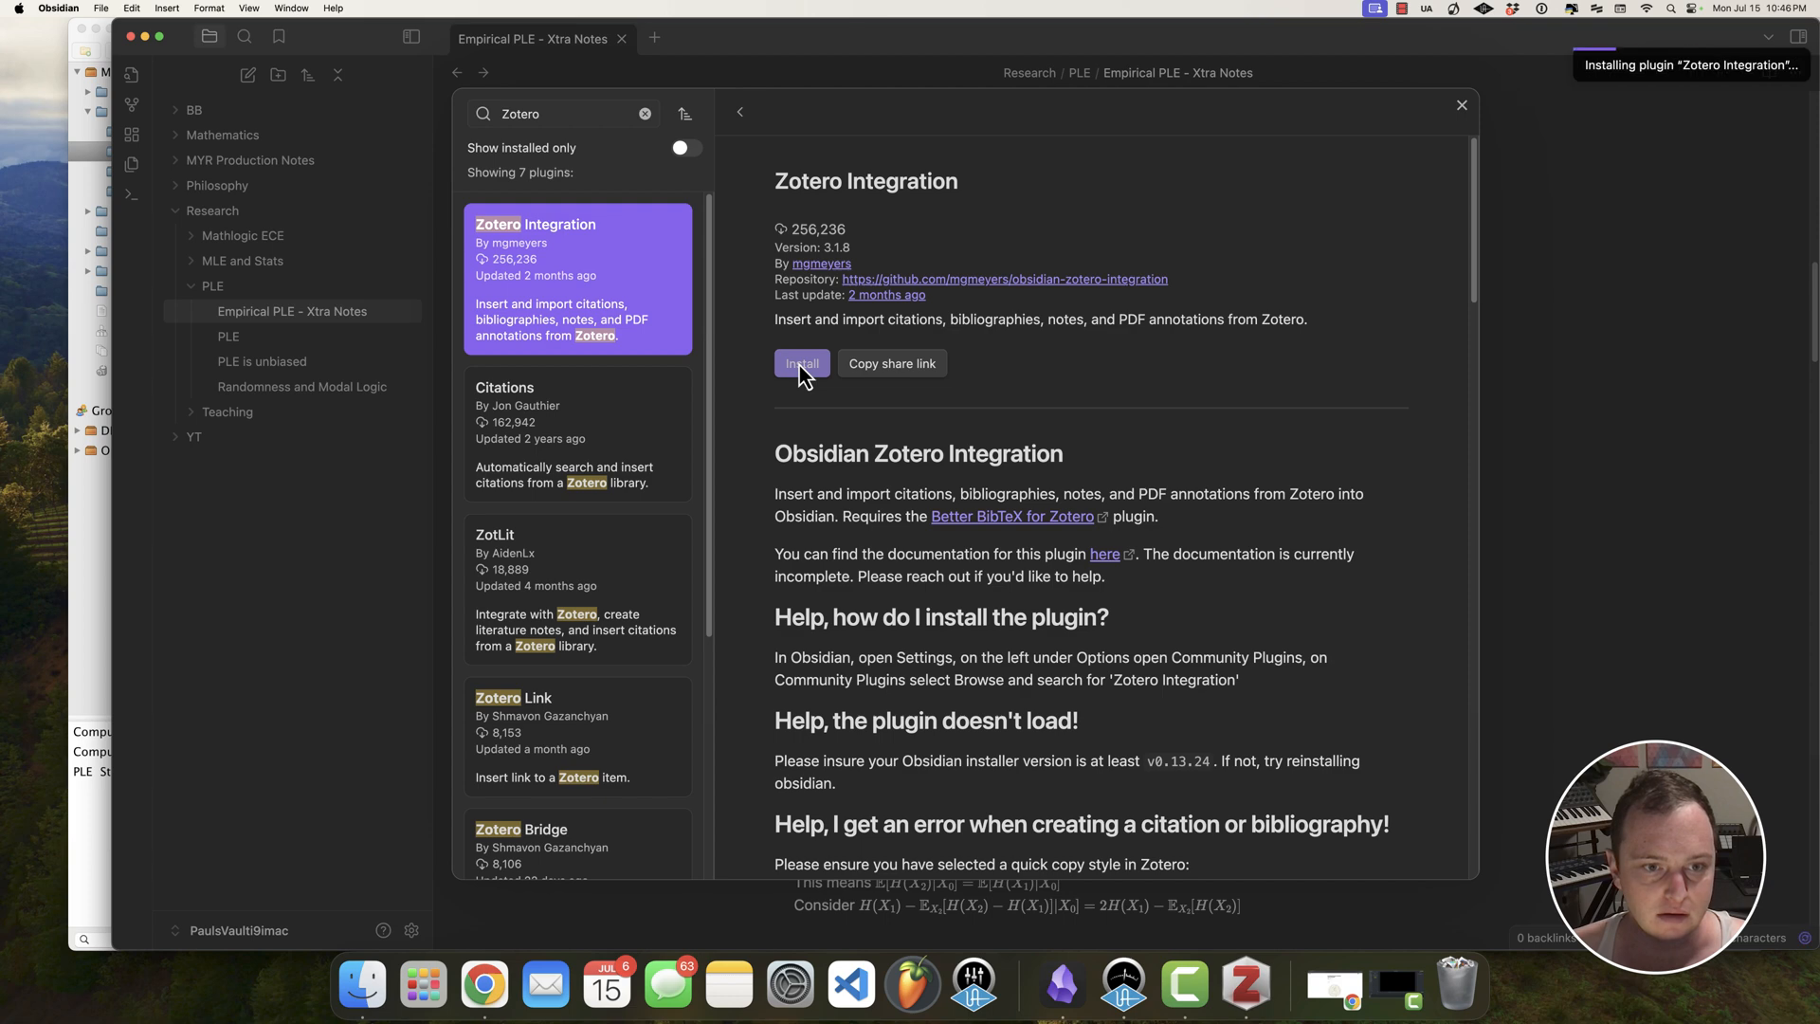
left_click(800, 364)
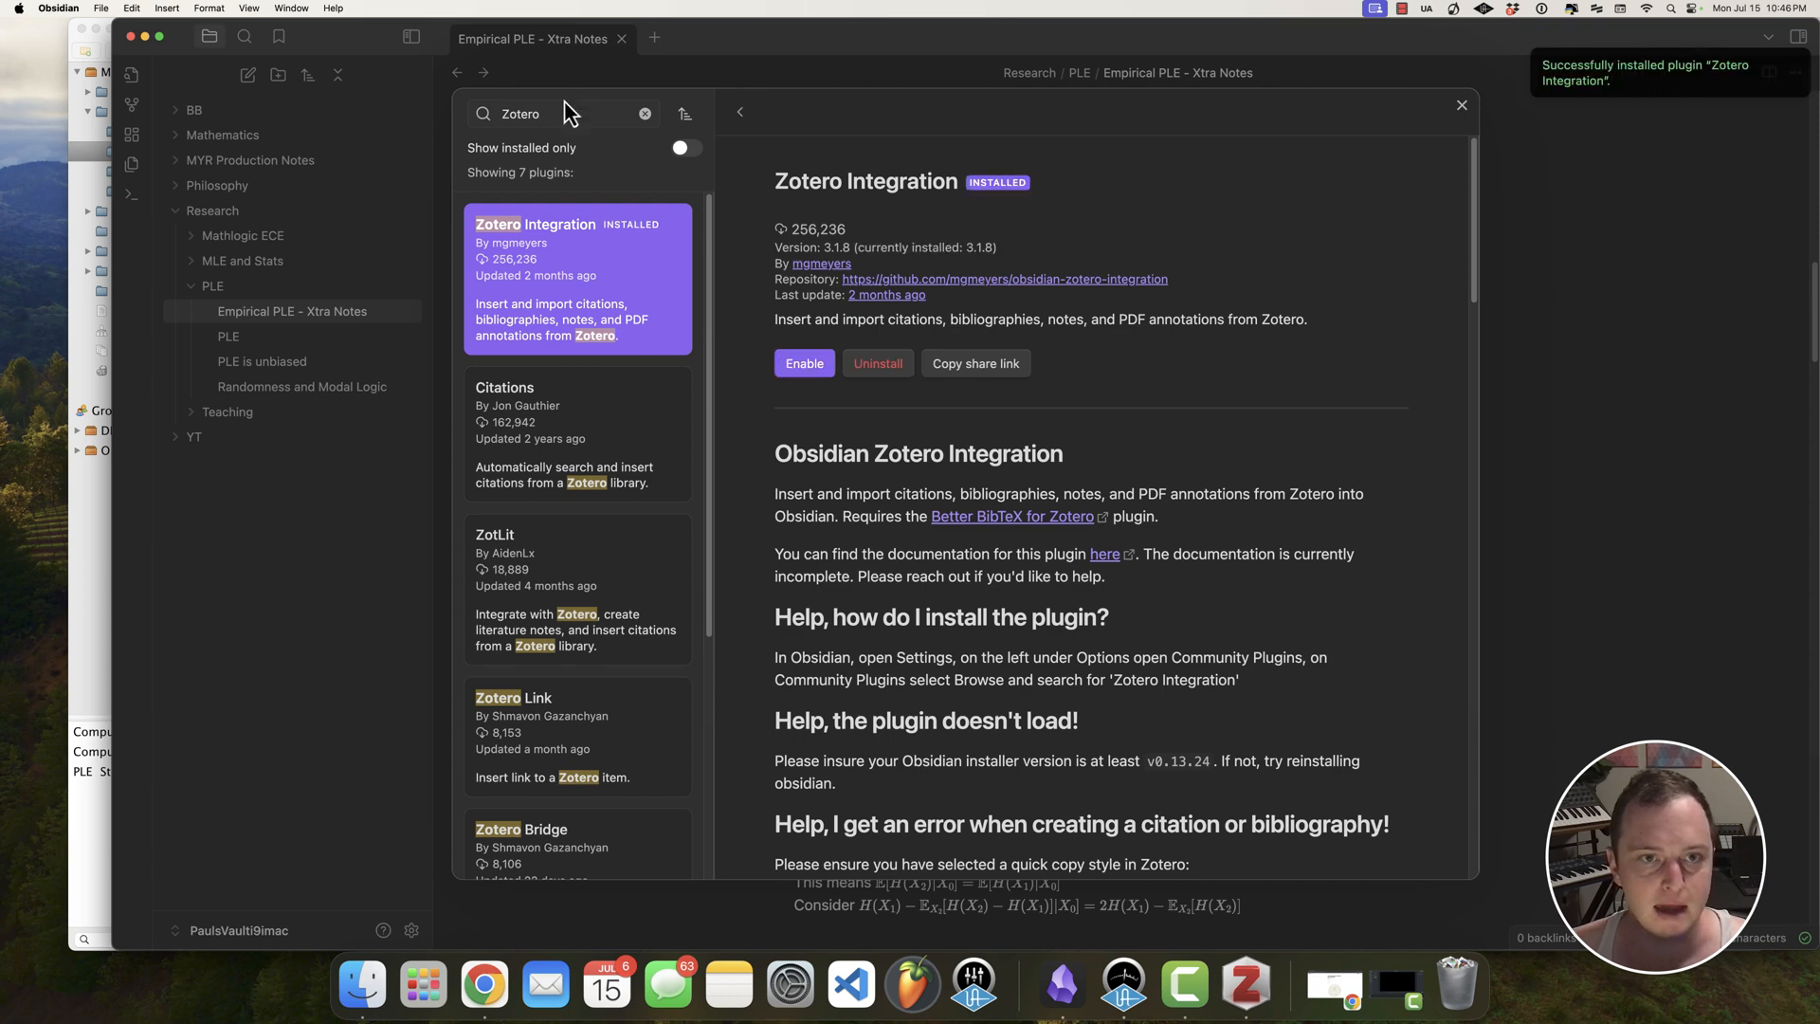
scroll("down", 3)
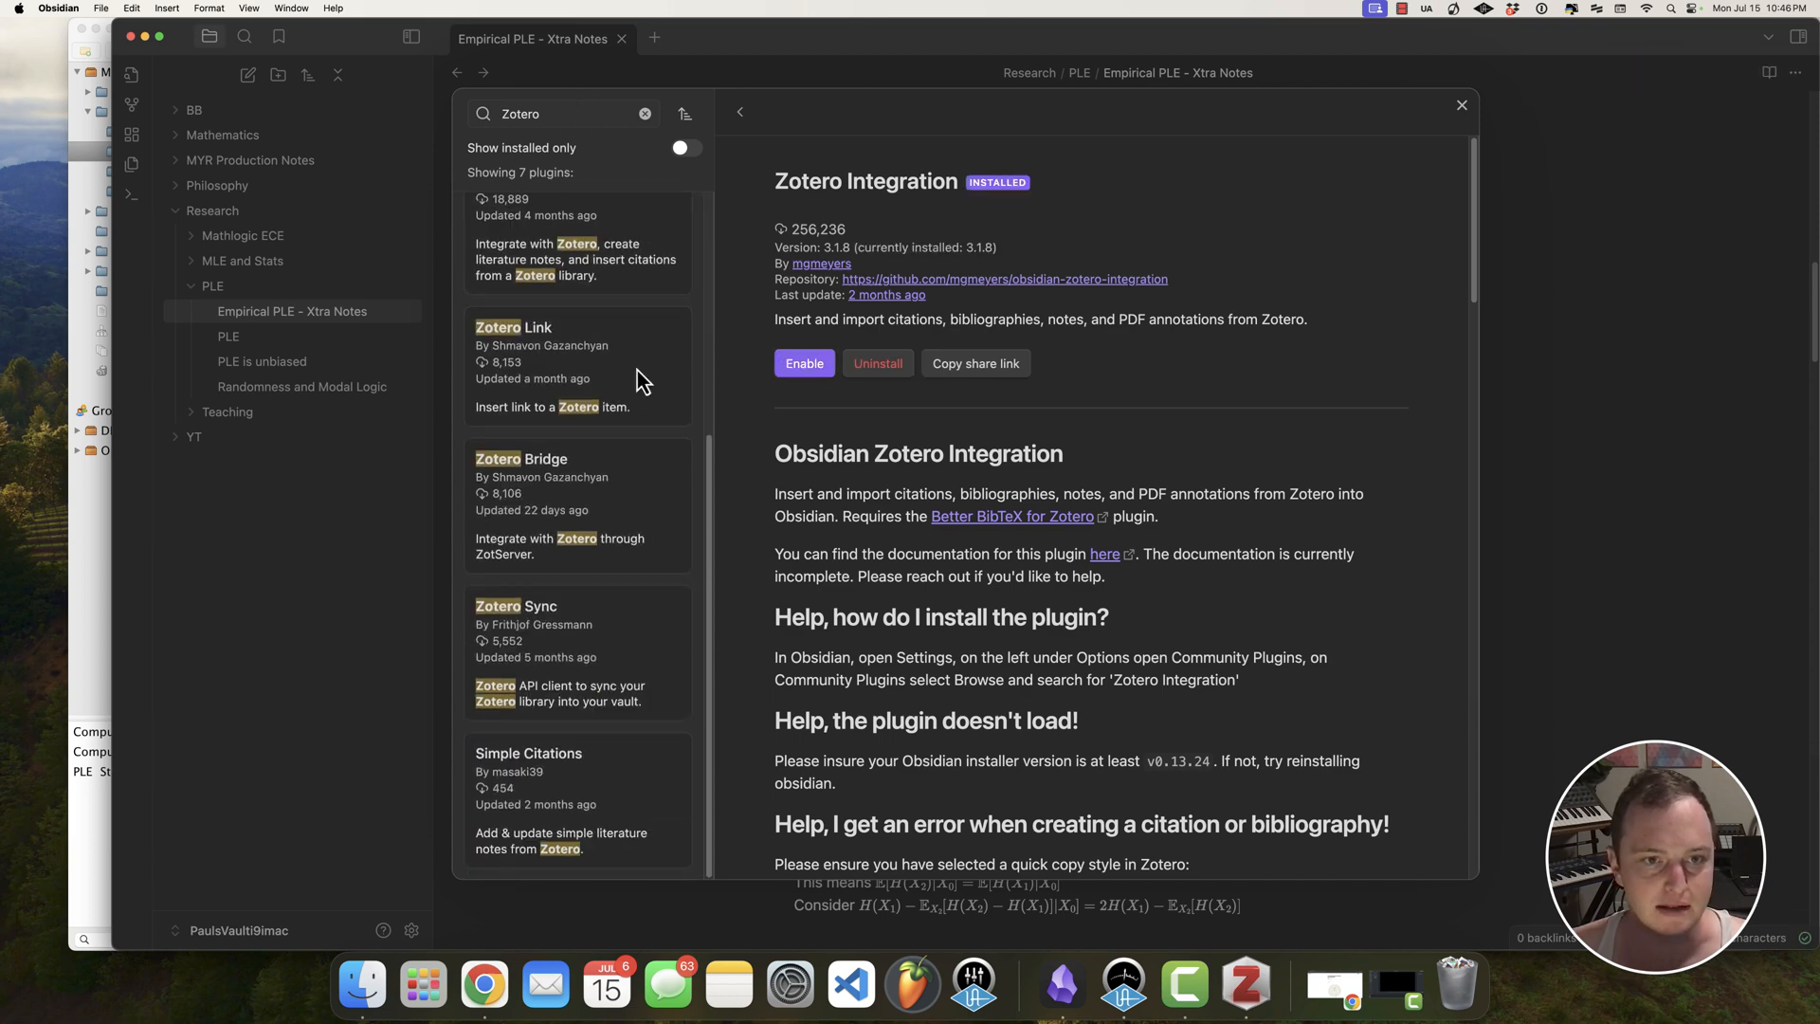
Enable the Pandoc Reference List plugin found via 'pando', then look up Zotero Integration again
type("pandoc")
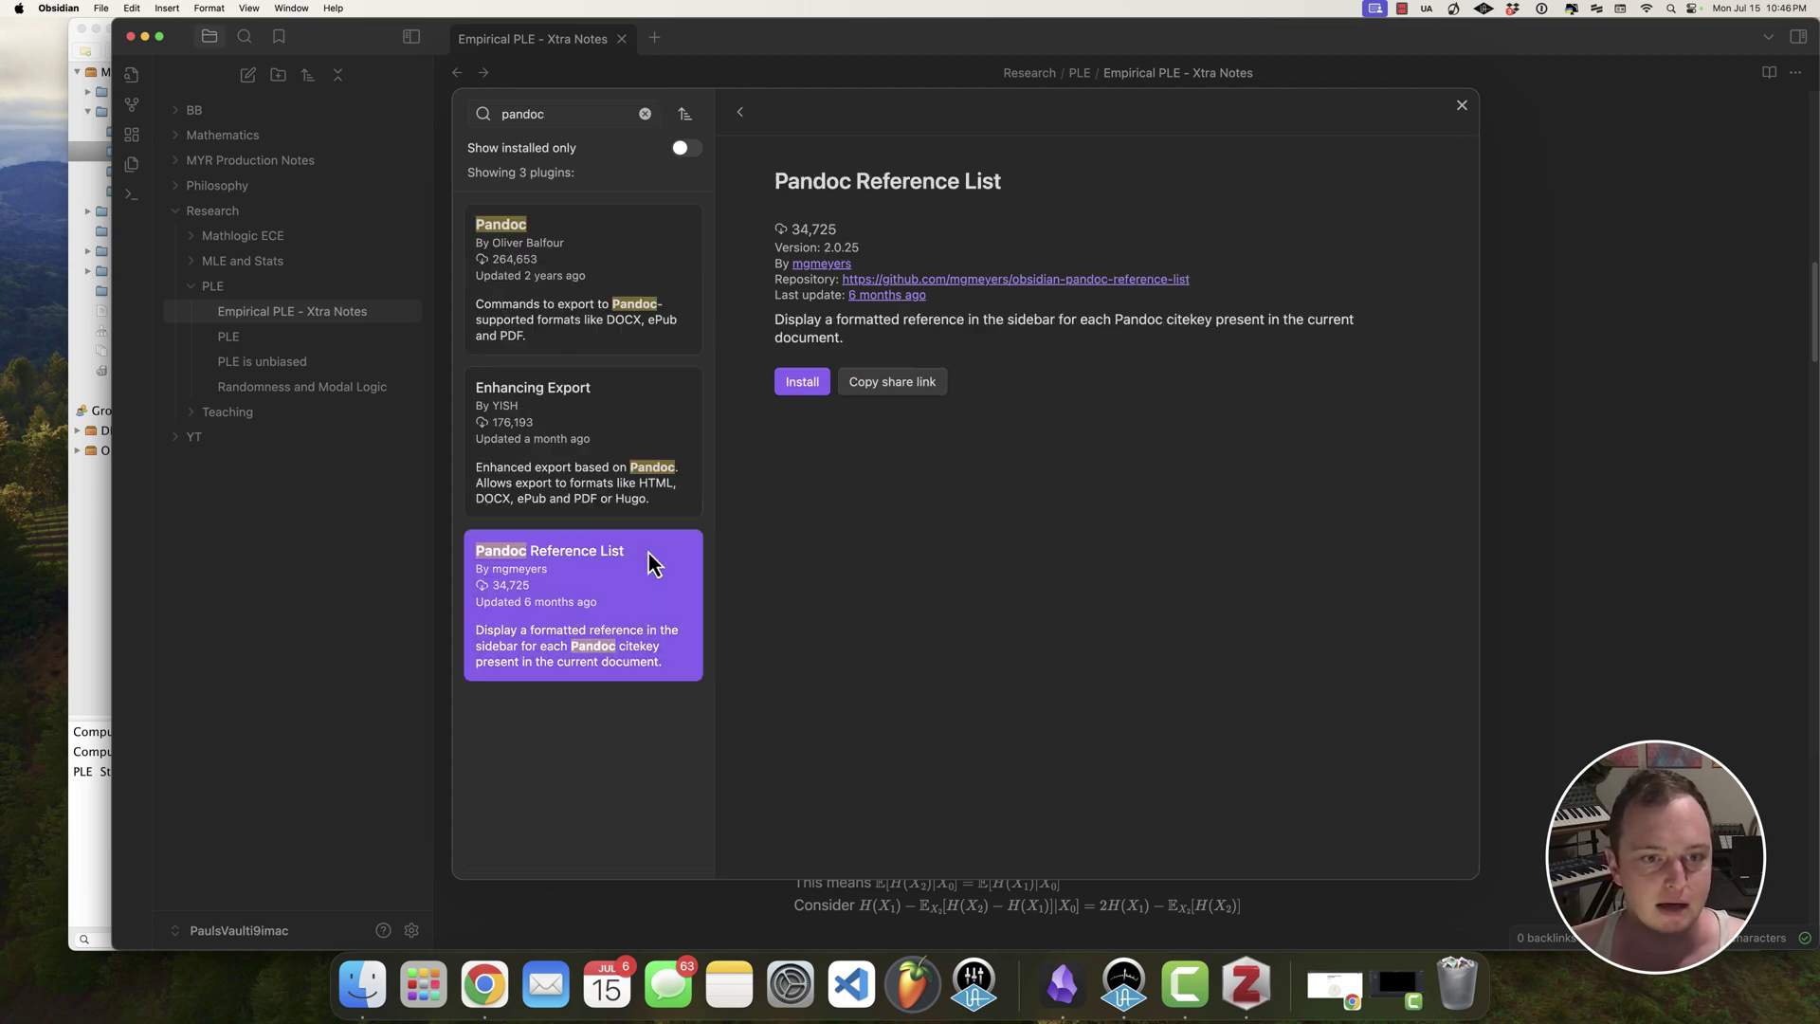
scroll("down", 3)
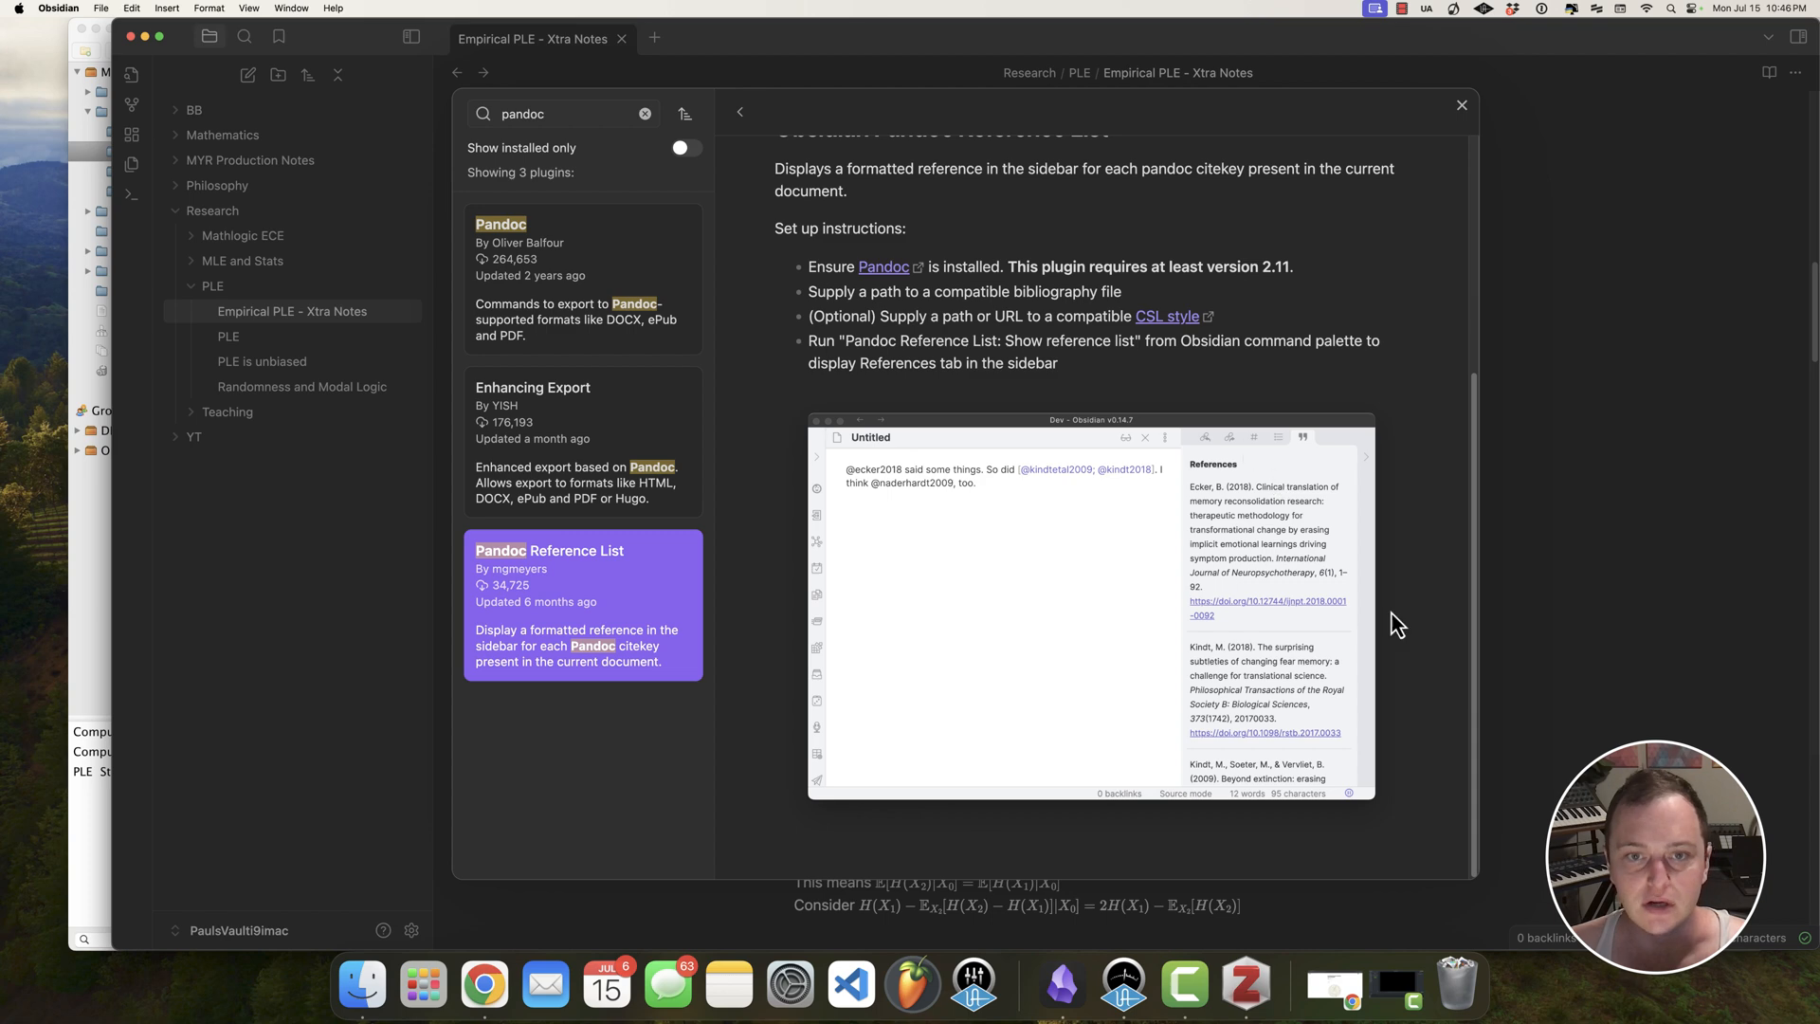
mouse_move(1244, 738)
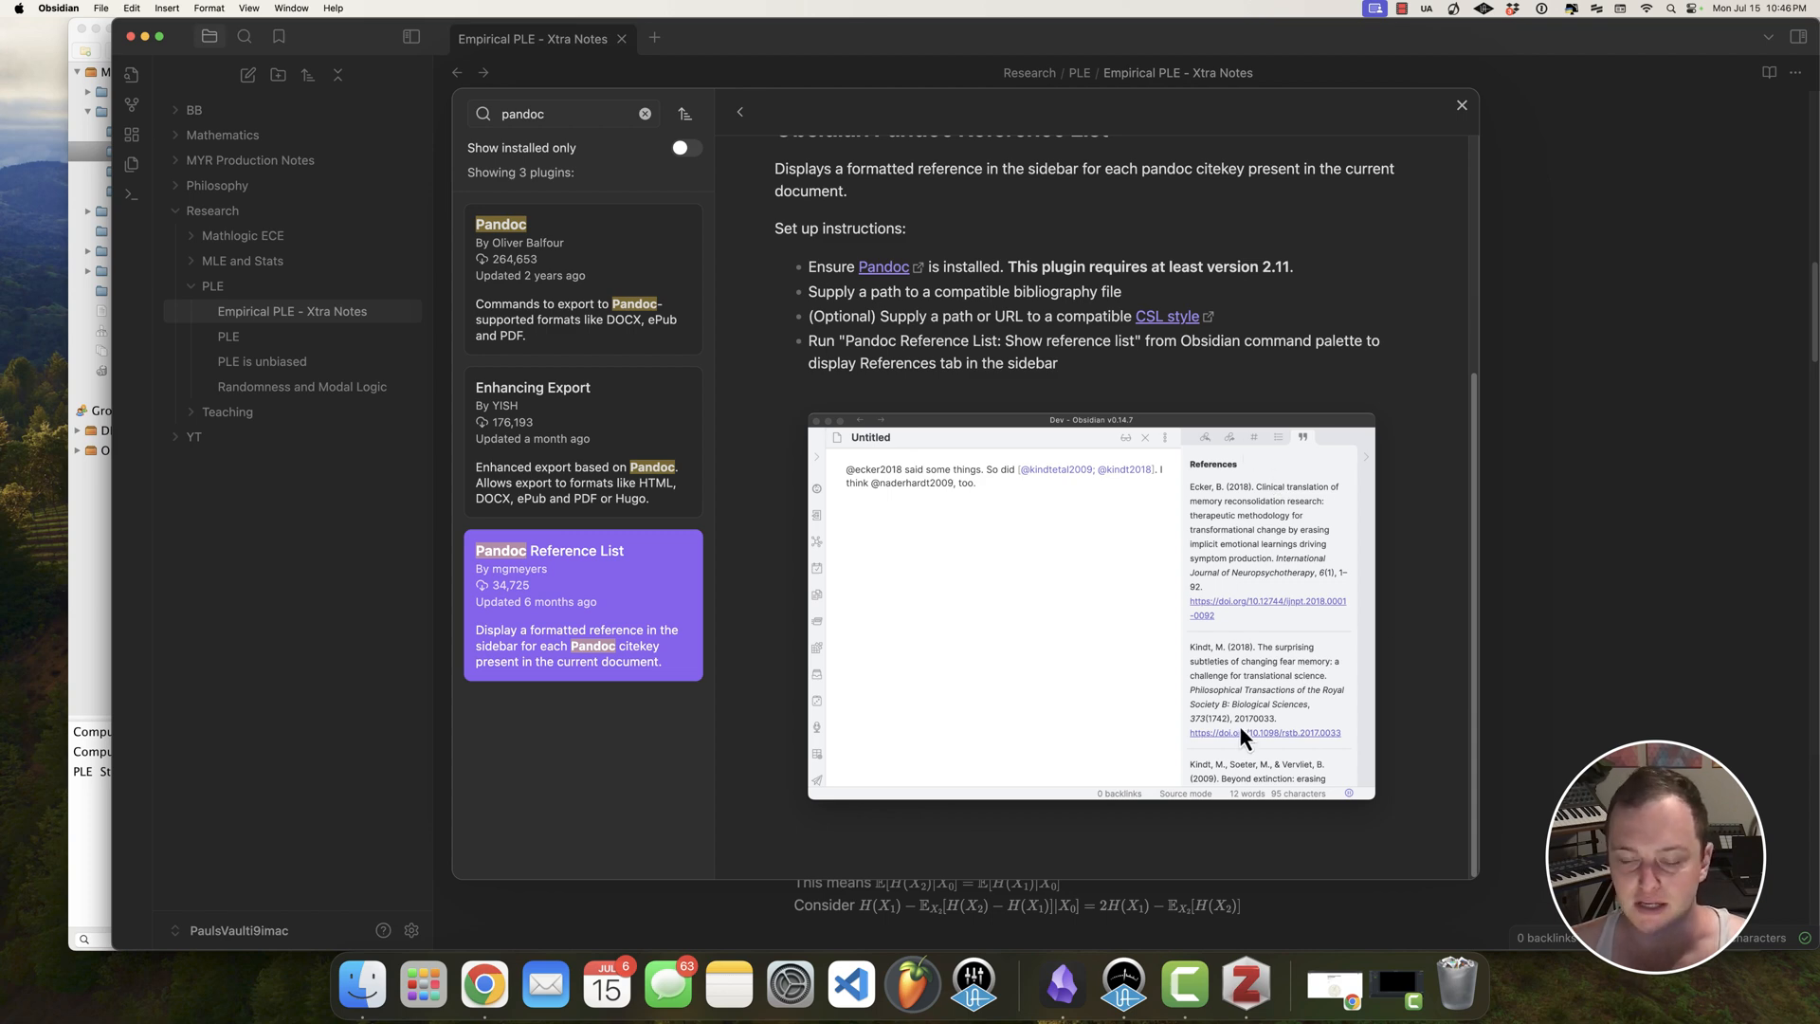
mouse_move(888, 437)
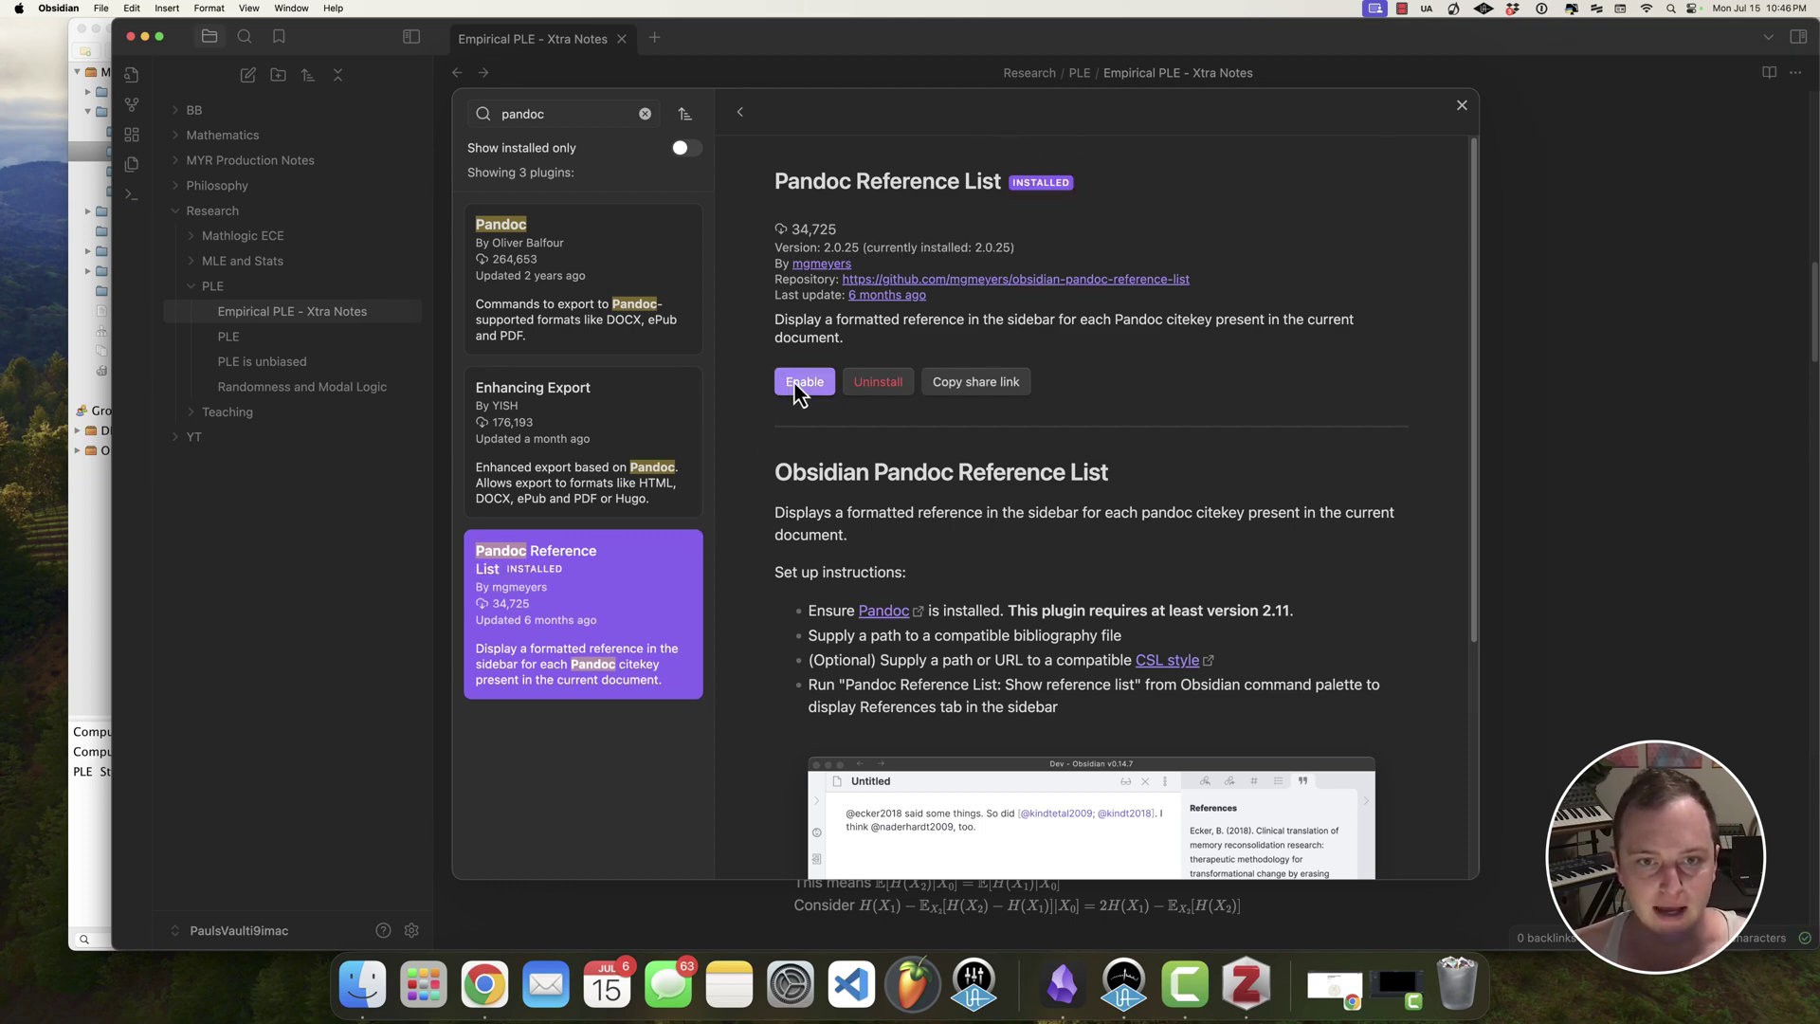
left_click(803, 381)
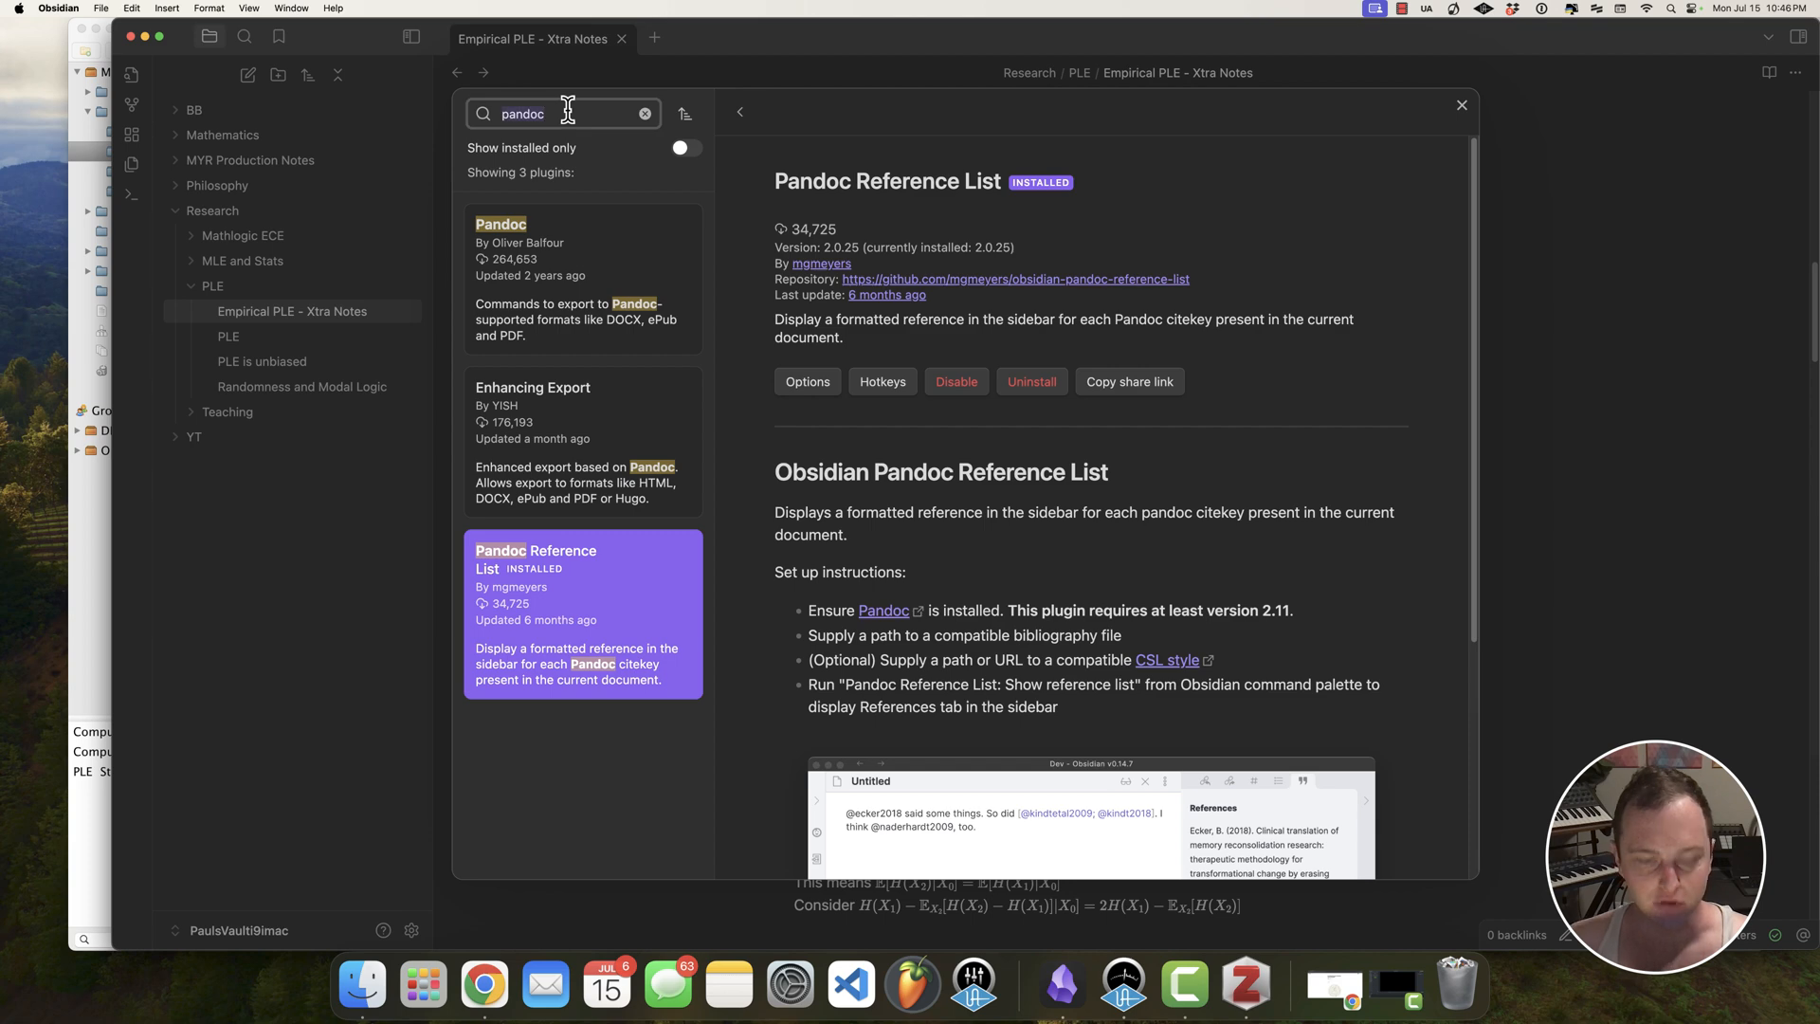
type("Zotero")
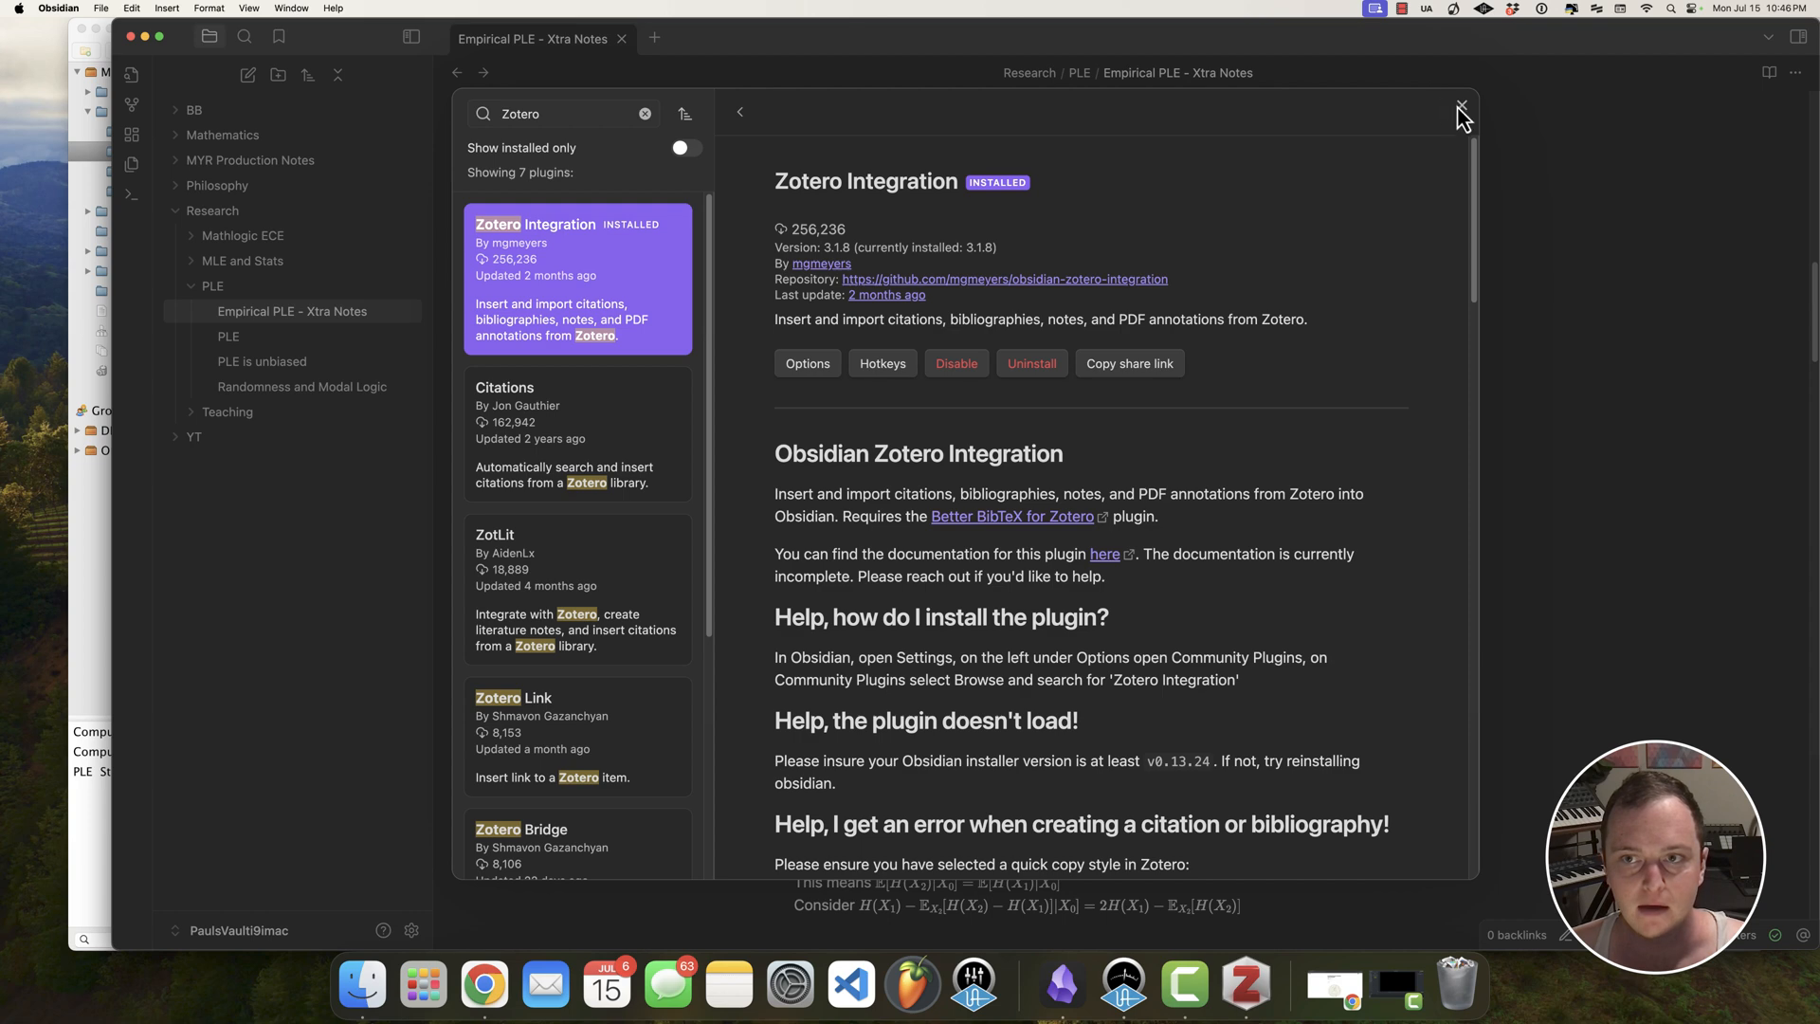
Add a Zotero Integration citation format named IEEE with Pandoc output
left_click(1456, 108)
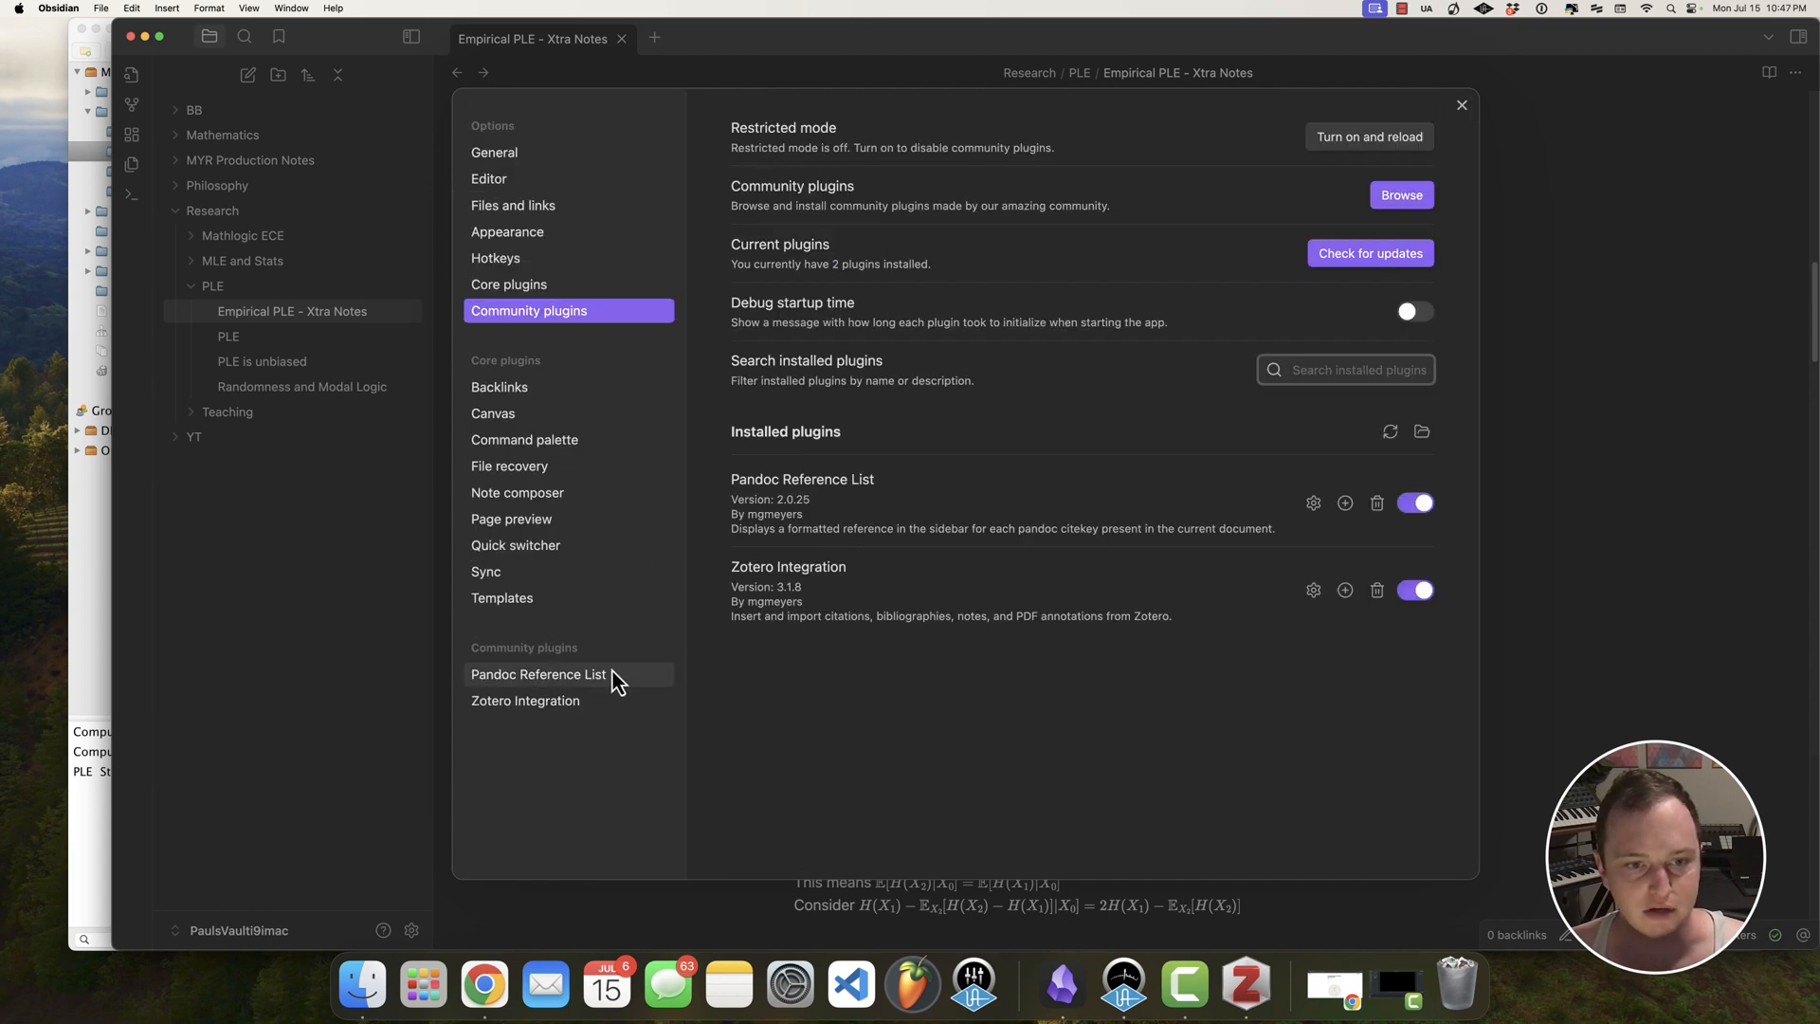
left_click(525, 700)
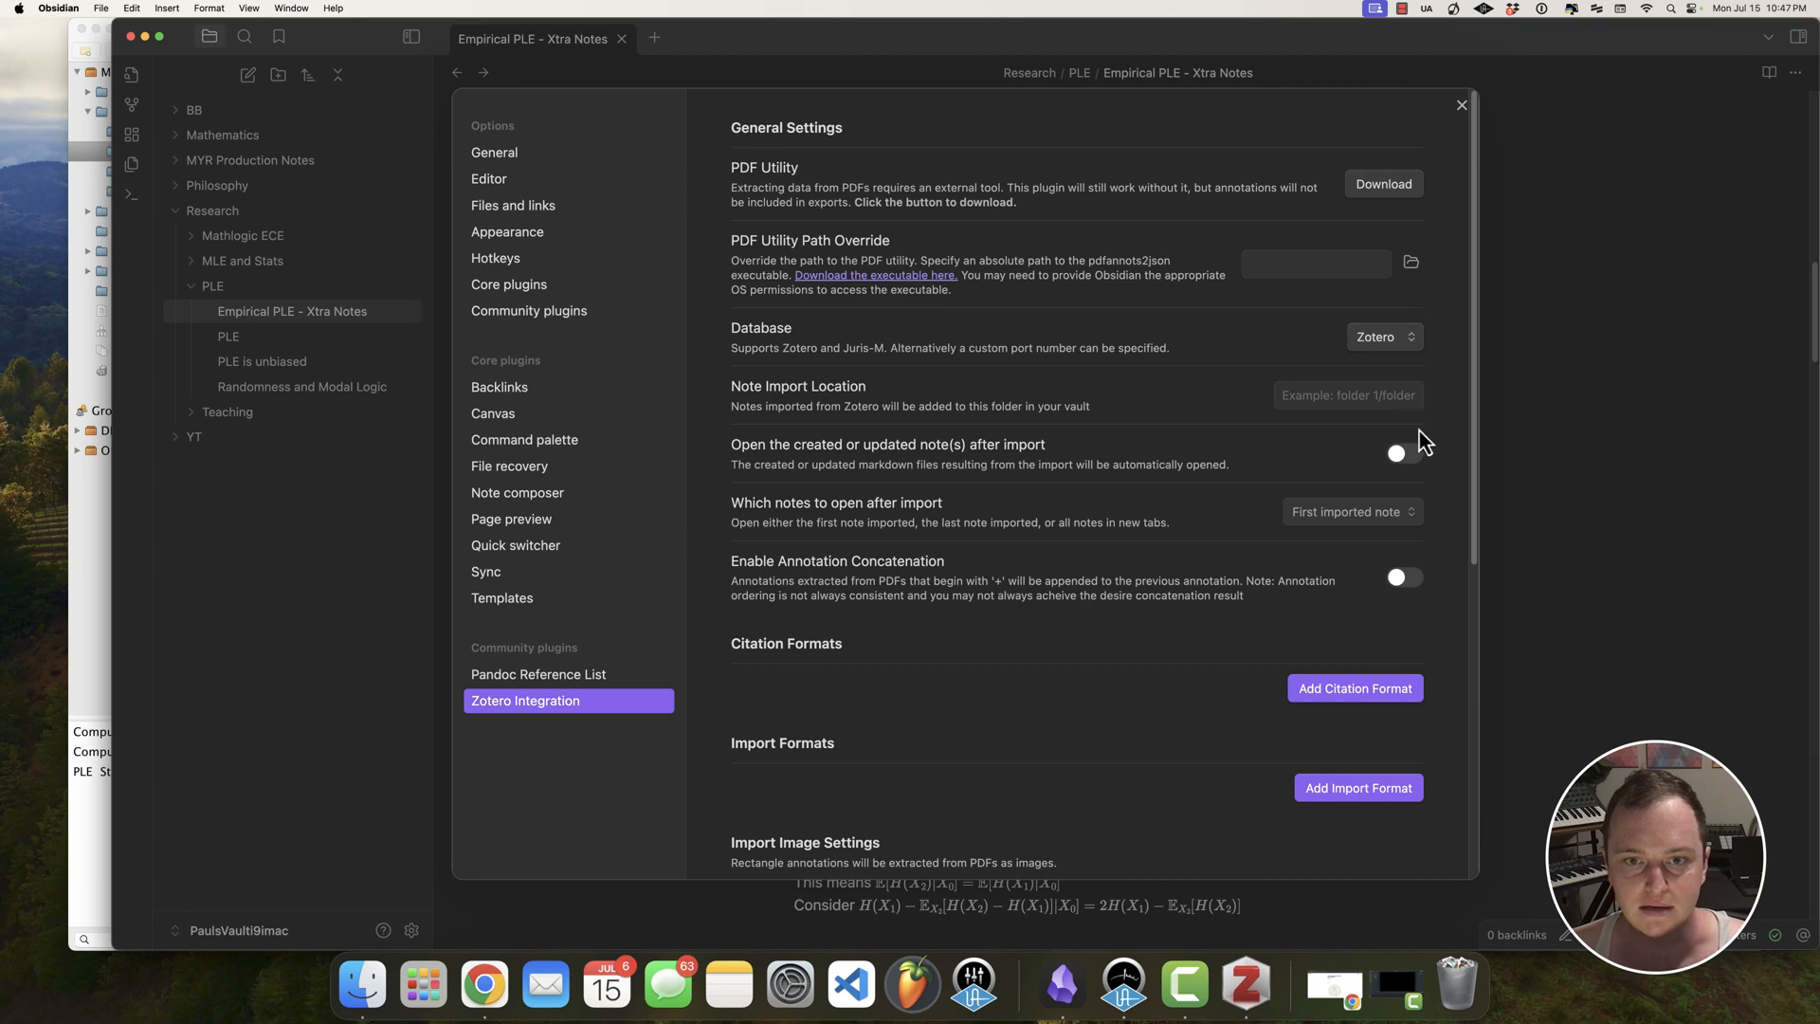
scroll("down", 3)
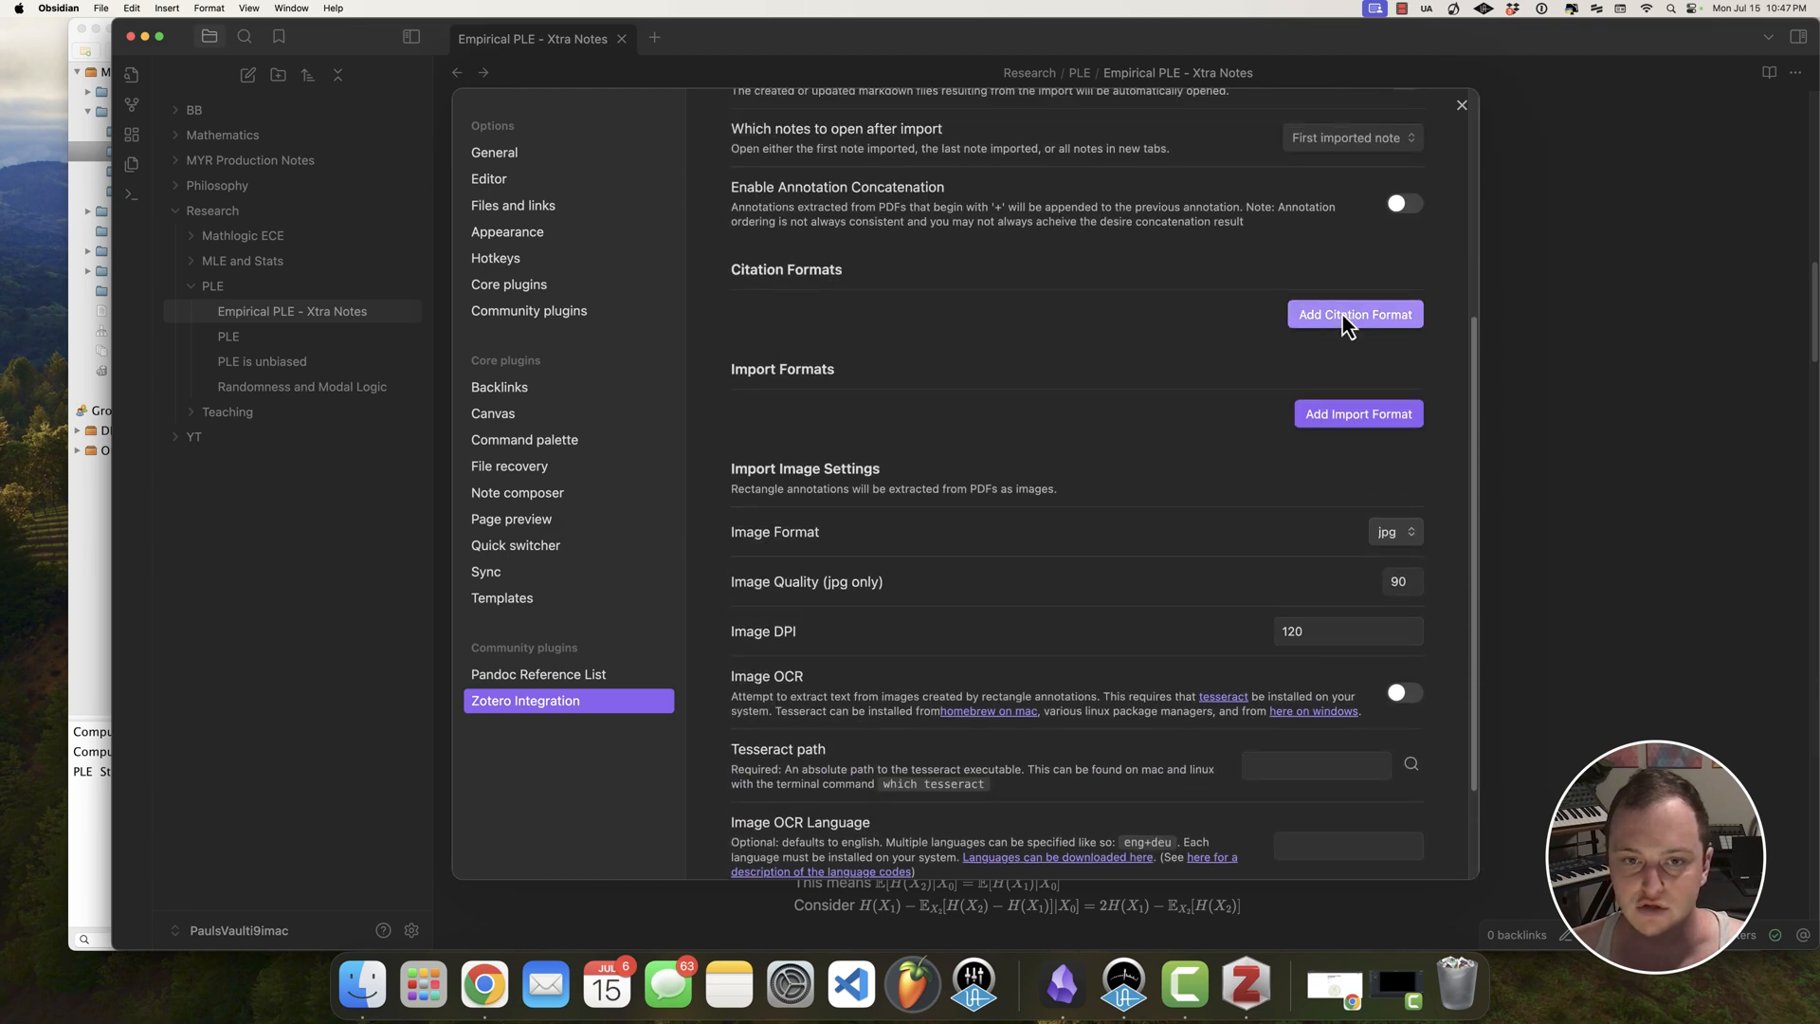
left_click(1355, 314)
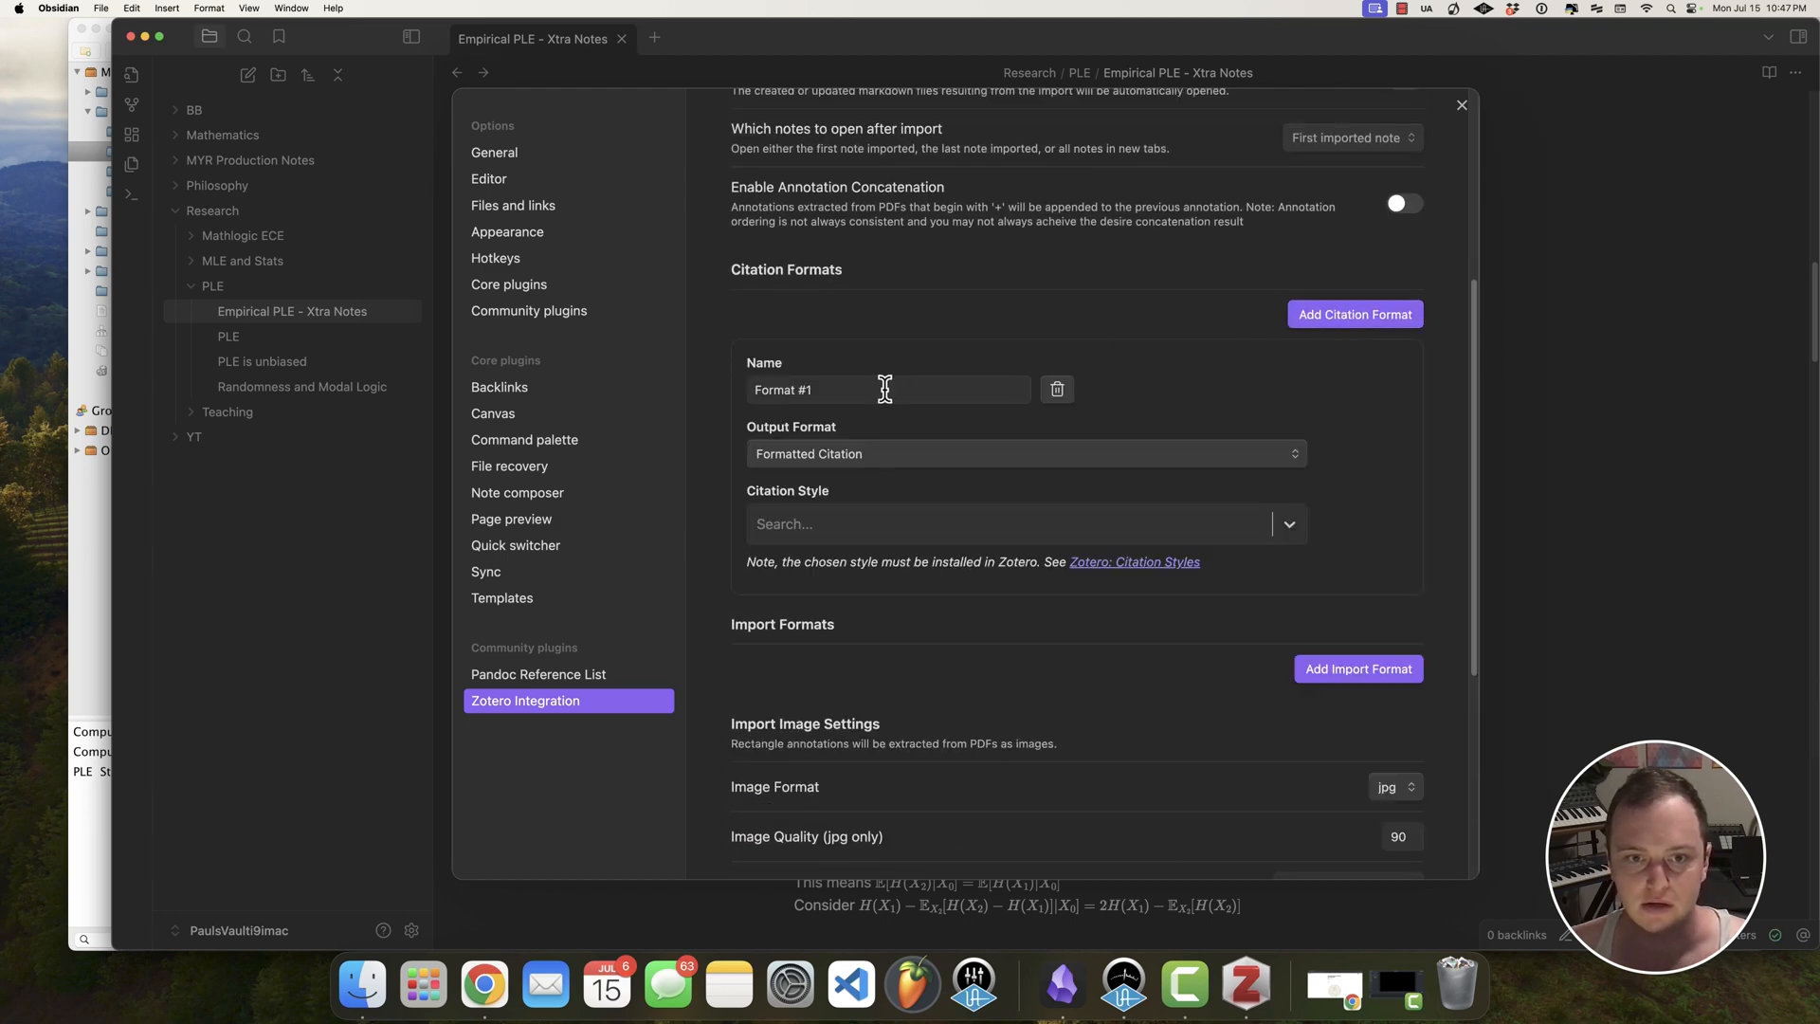
type("IEEE")
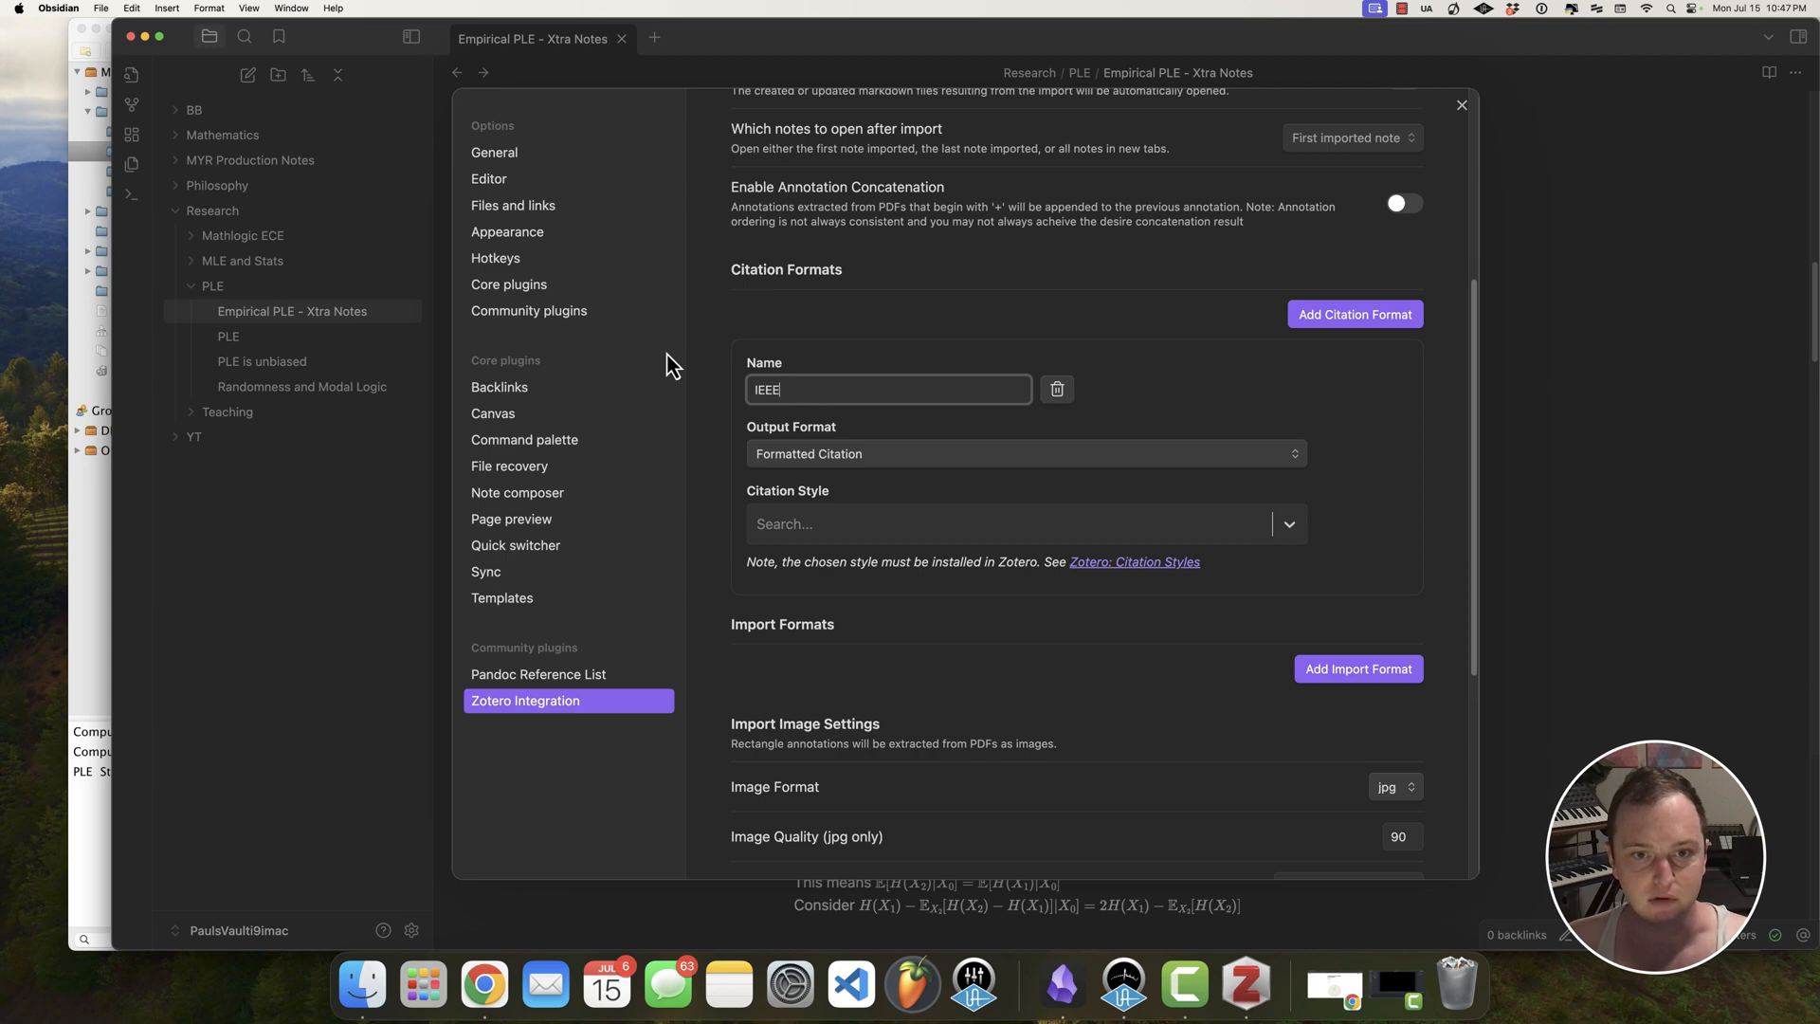
left_click(1024, 454)
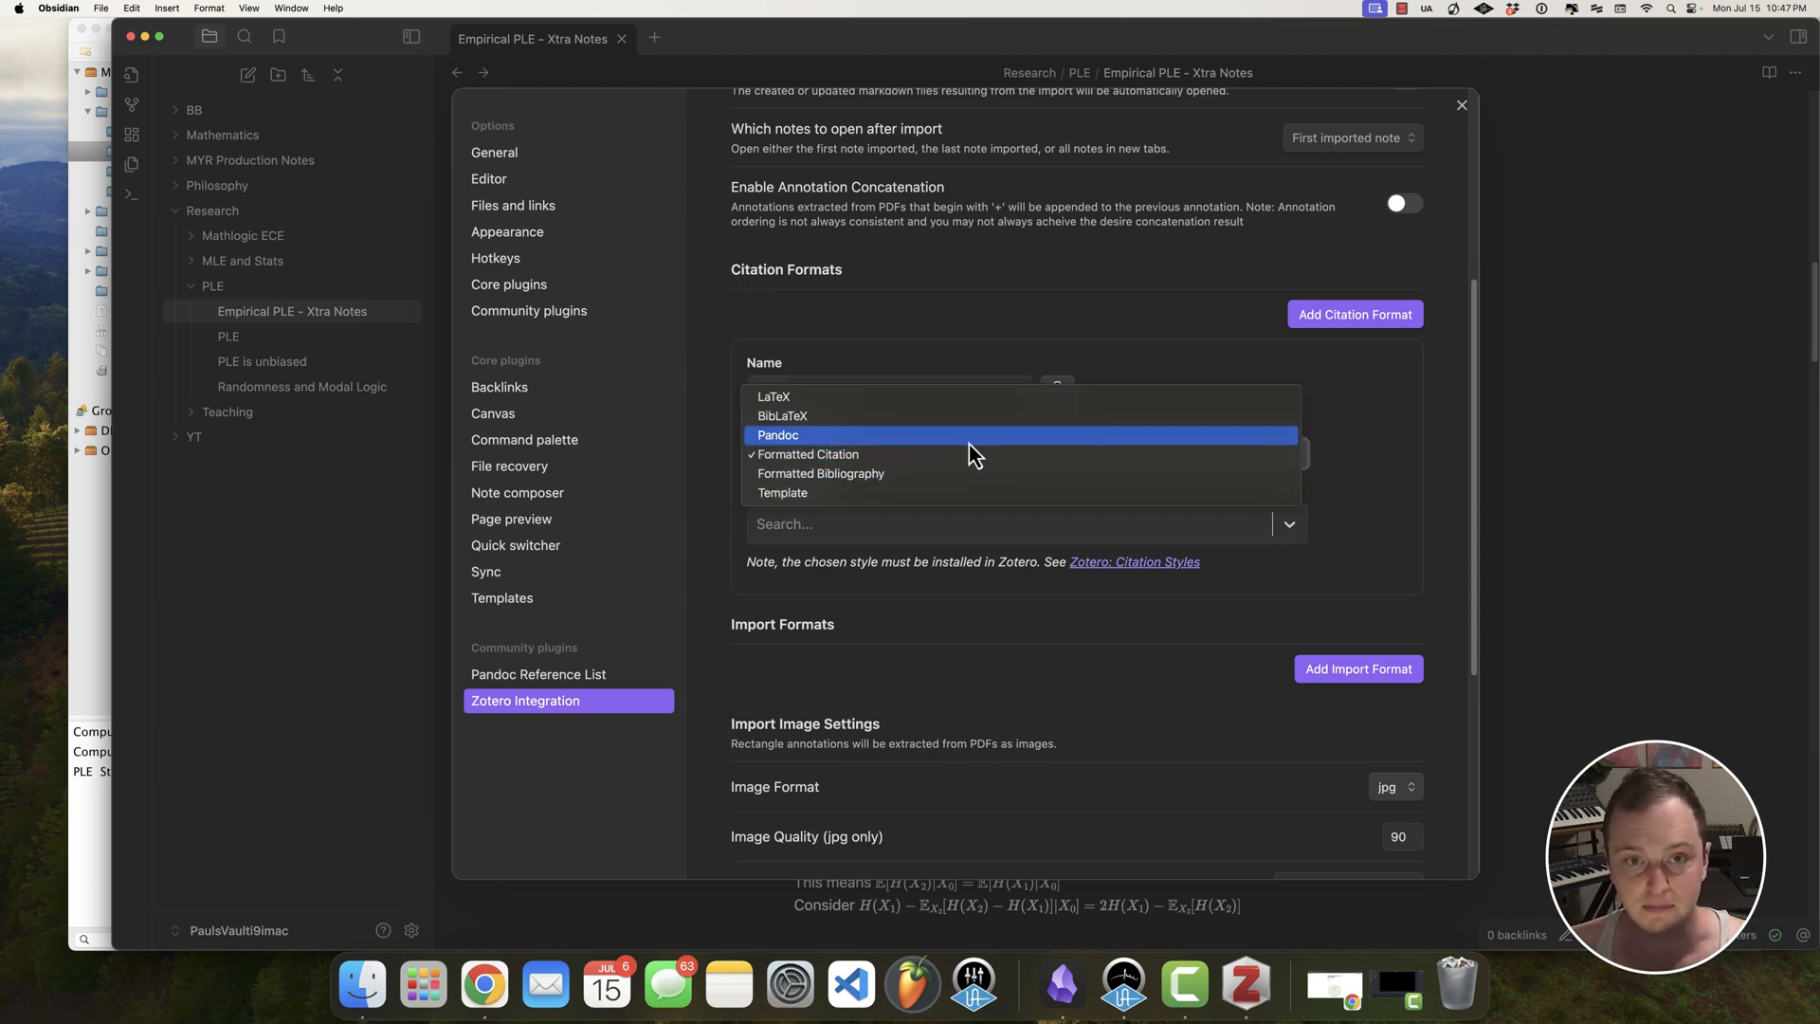
left_click(537, 674)
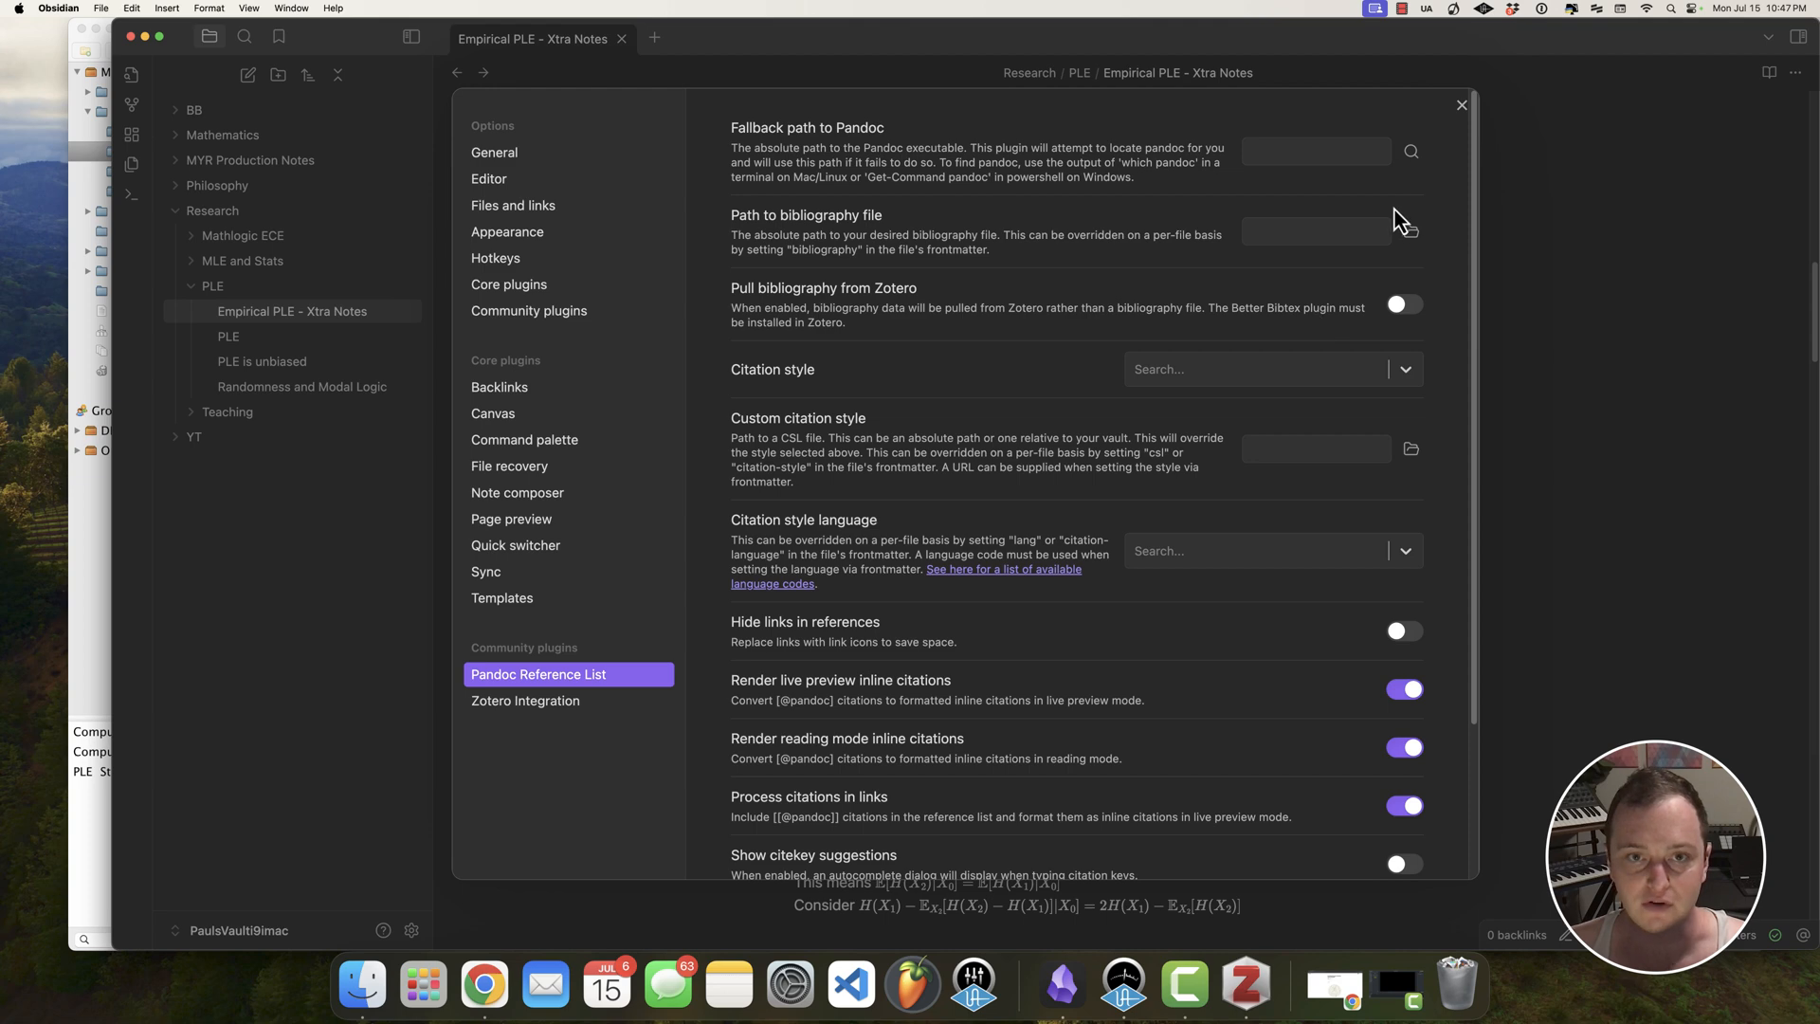
mouse_move(1340, 227)
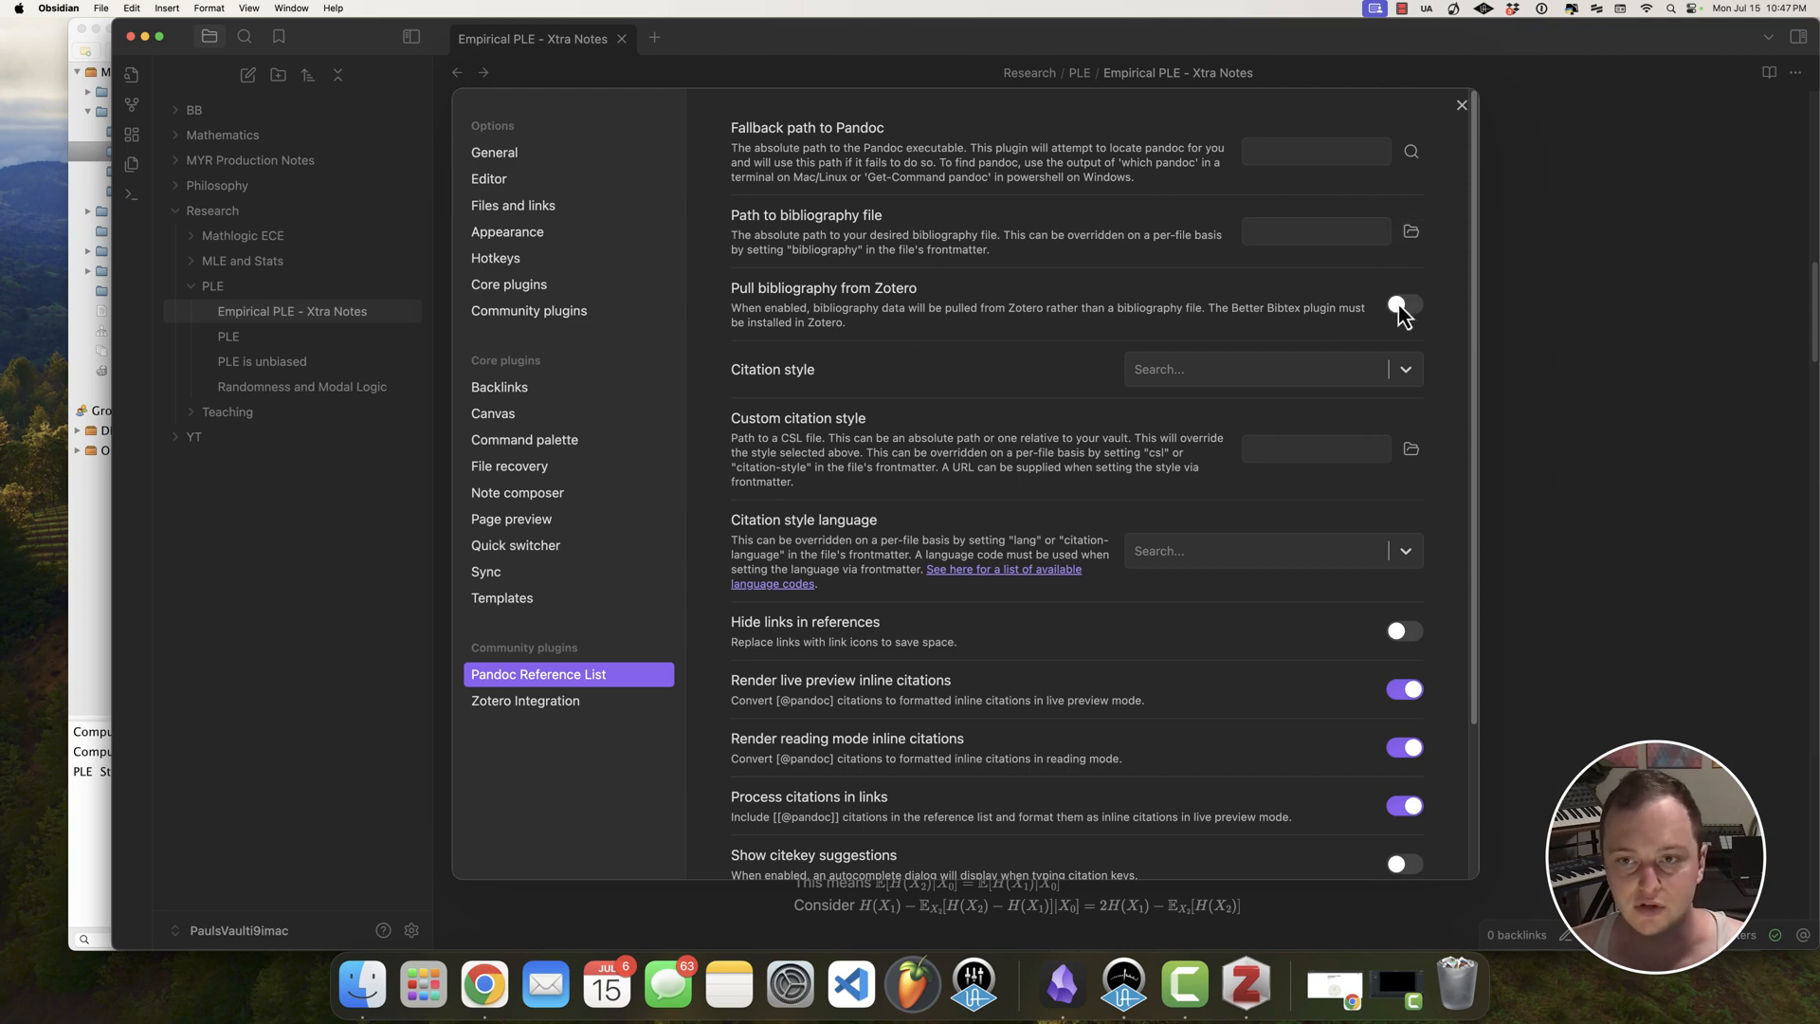
Make Pandoc Reference List pull the bibliography from Zotero in IEEE style, then close settings
left_click(1403, 304)
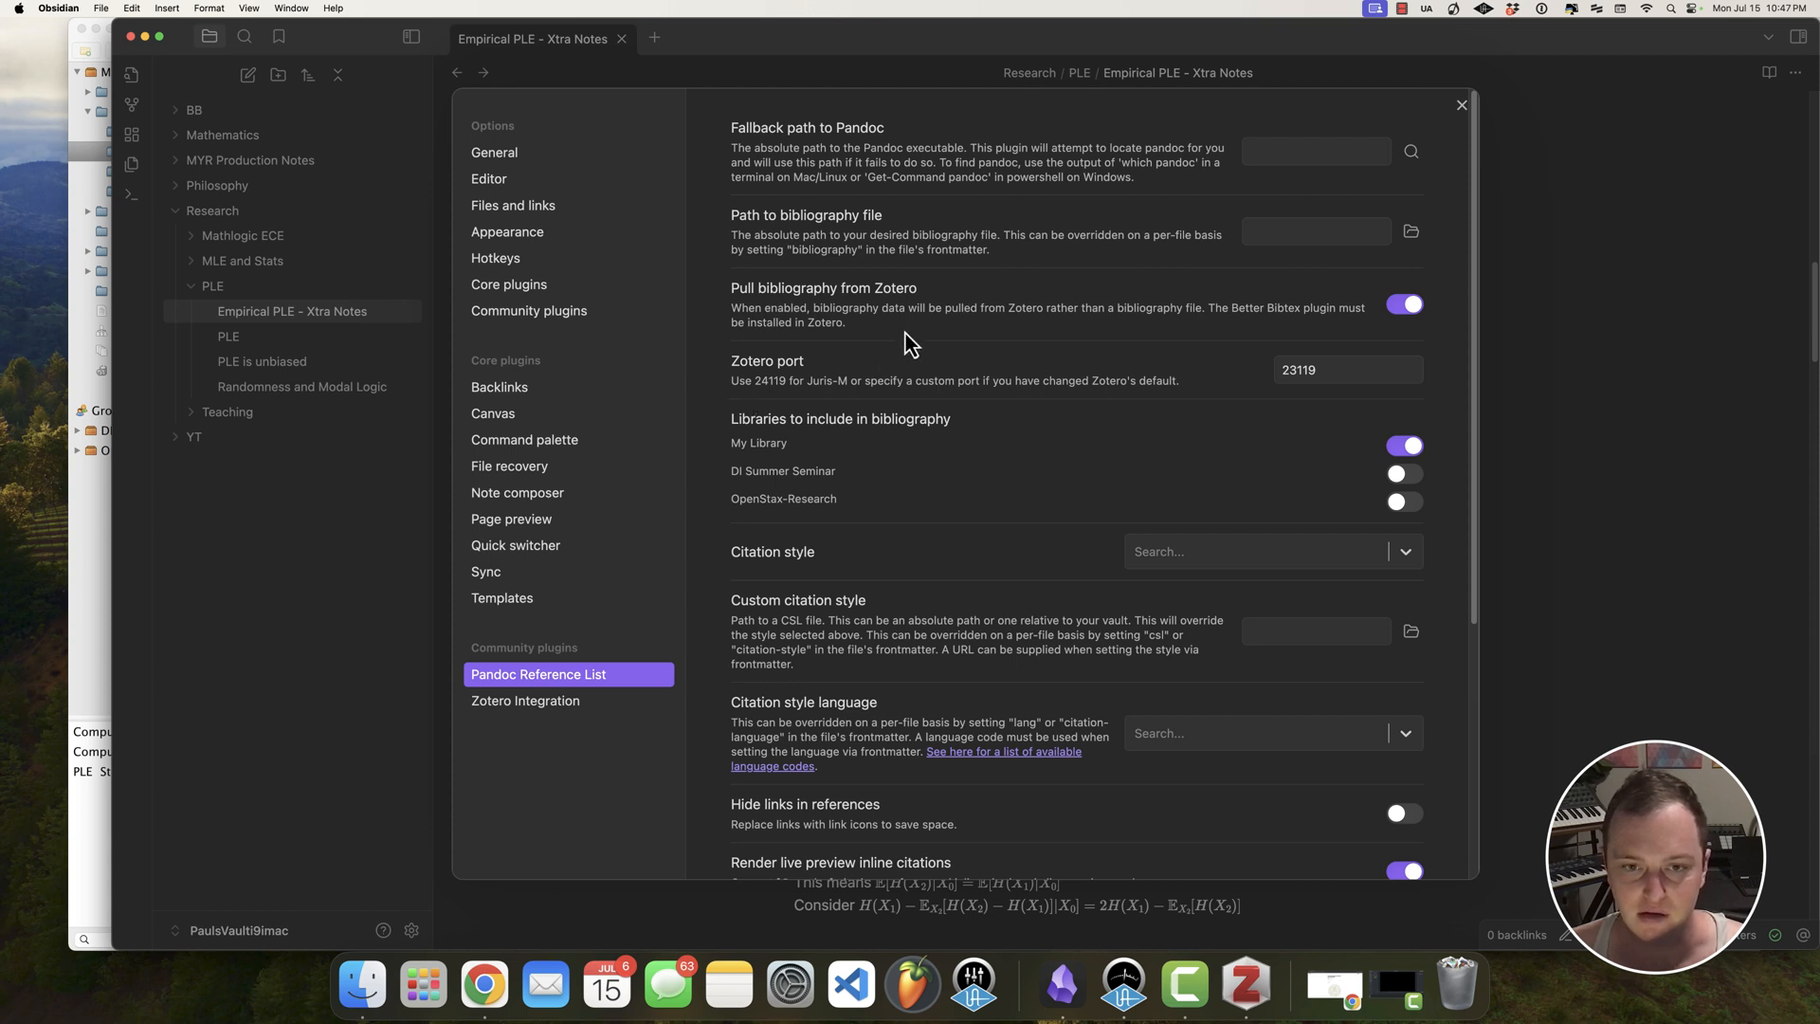
left_click(1249, 552)
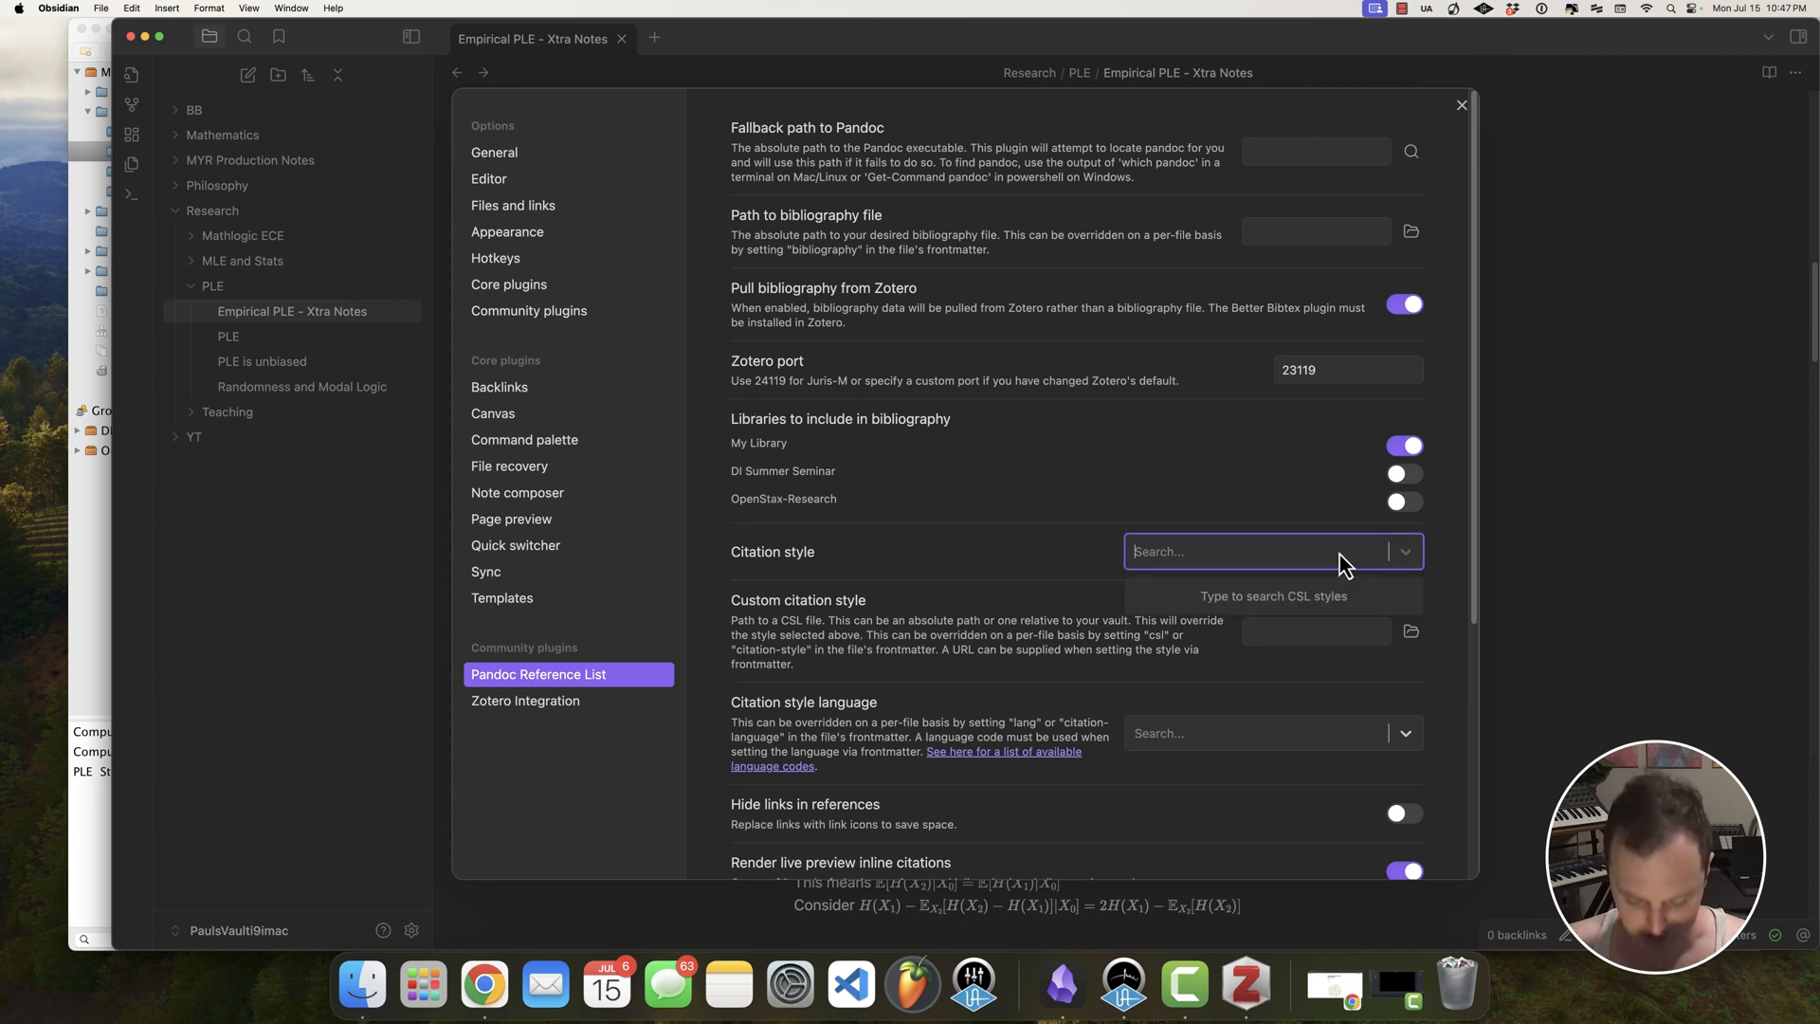
type("IEEE")
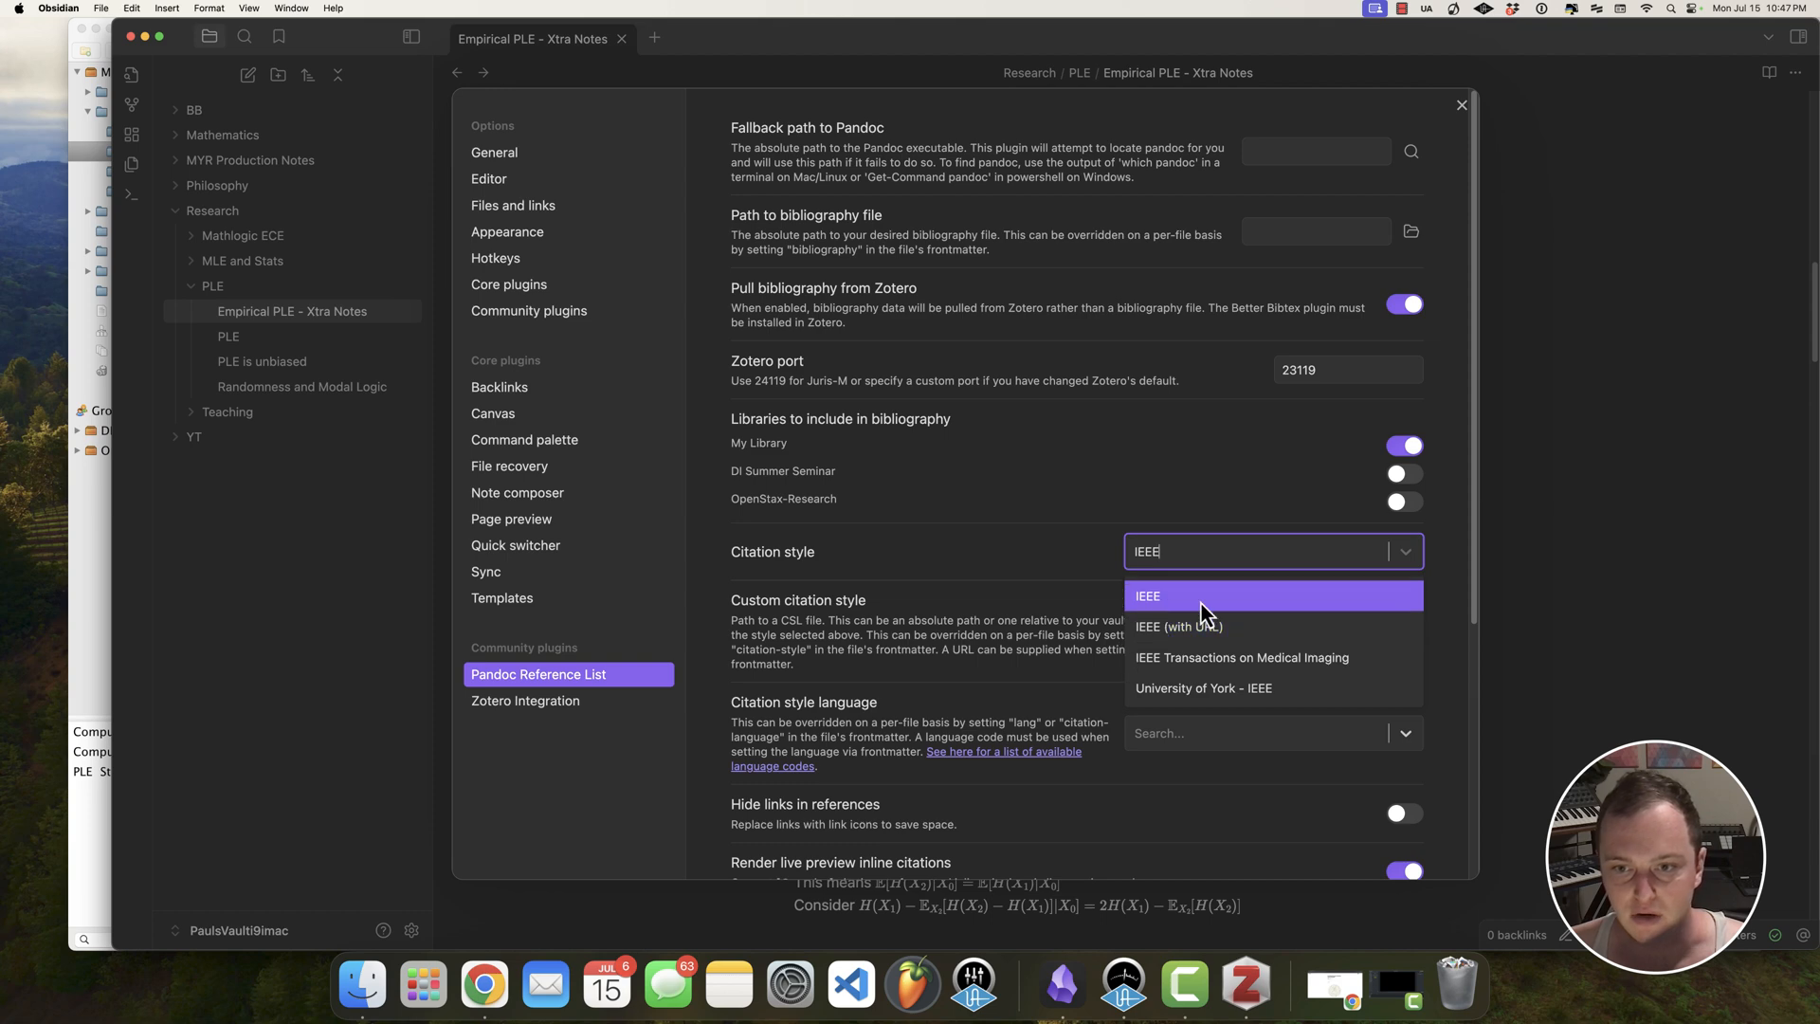
left_click(1147, 595)
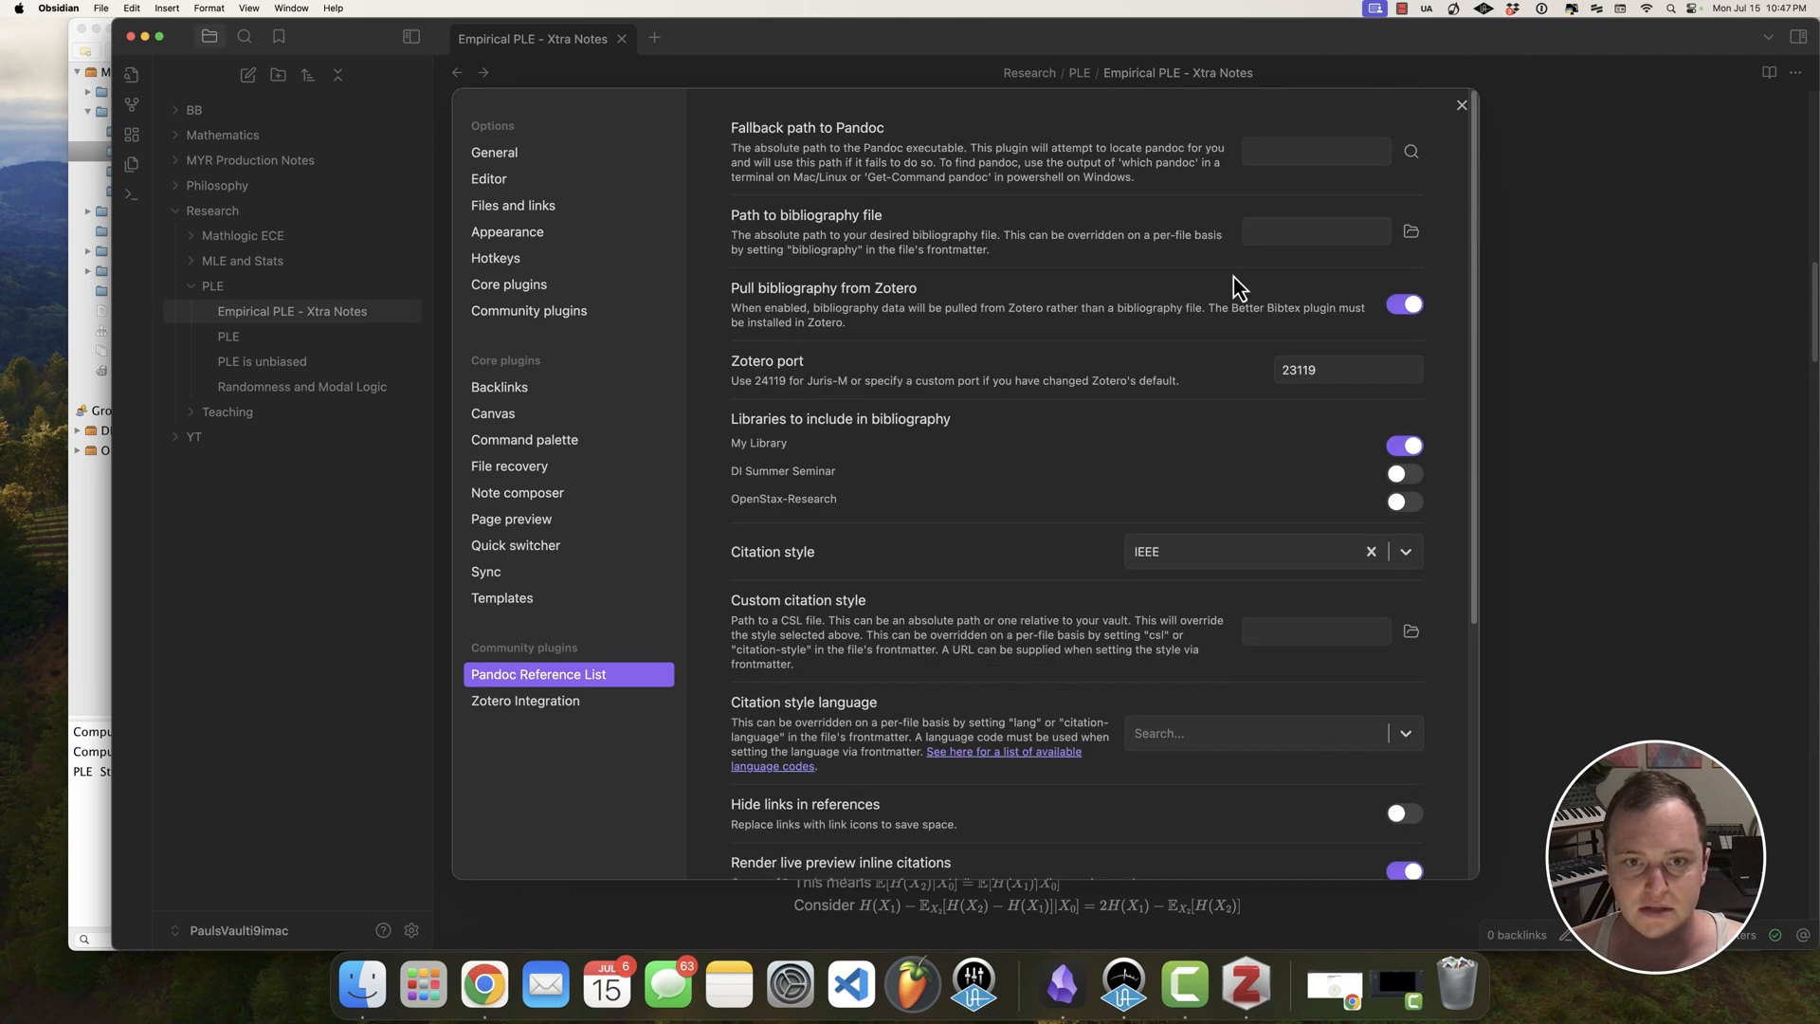
left_click(1461, 105)
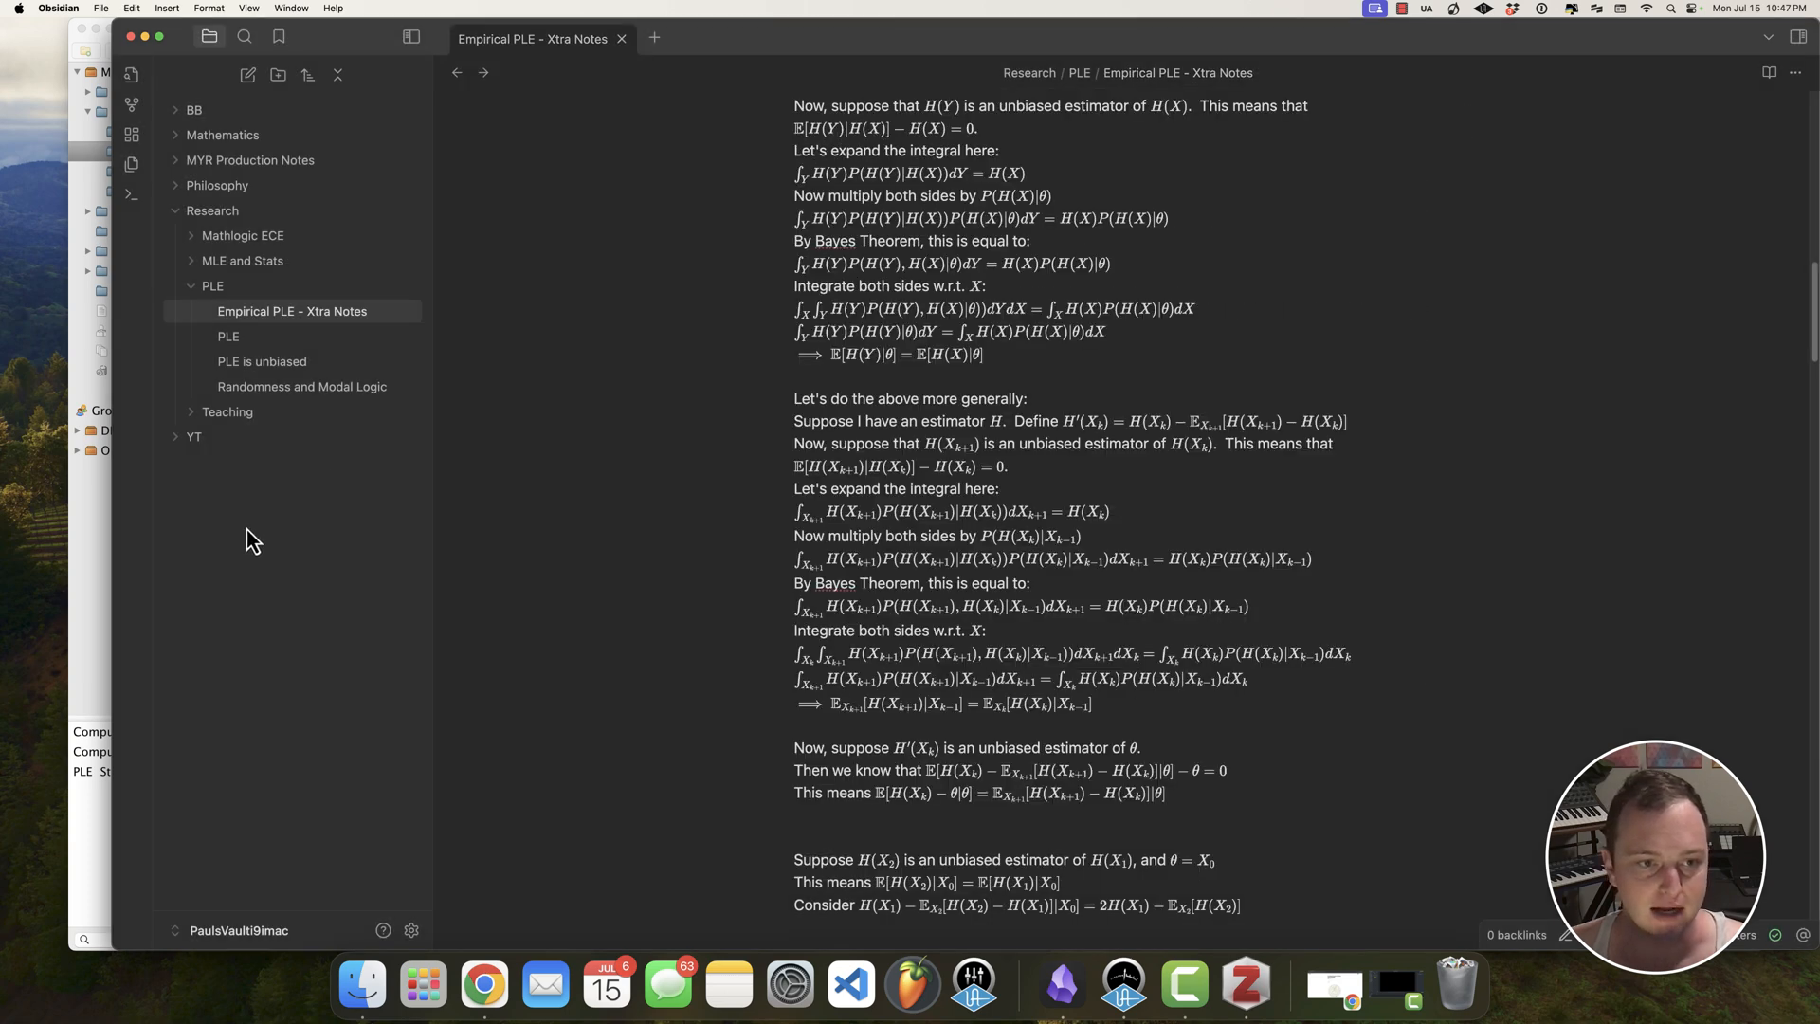
Create a new note titled 'TEst' from the File menu
left_click(106, 9)
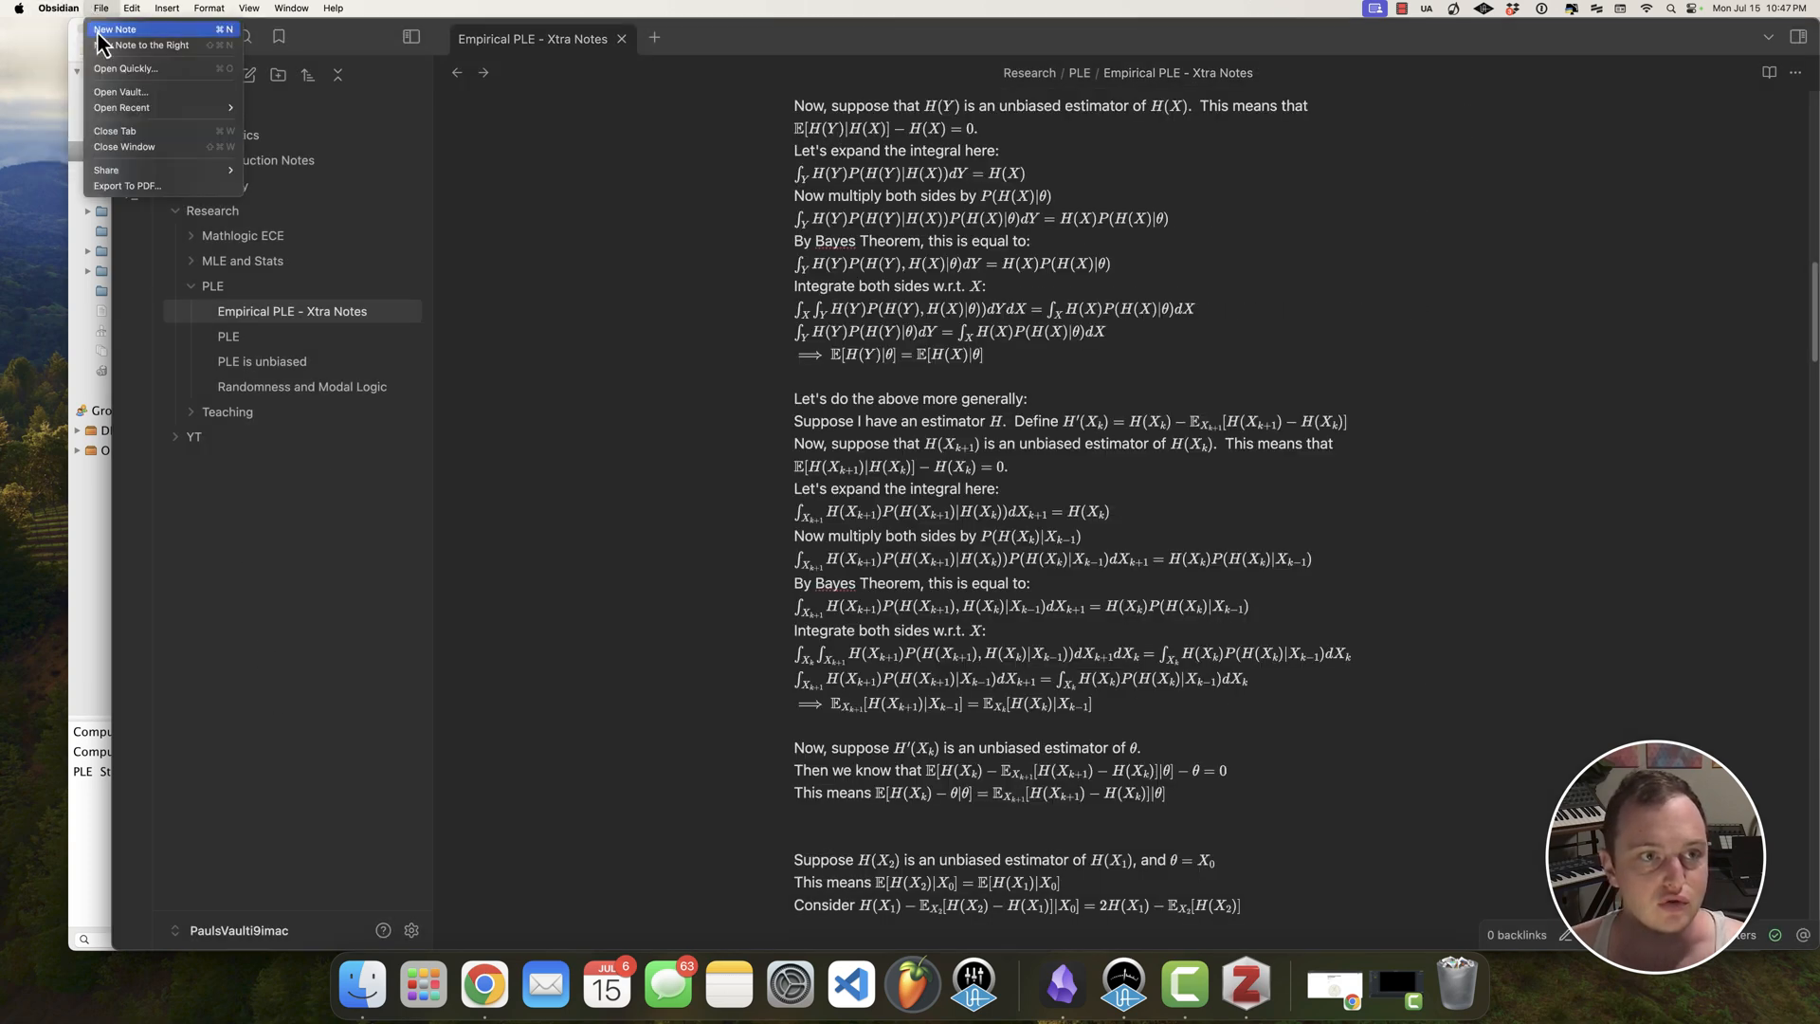
left_click(118, 30)
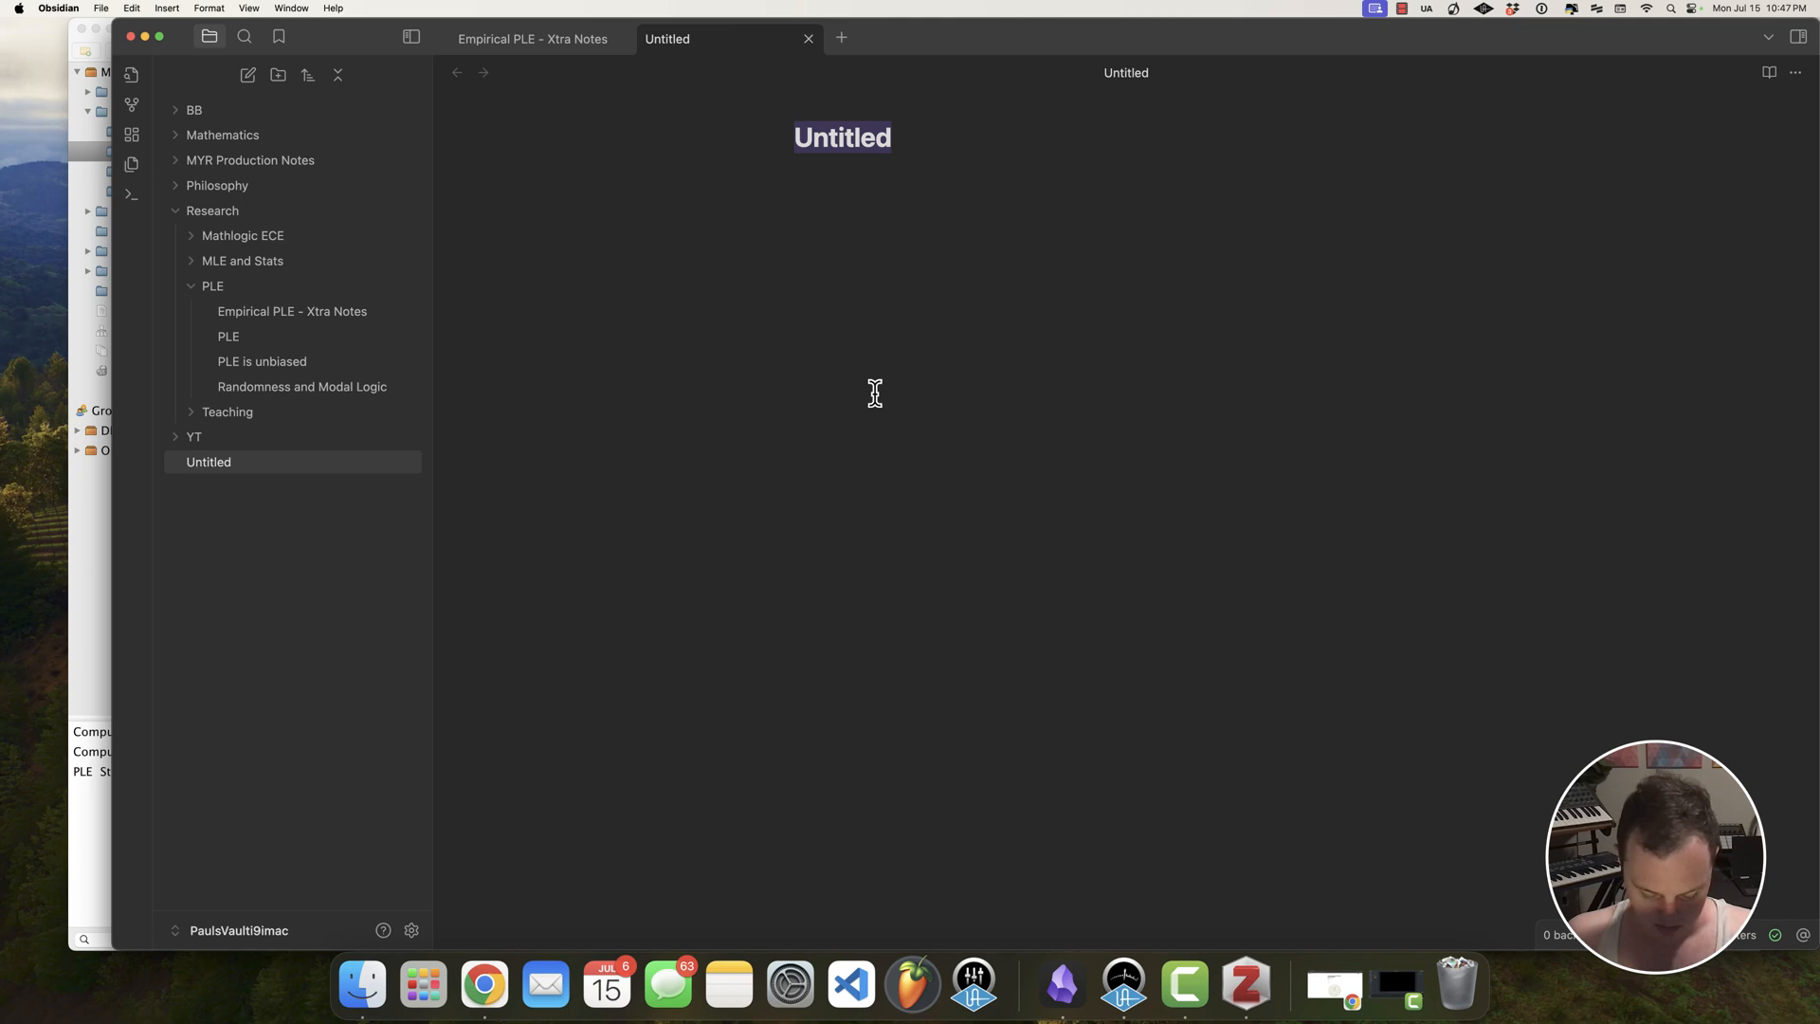
type("TEst")
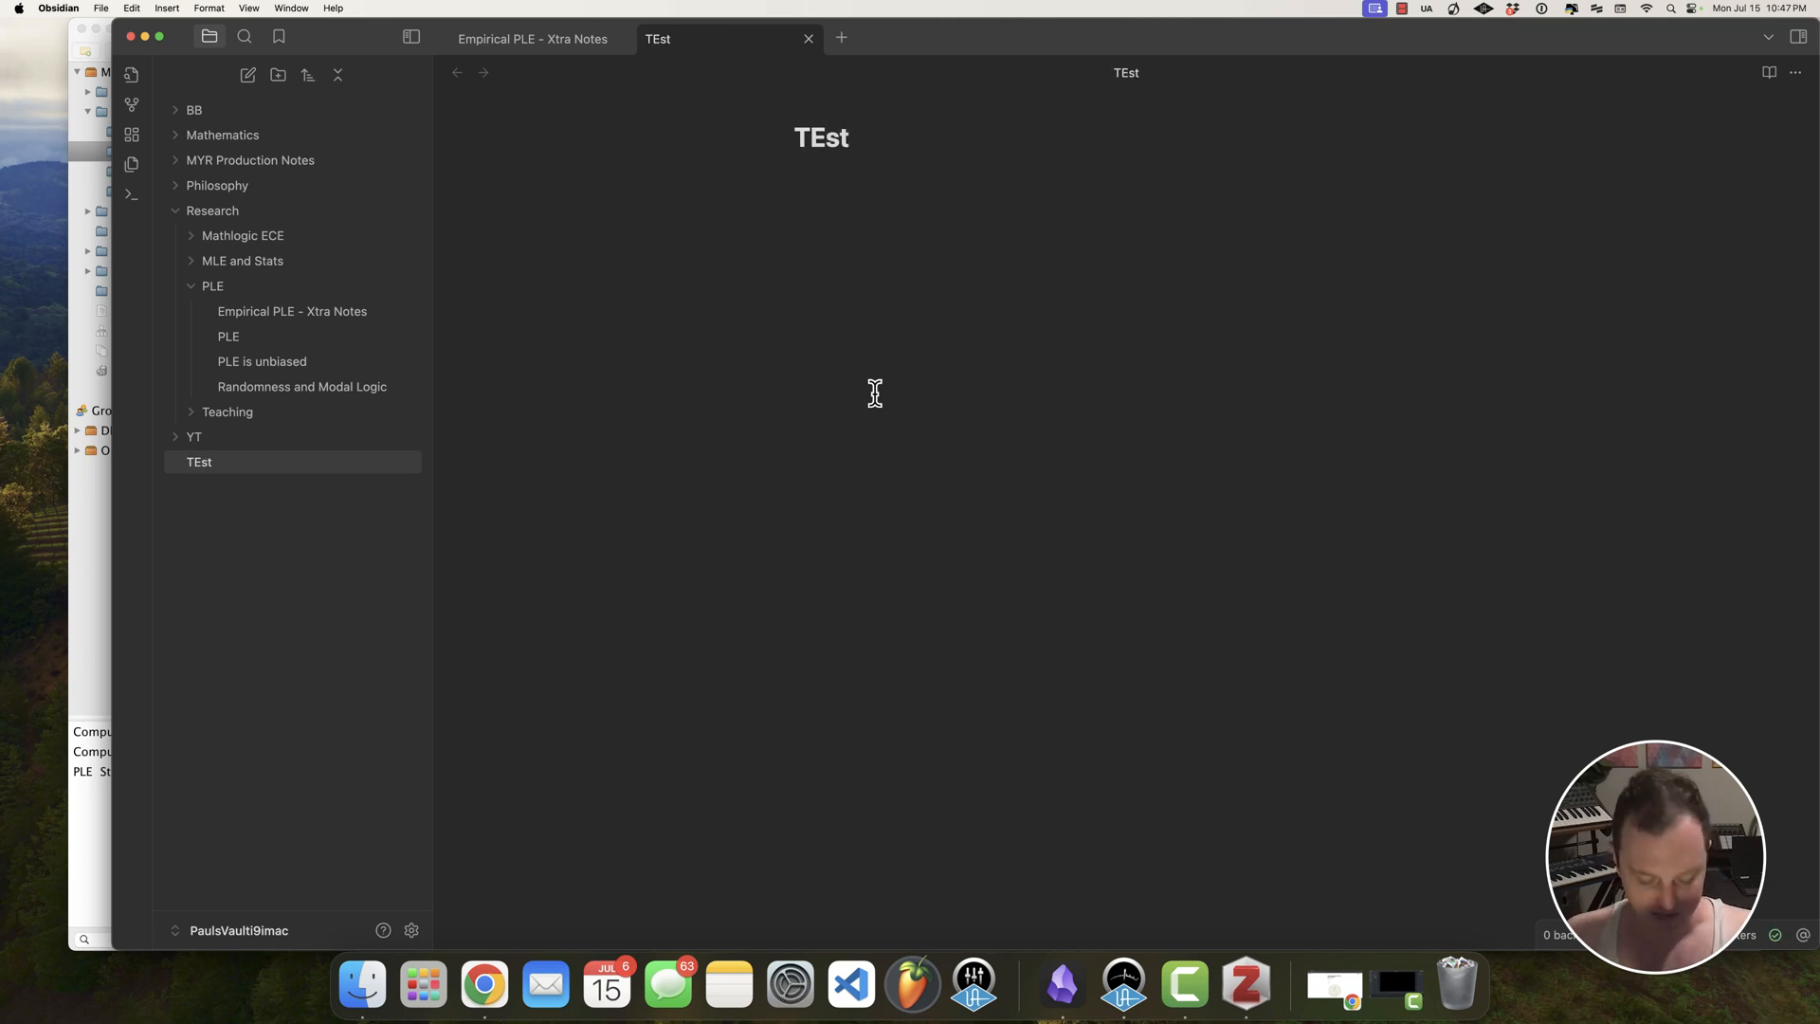
mouse_move(131, 197)
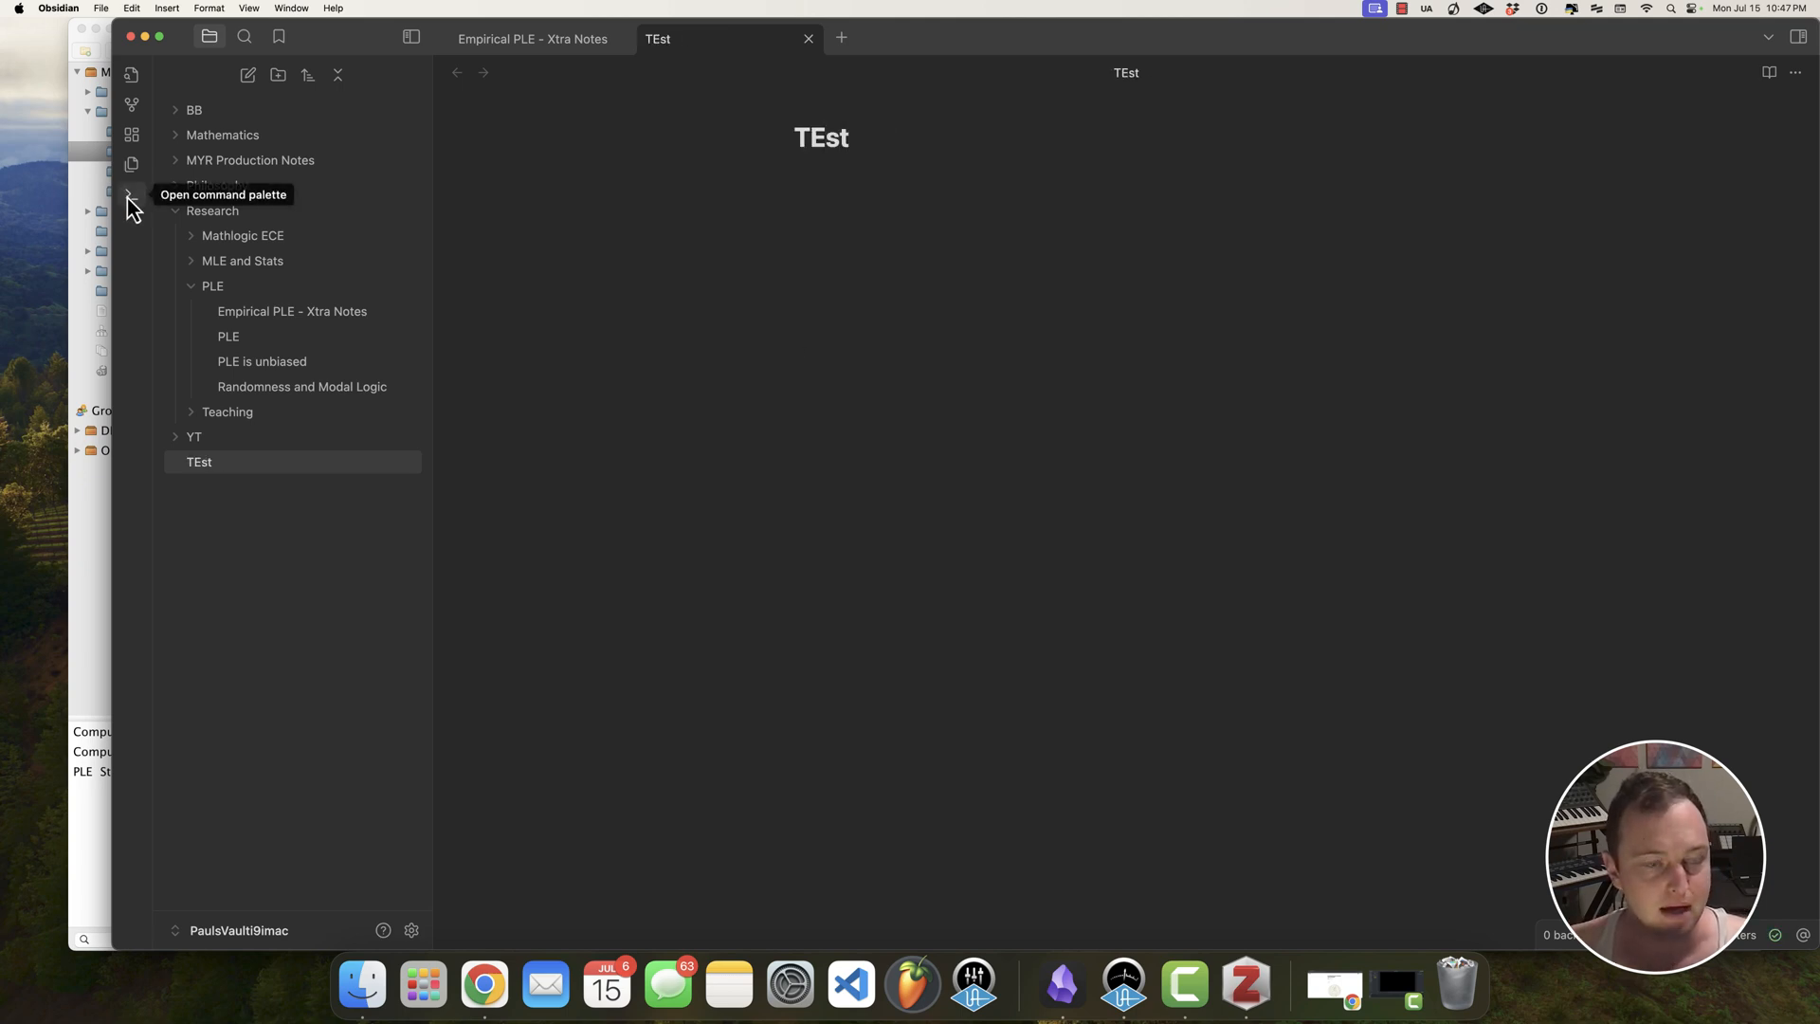
left_click(132, 196)
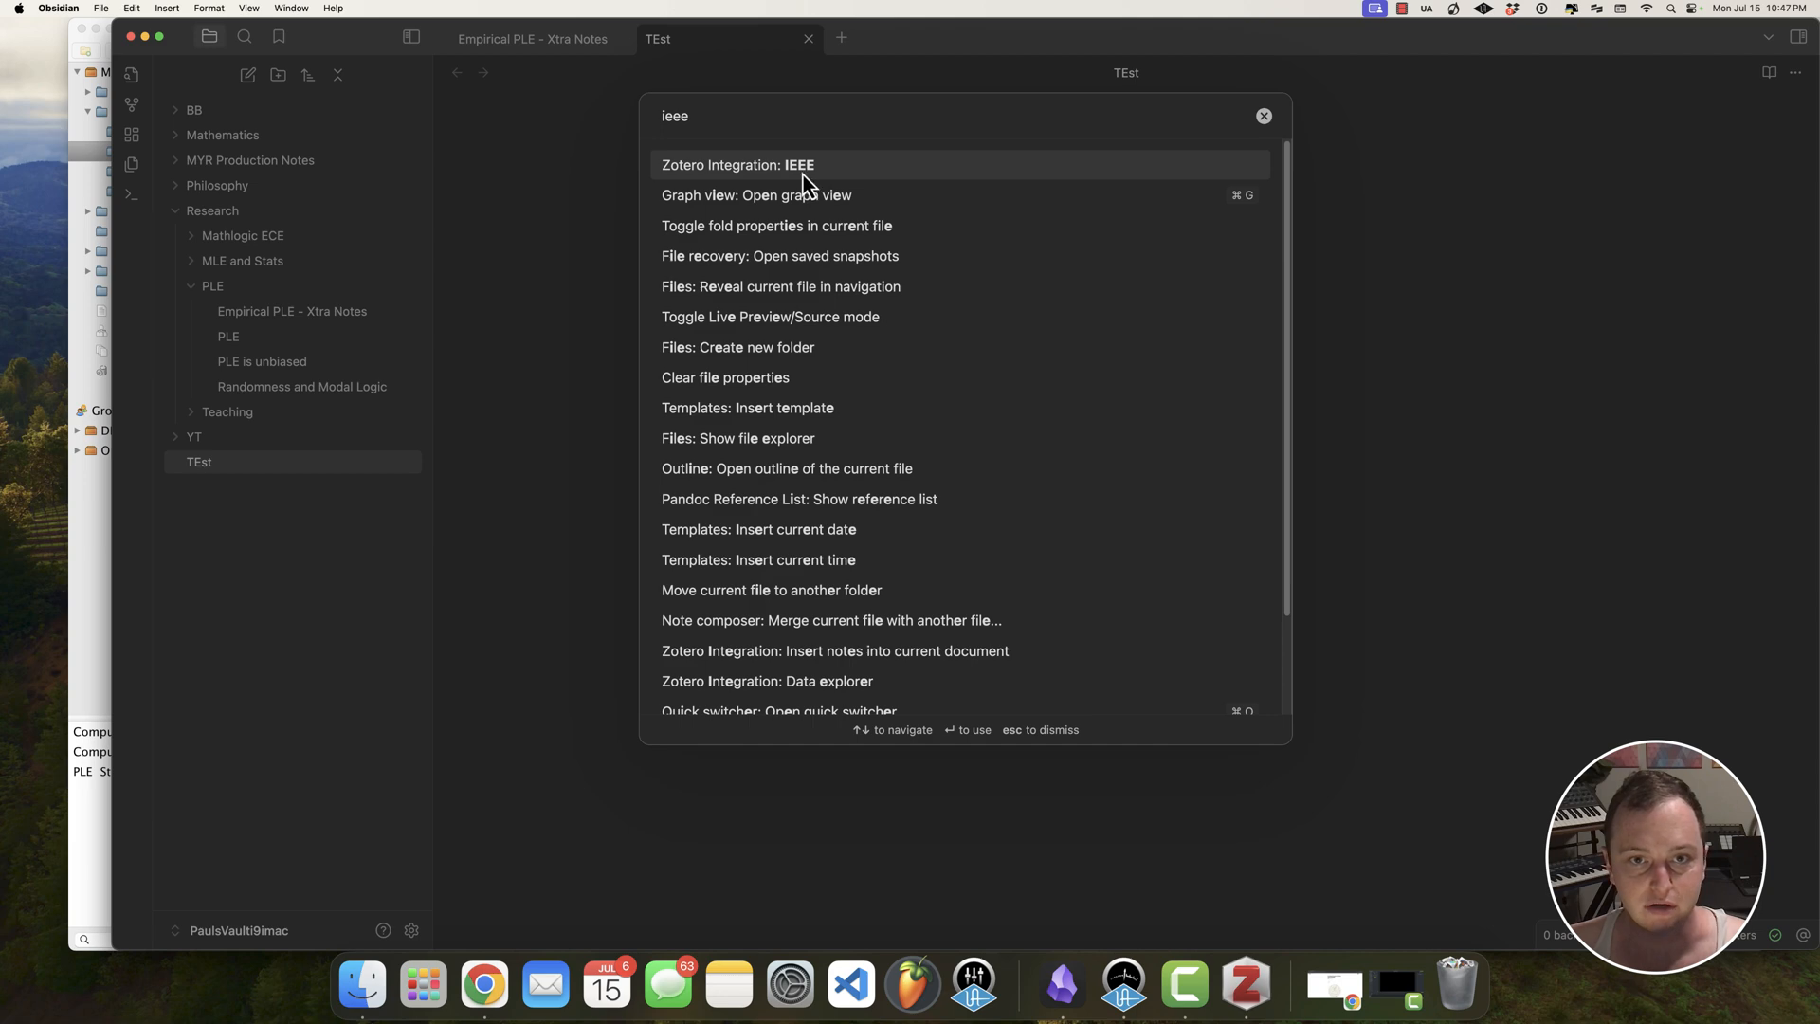
left_click(775, 165)
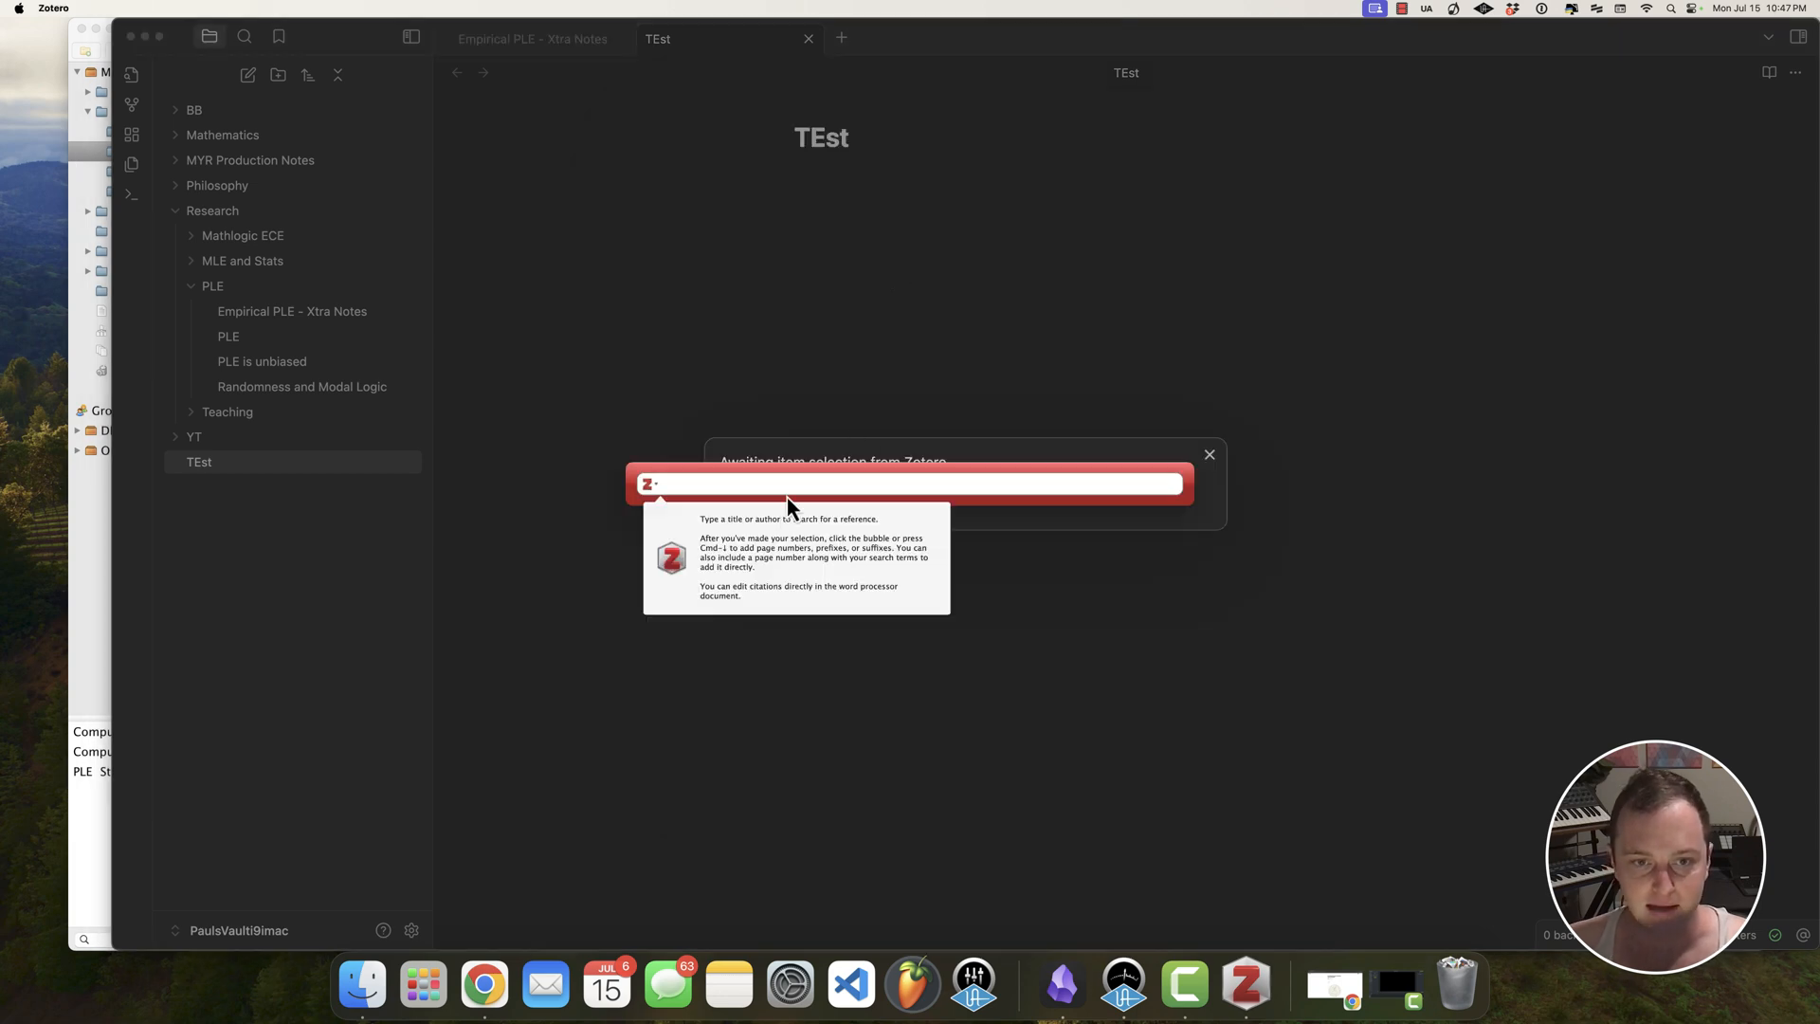
mouse_move(864, 483)
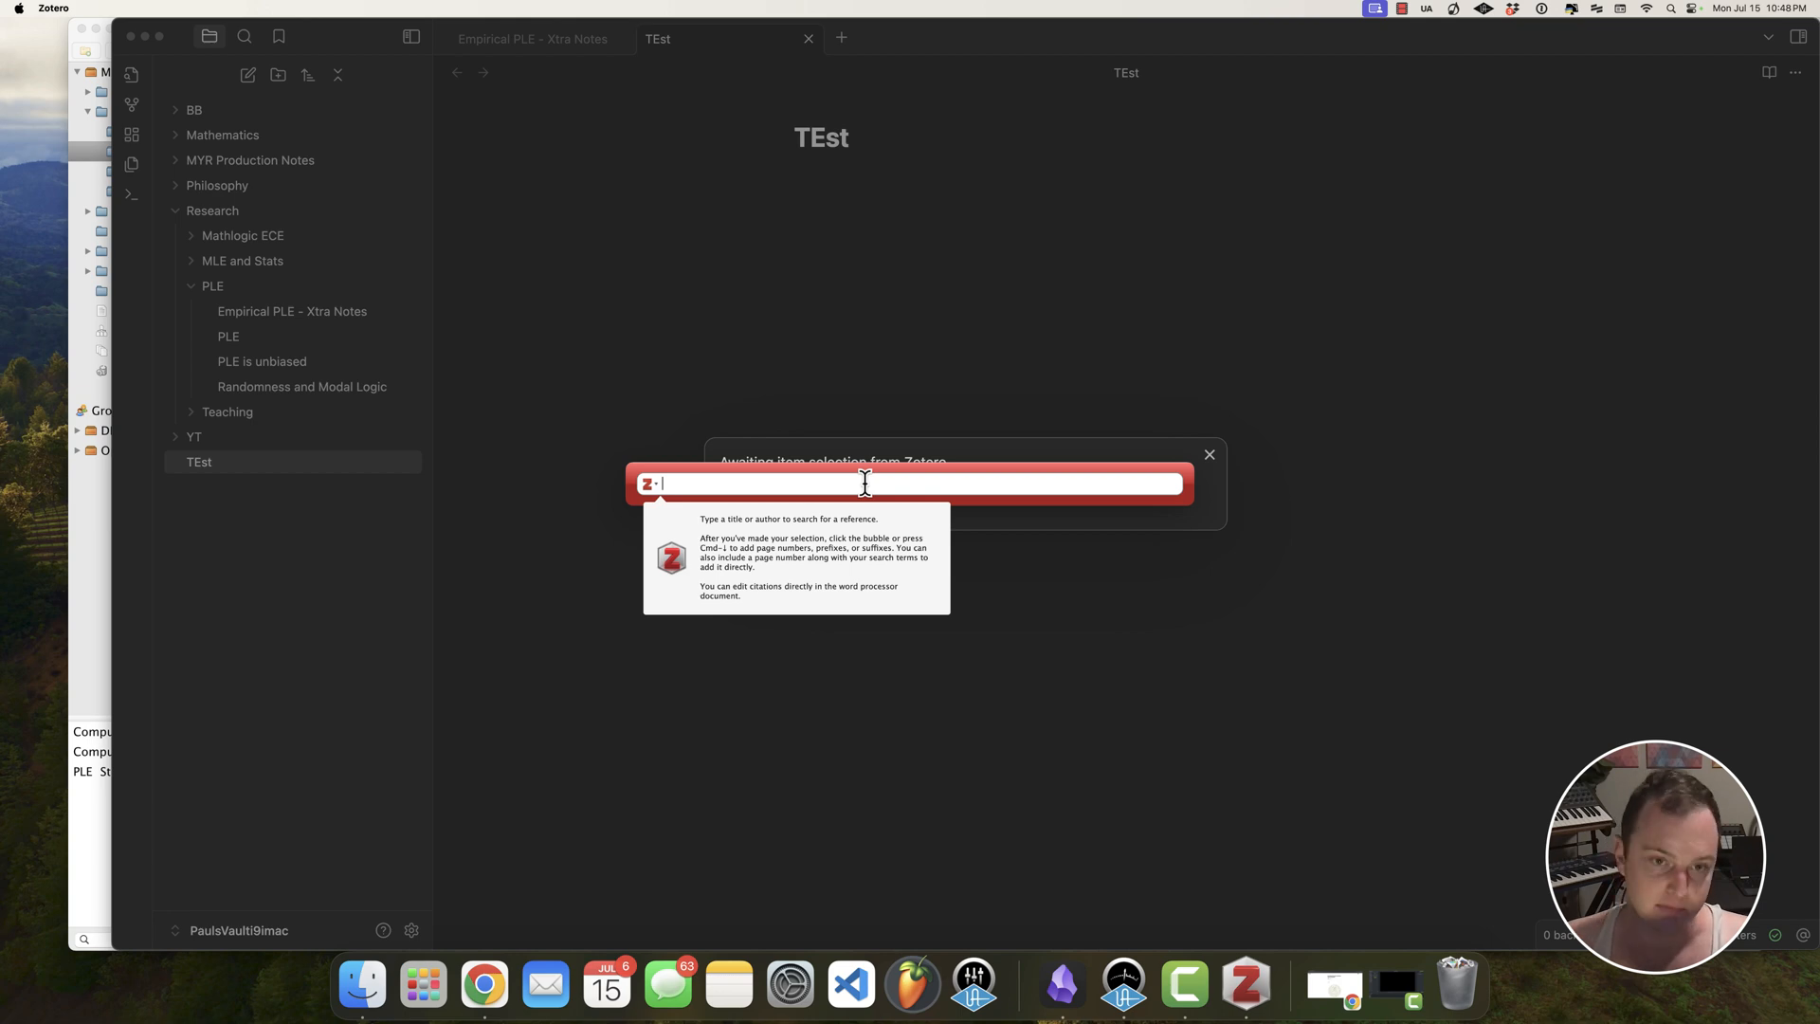
type("Shannon")
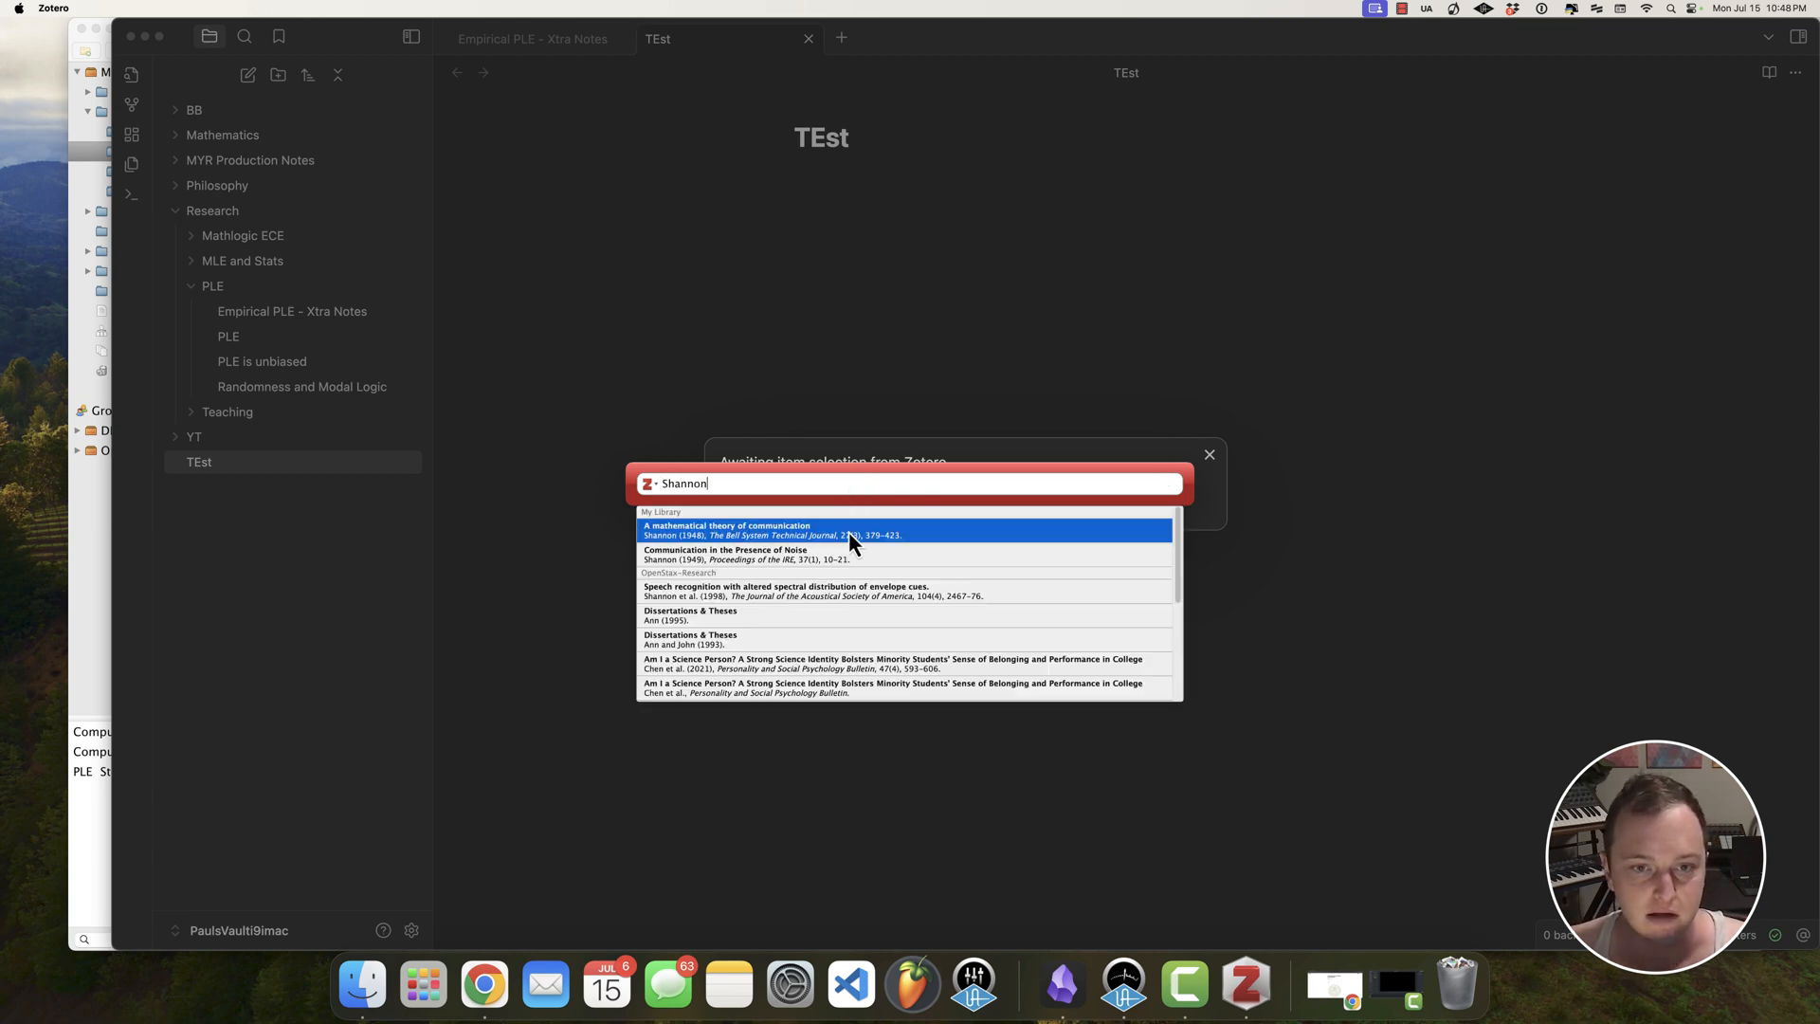
left_click(763, 530)
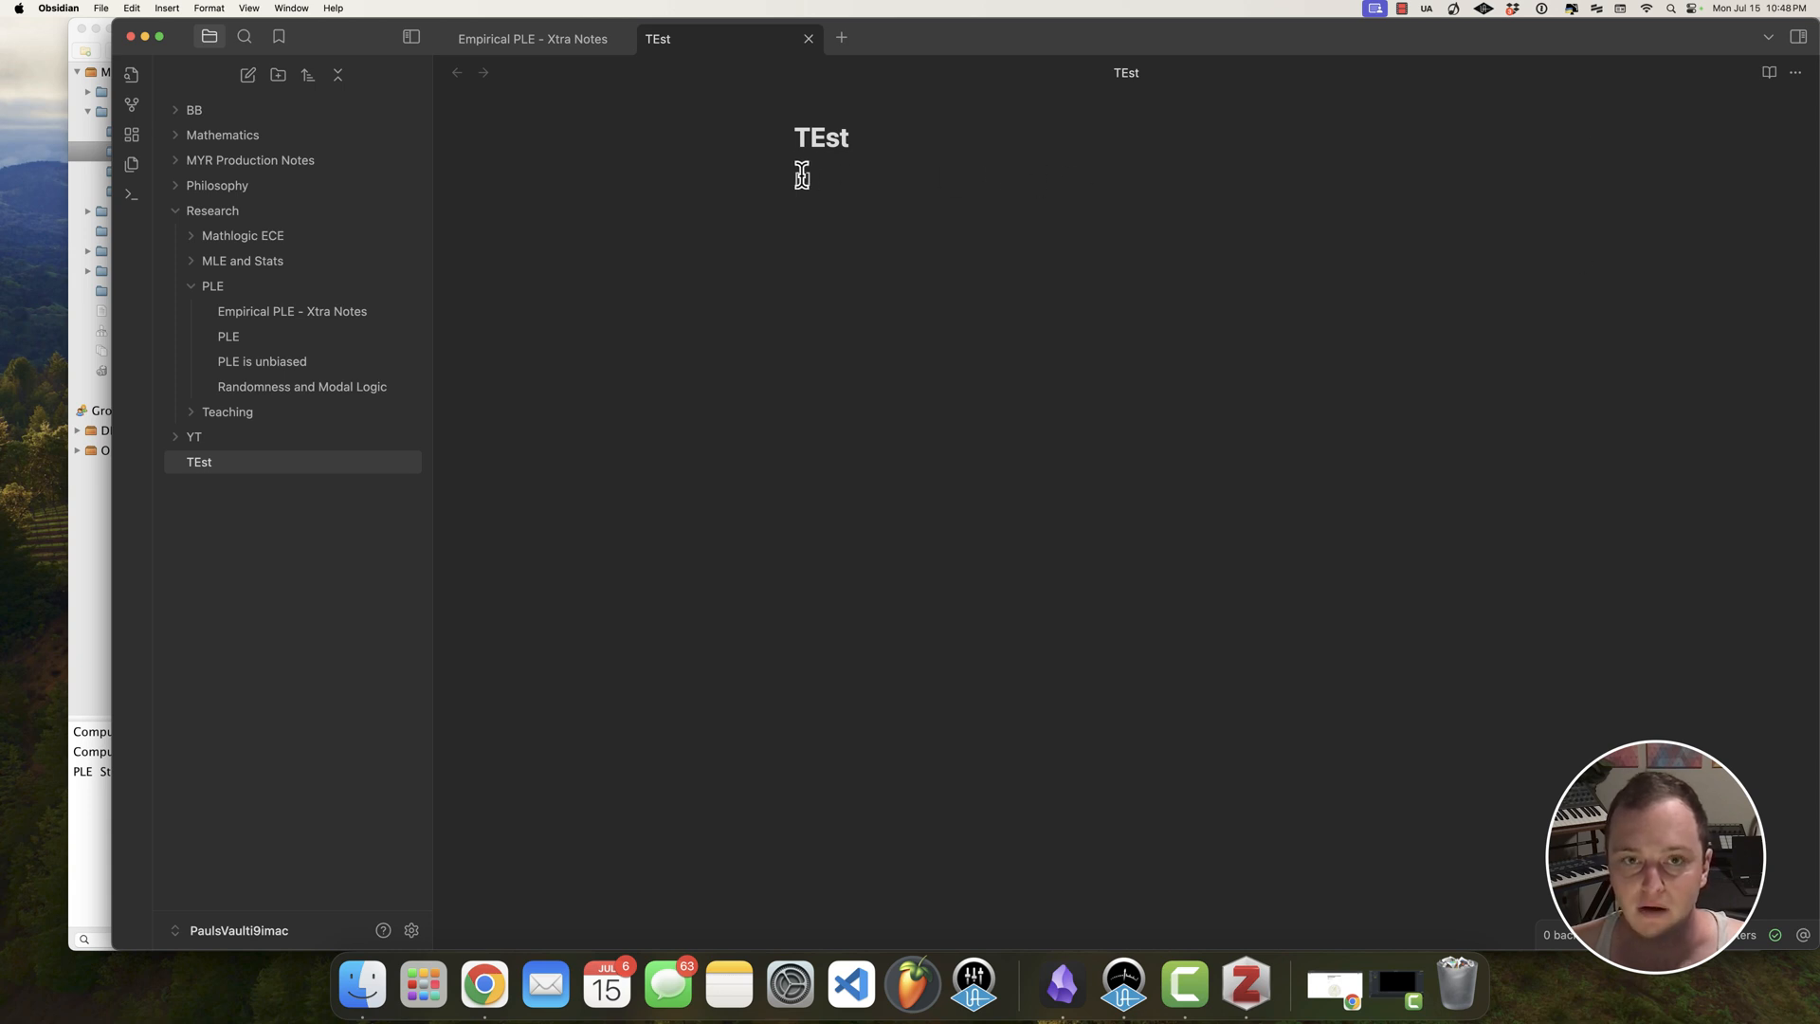
type("@shannon_information_theory")
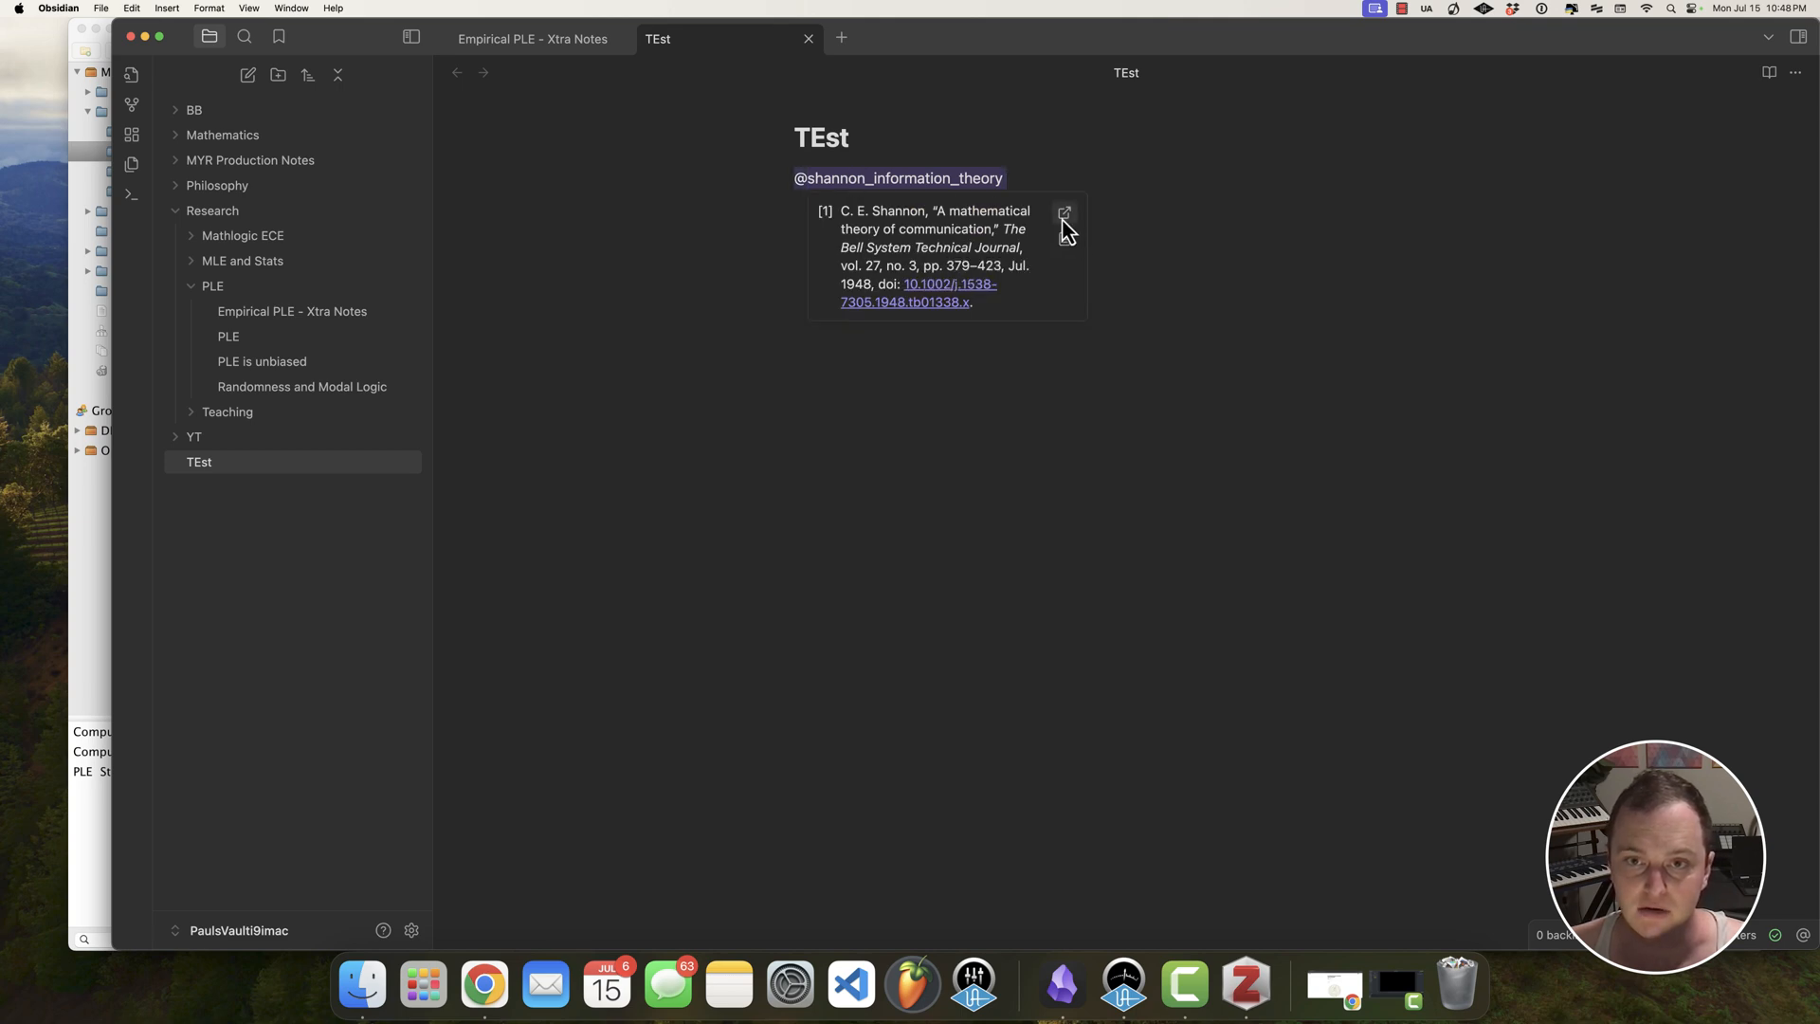
left_click(1793, 73)
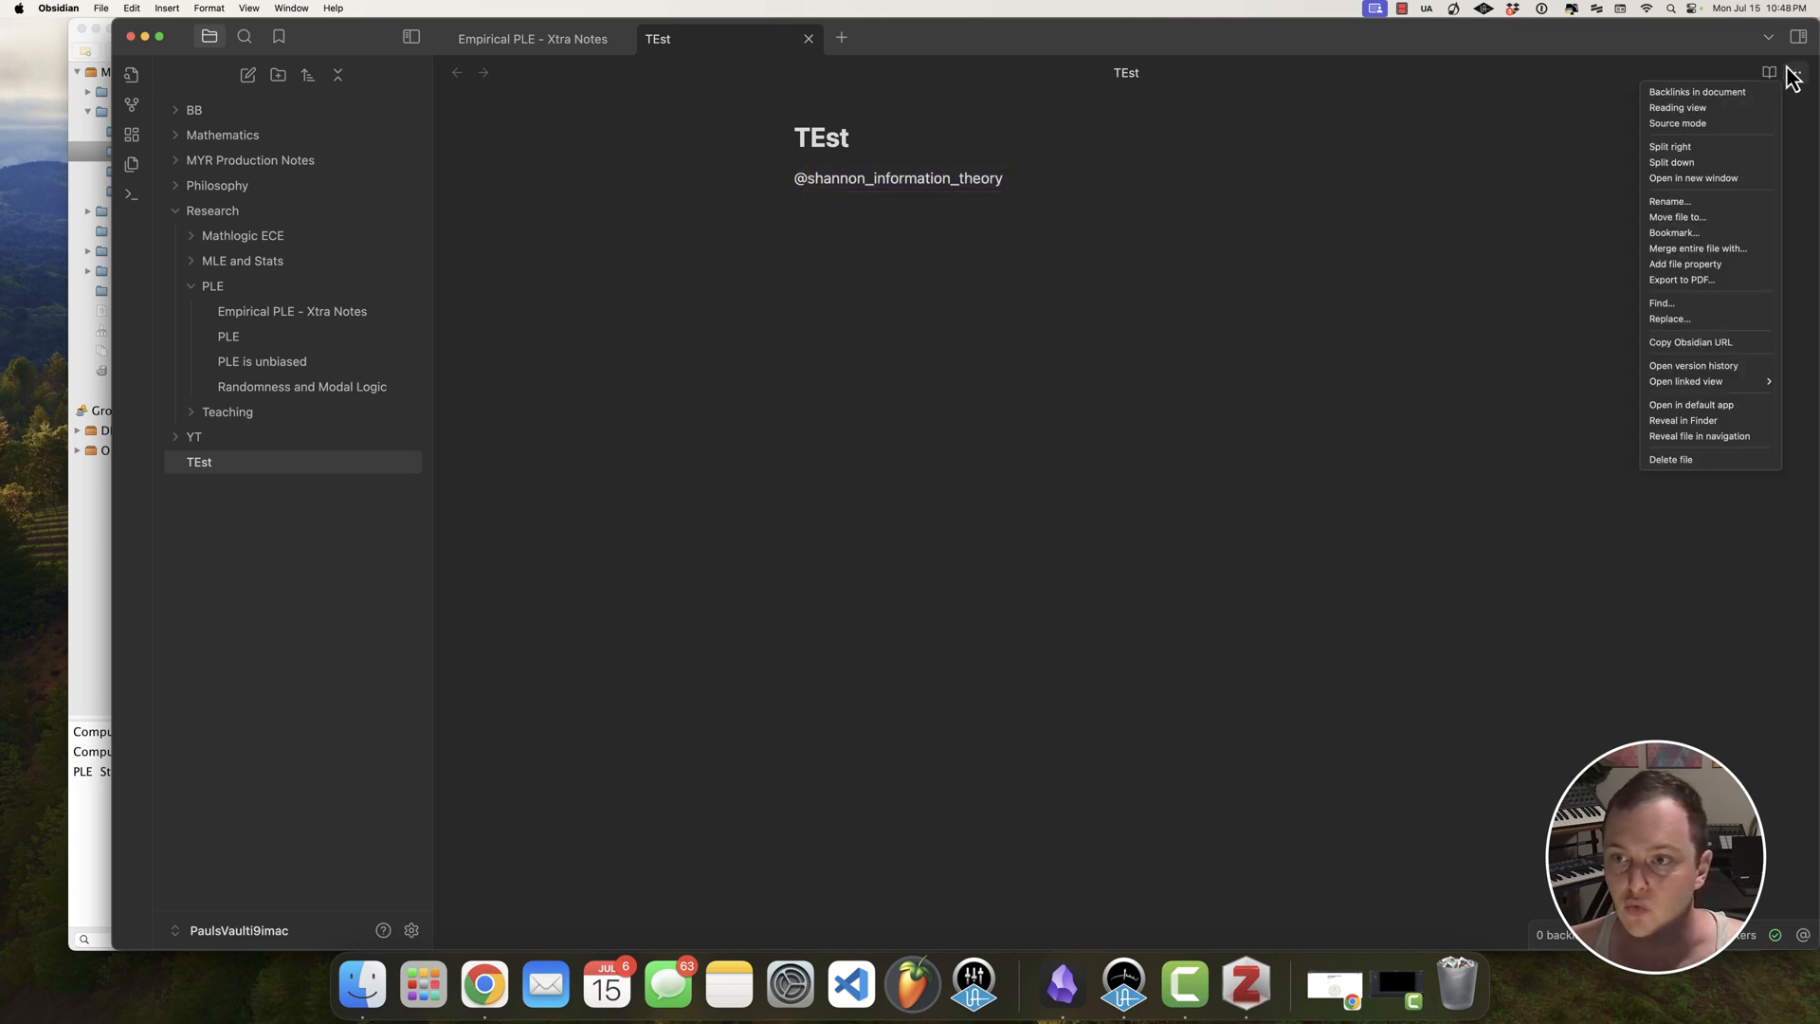
Show backlinks and the Pandoc IEEE reference list, completing the citation with '@'
left_click(1684, 92)
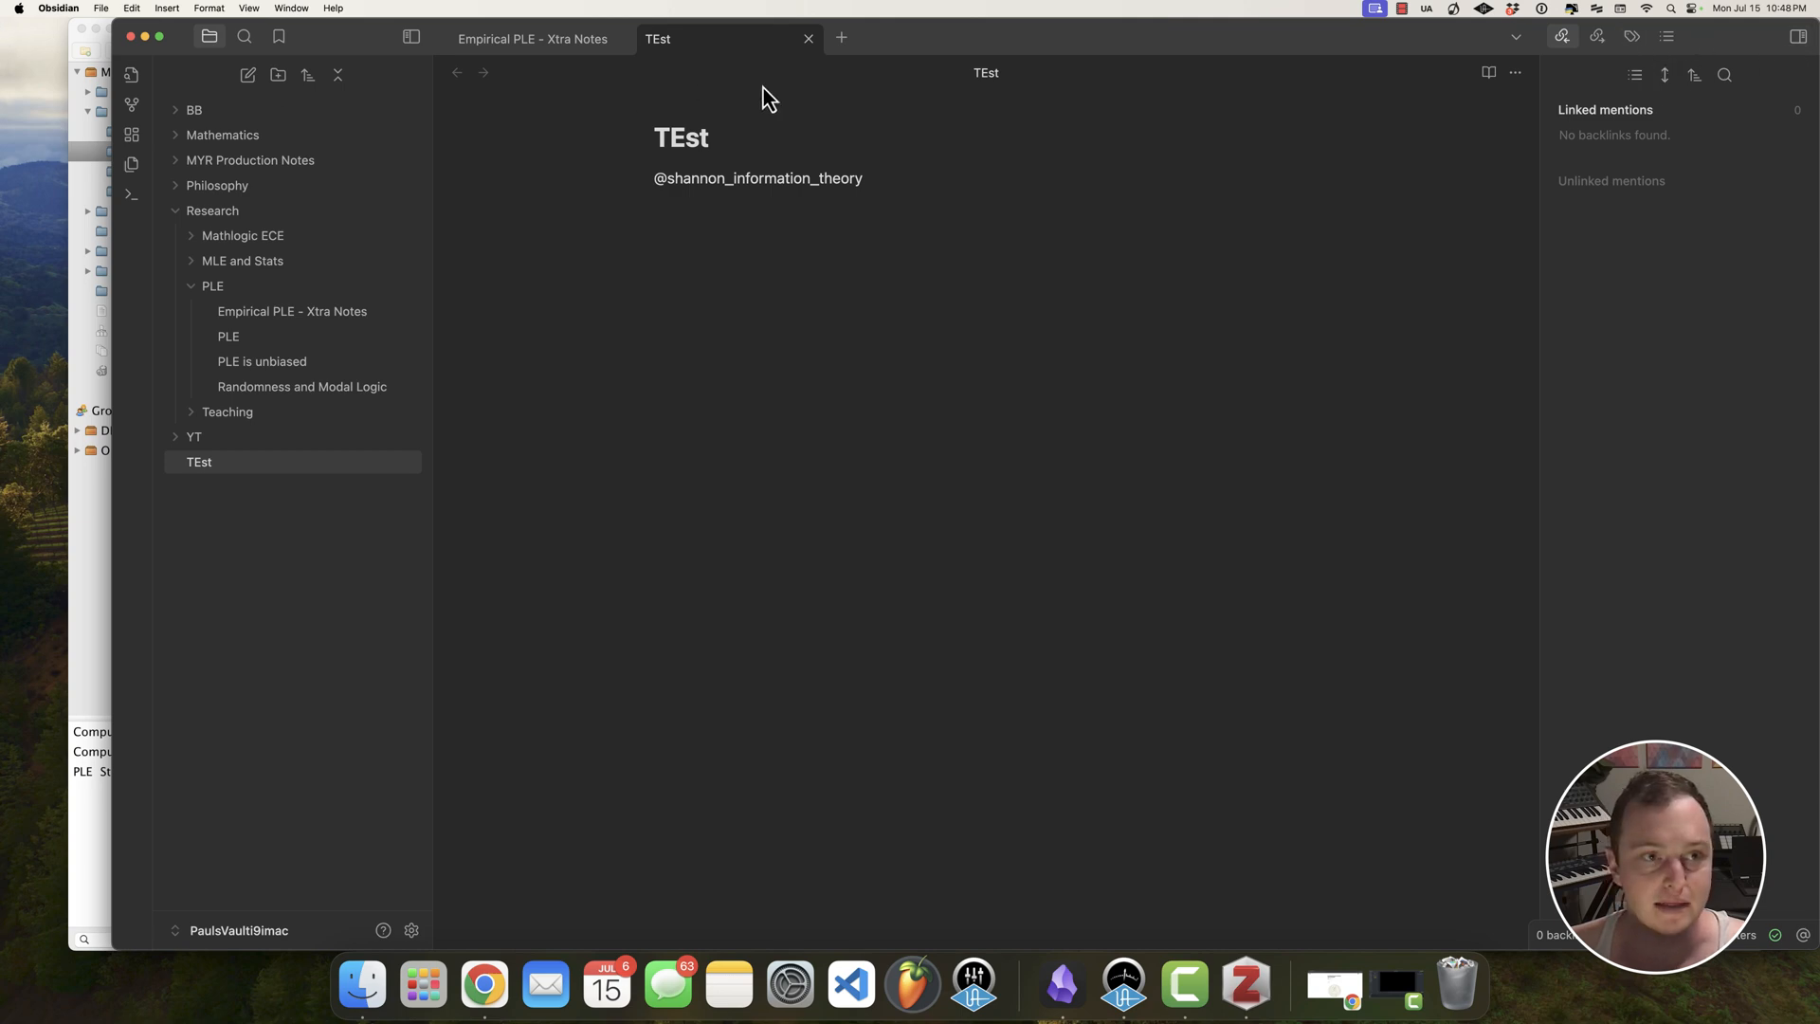
key("cmd+p")
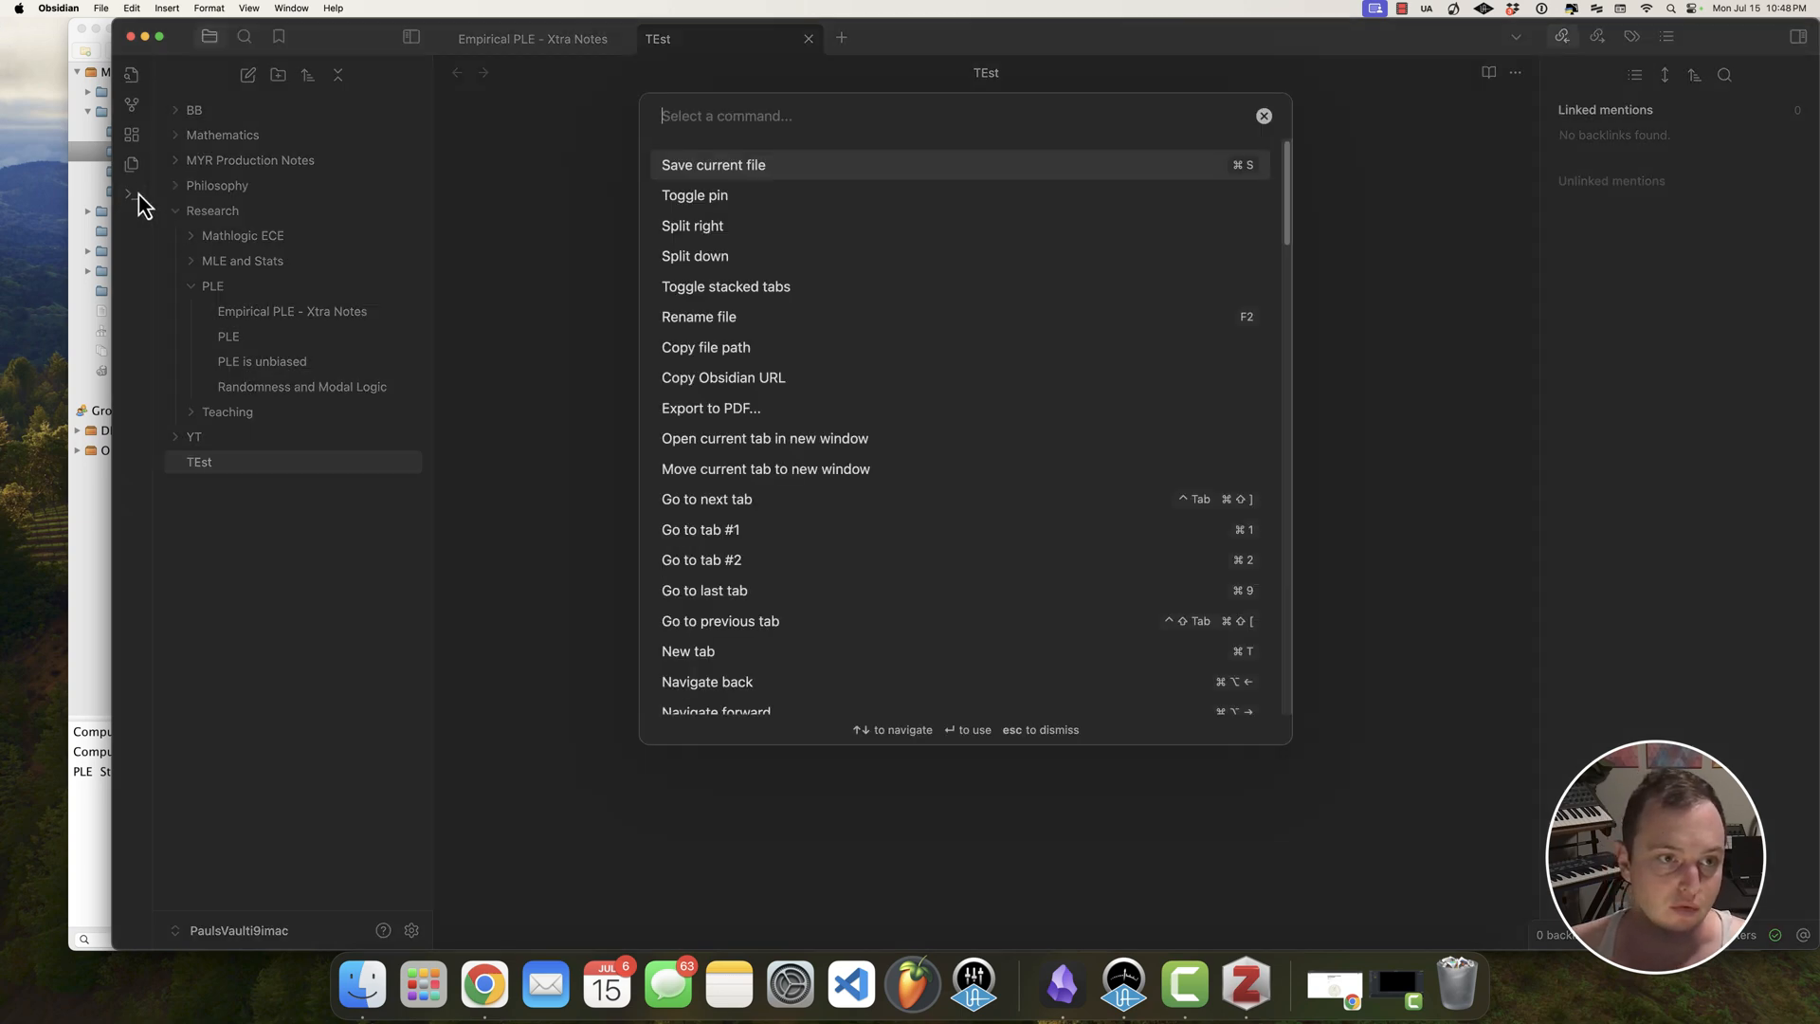
type("referen")
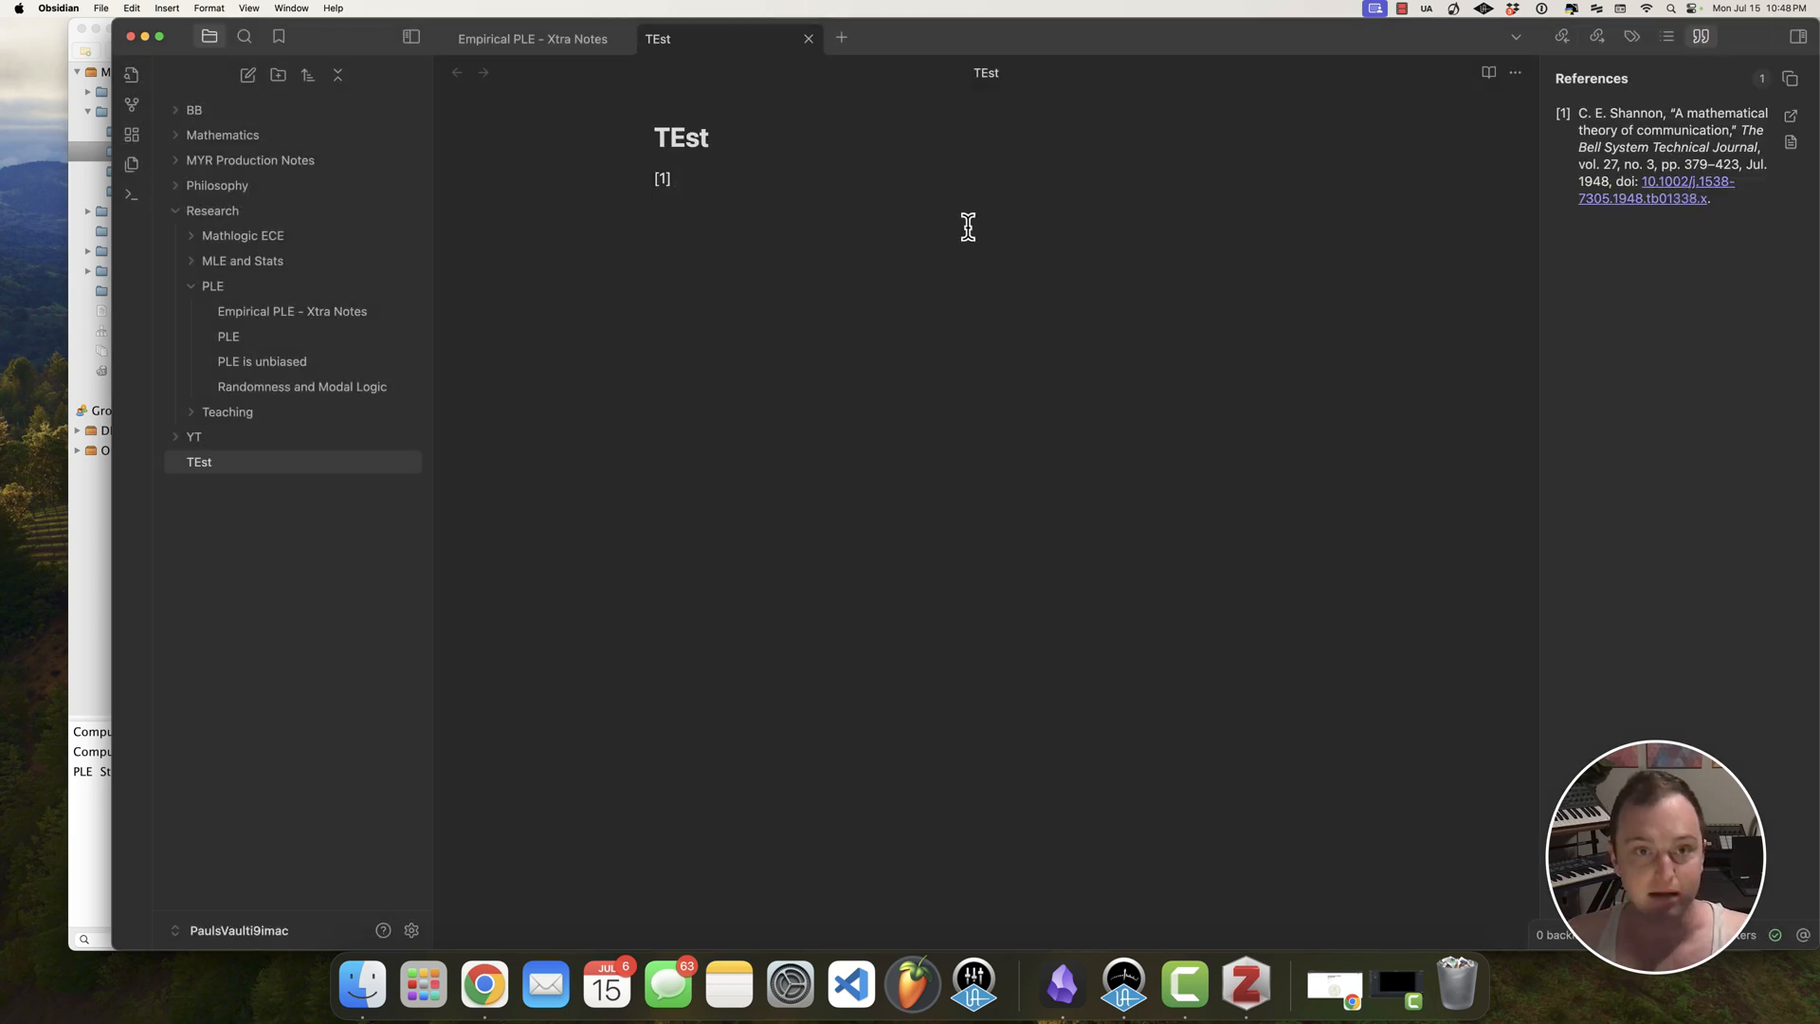
type("@")
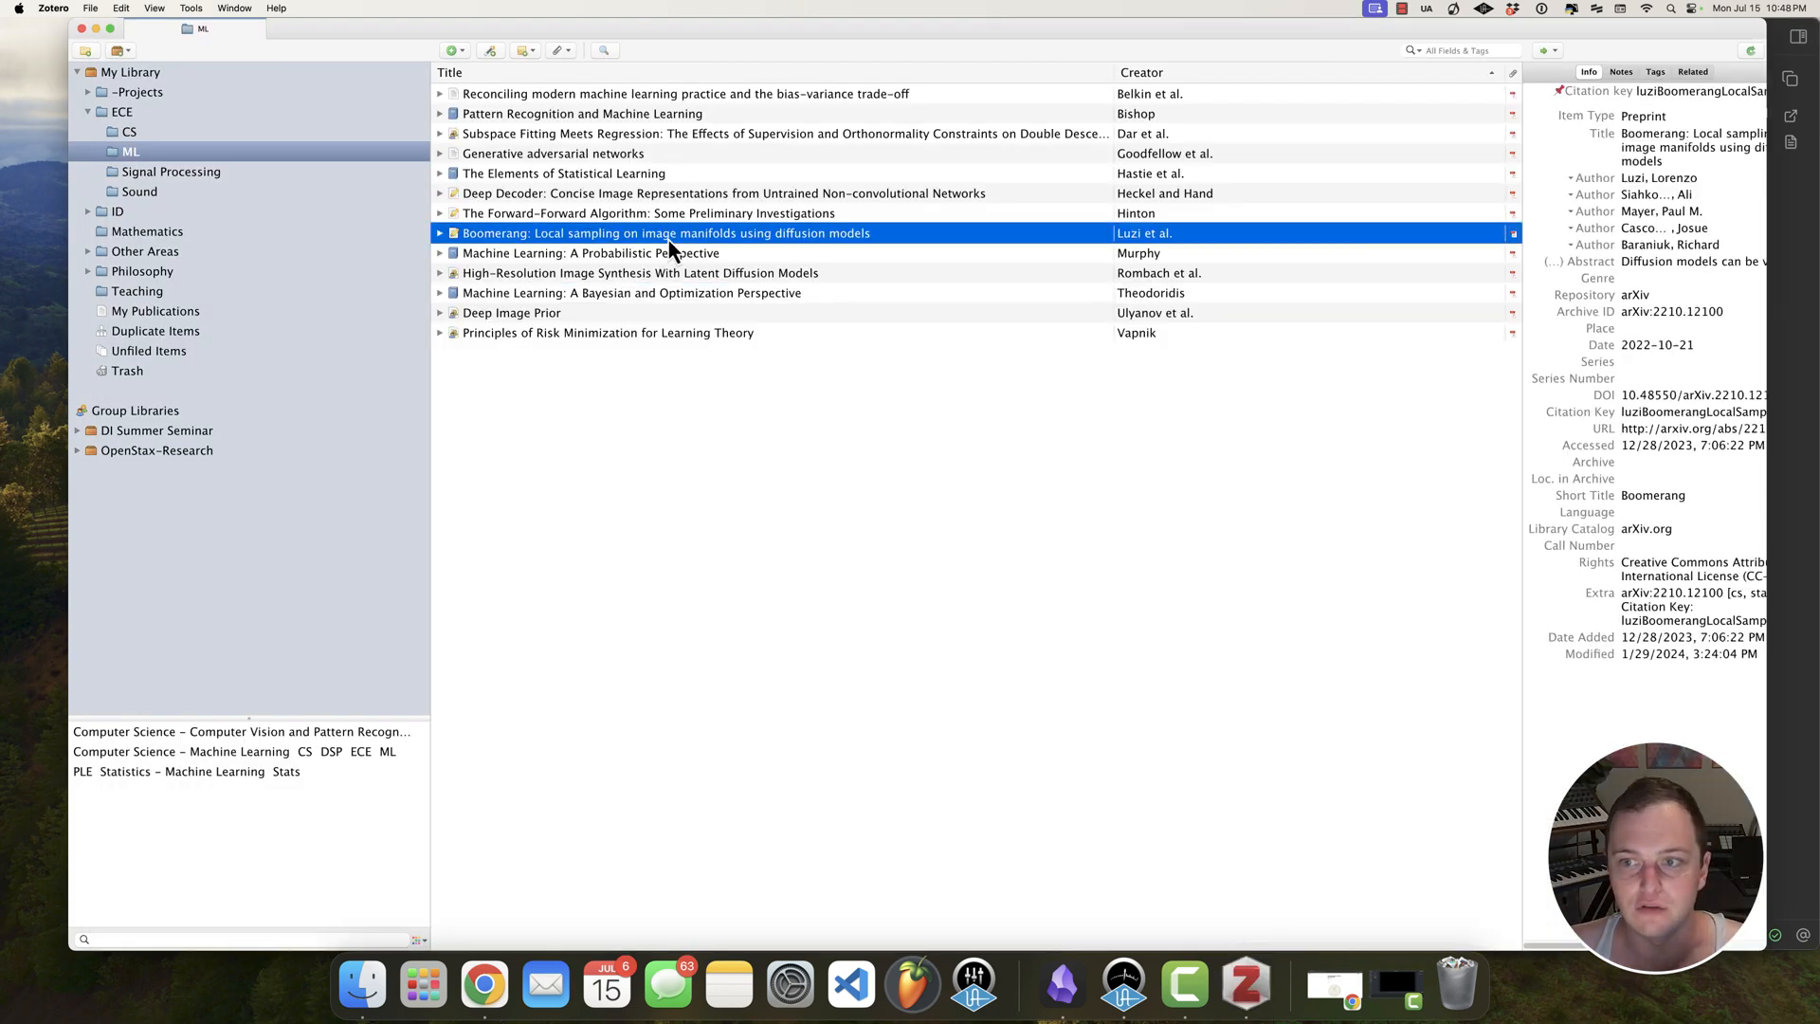
Select the Murphy Machine Learning book in Zotero's ML collection to check its citation key
left_click(590, 254)
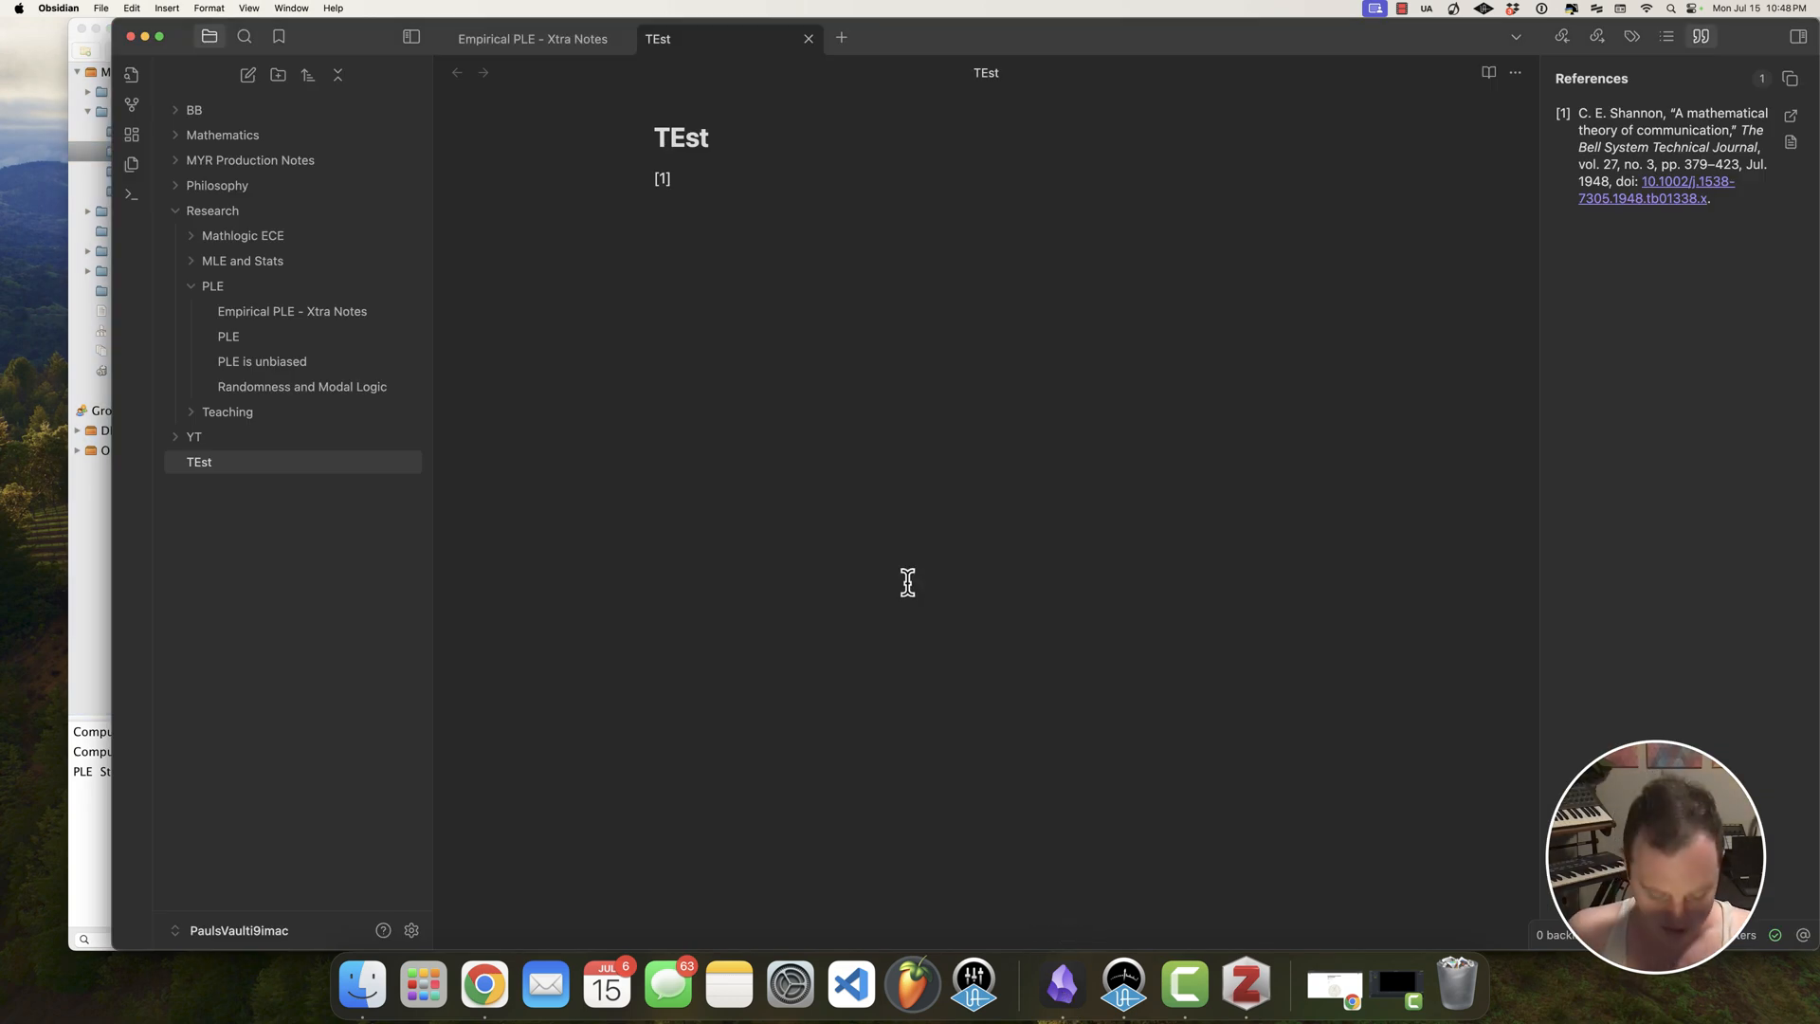
type("@murphy_ML_probabalistic")
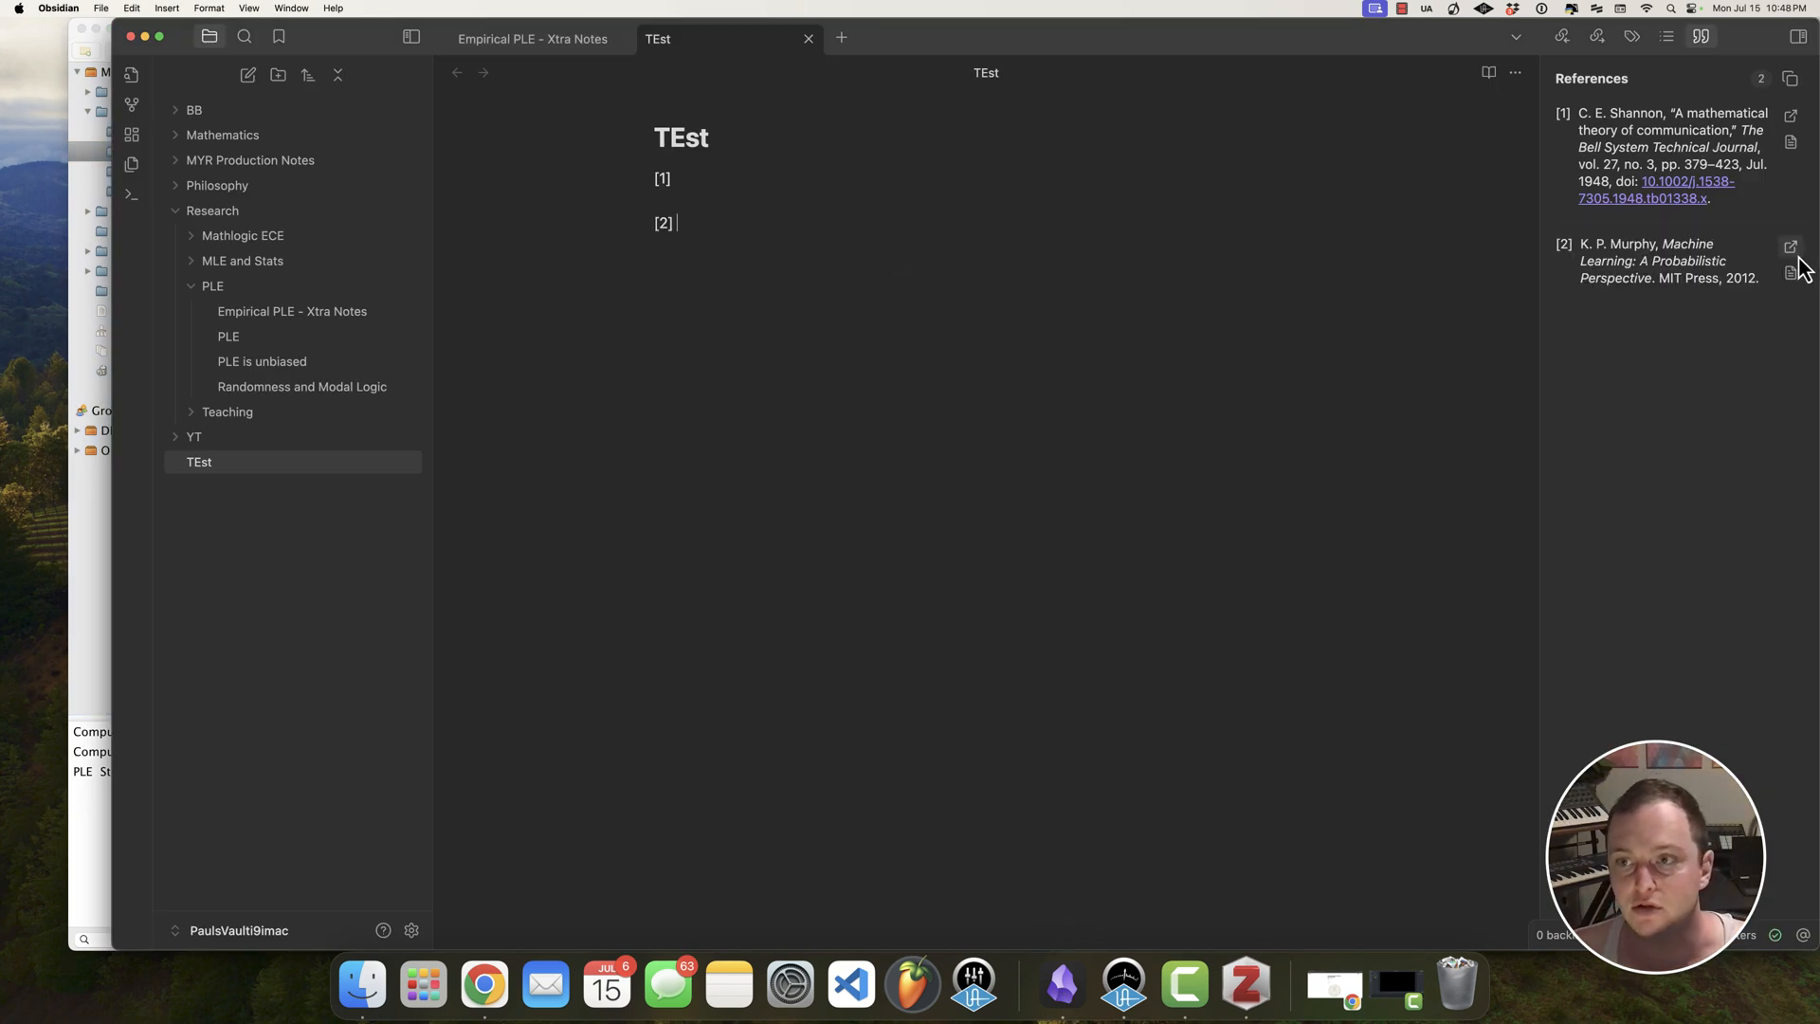
mouse_move(1782, 79)
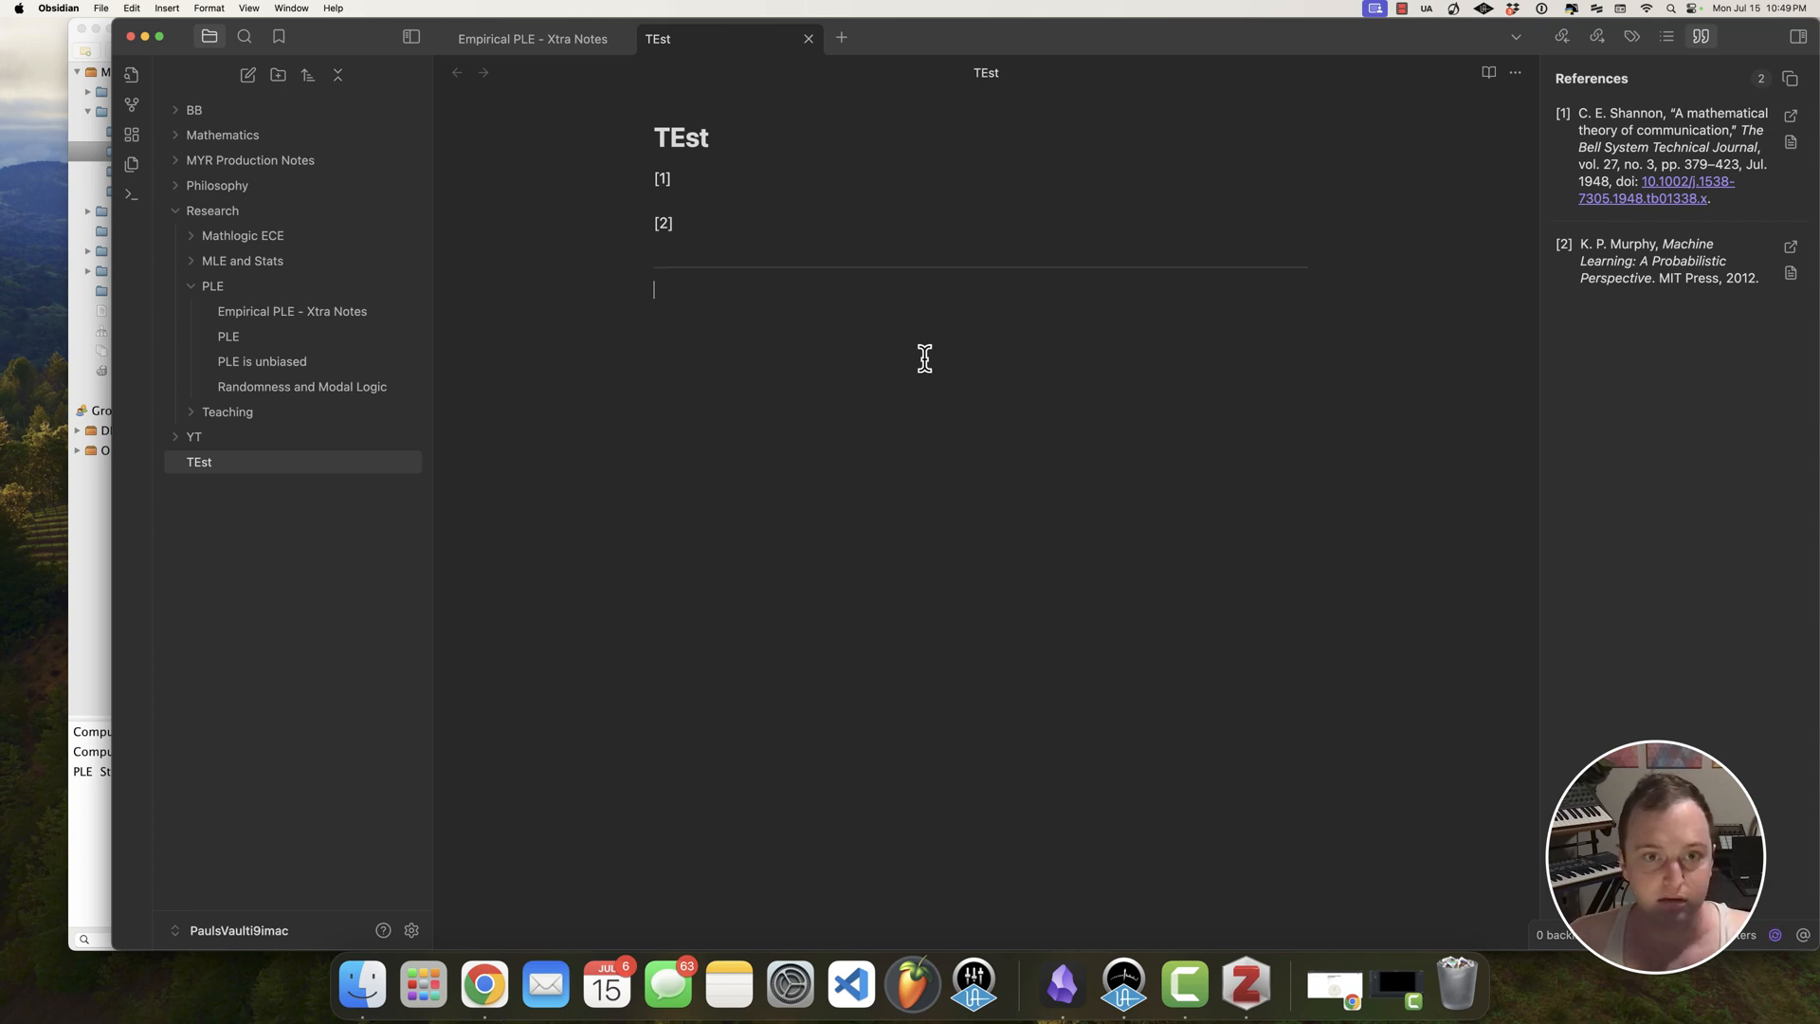
type("Bibli")
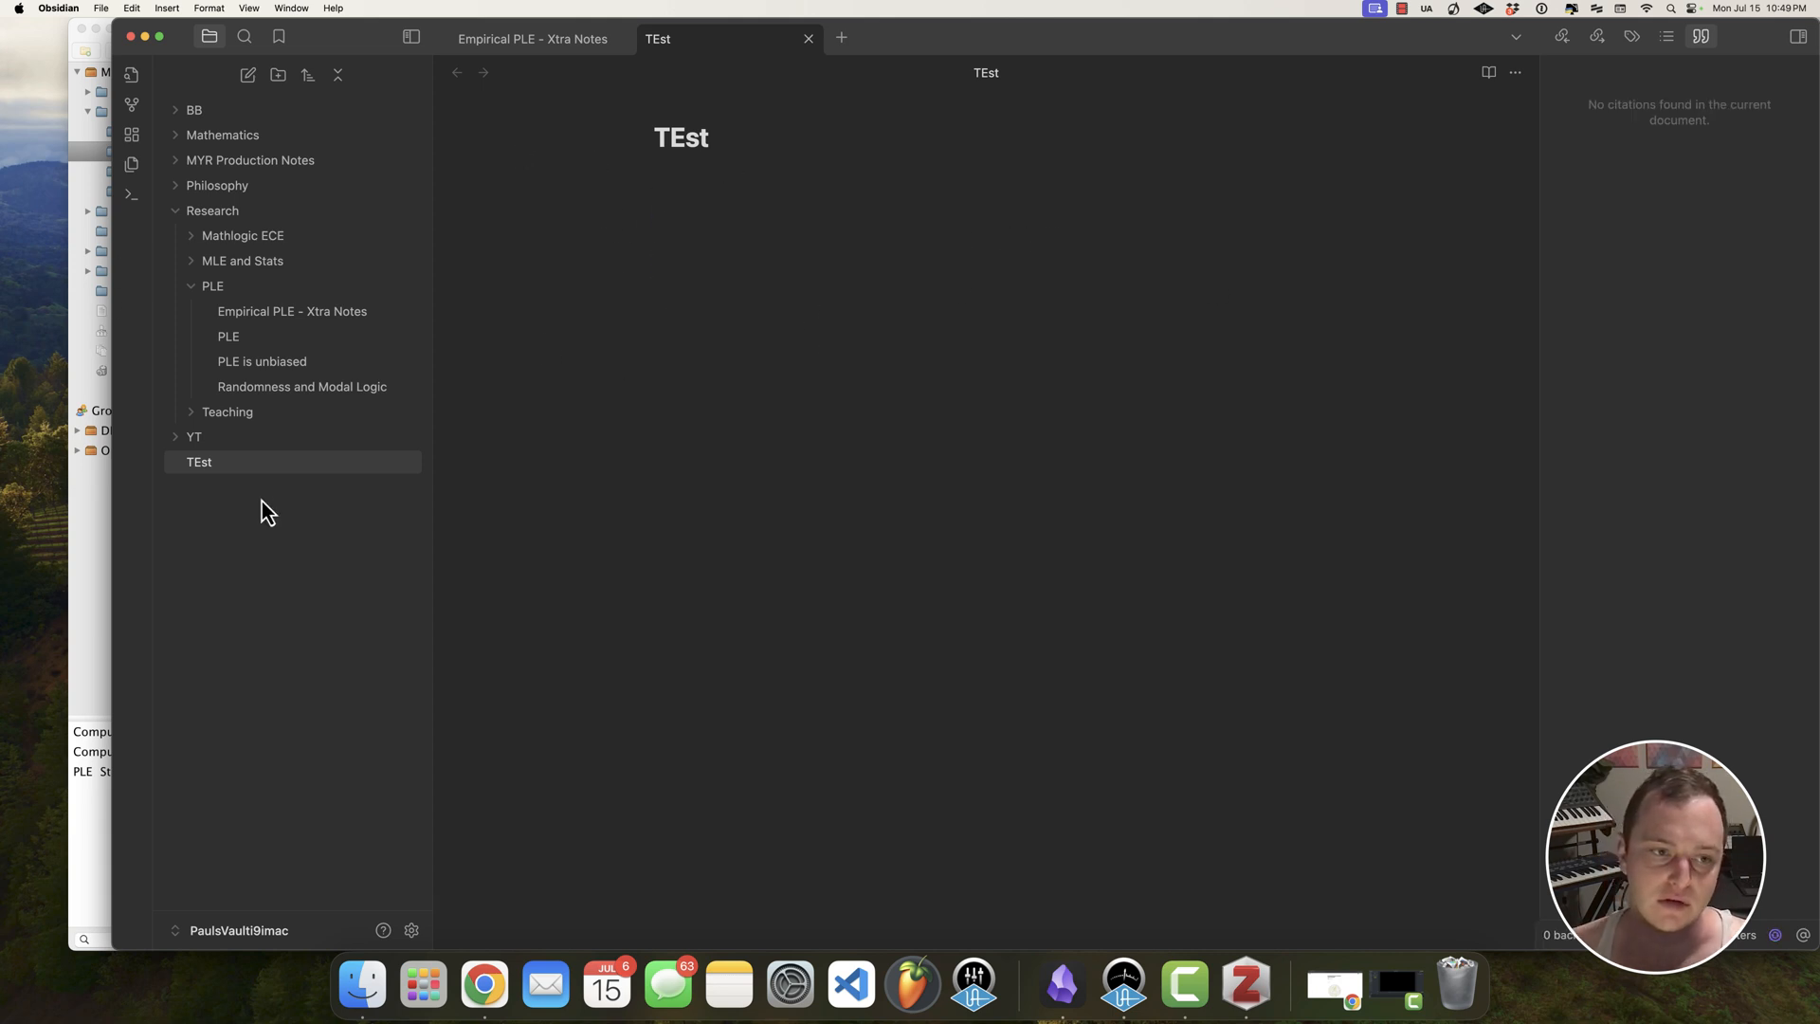
mouse_move(1288, 532)
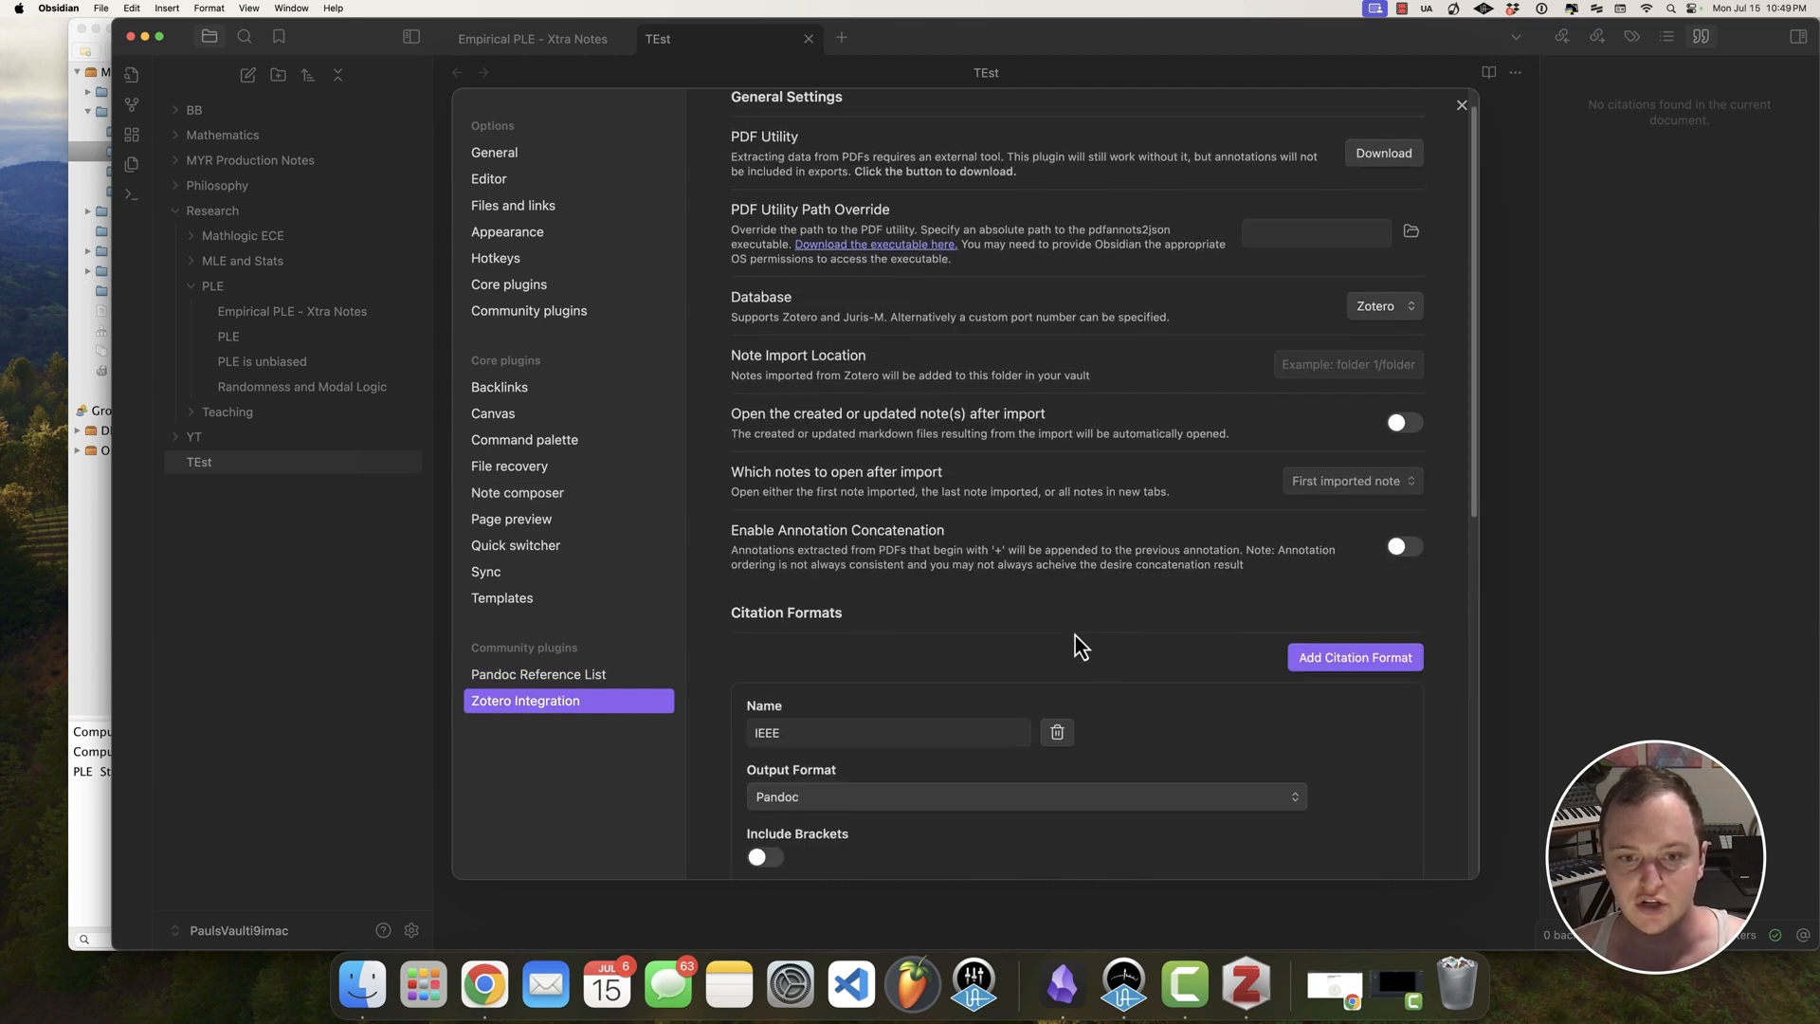
Check the Pandoc Reference List's fallback path to Pandoc setting, then close Settings
left_click(539, 674)
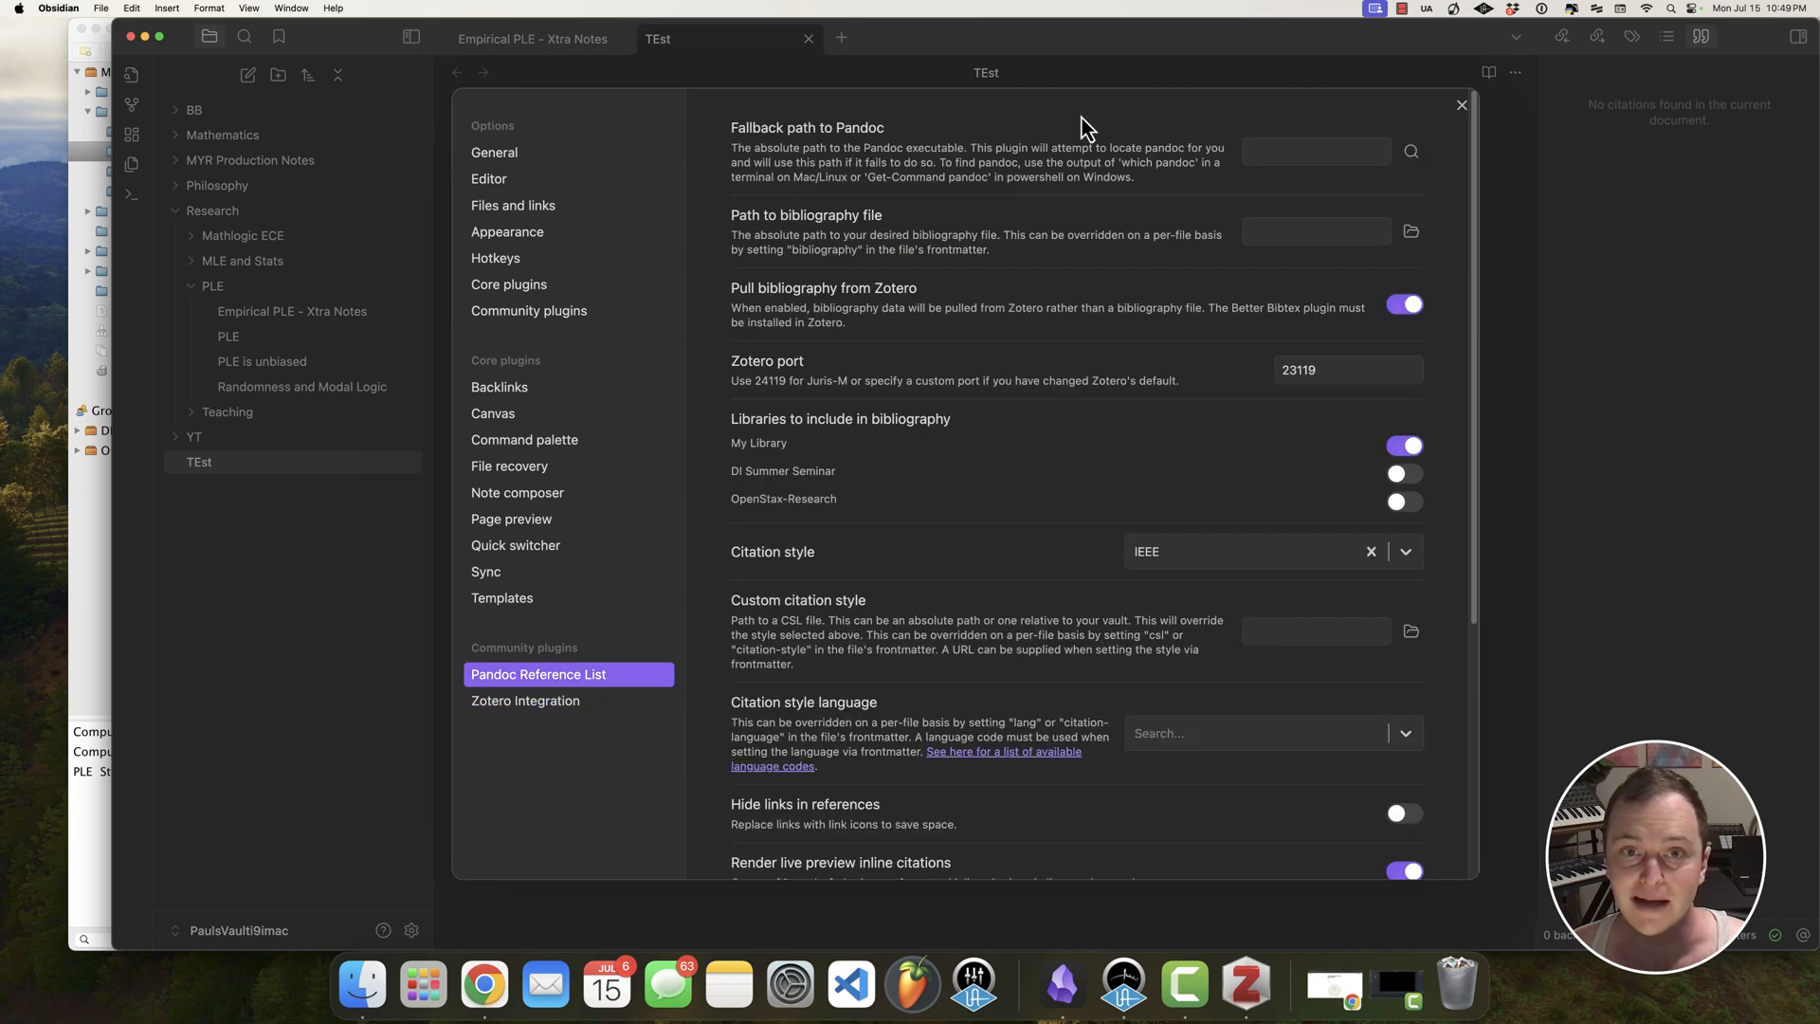
left_click(1315, 150)
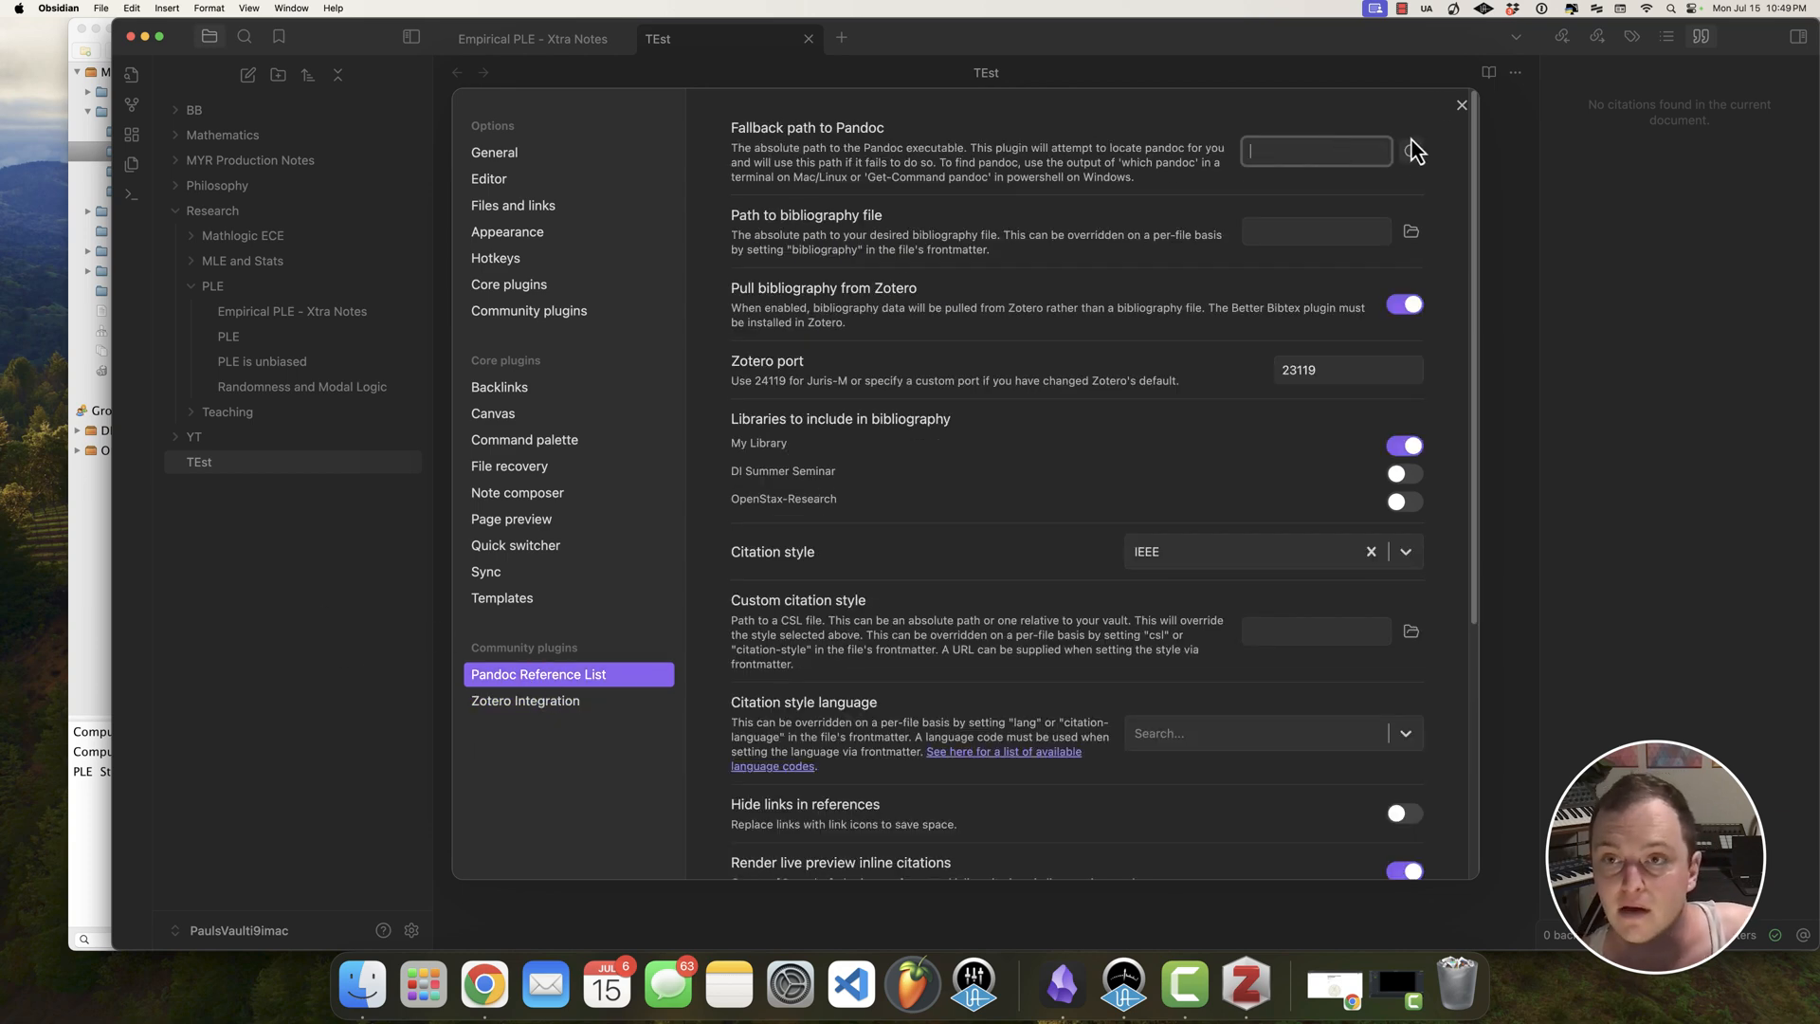
left_click(1461, 105)
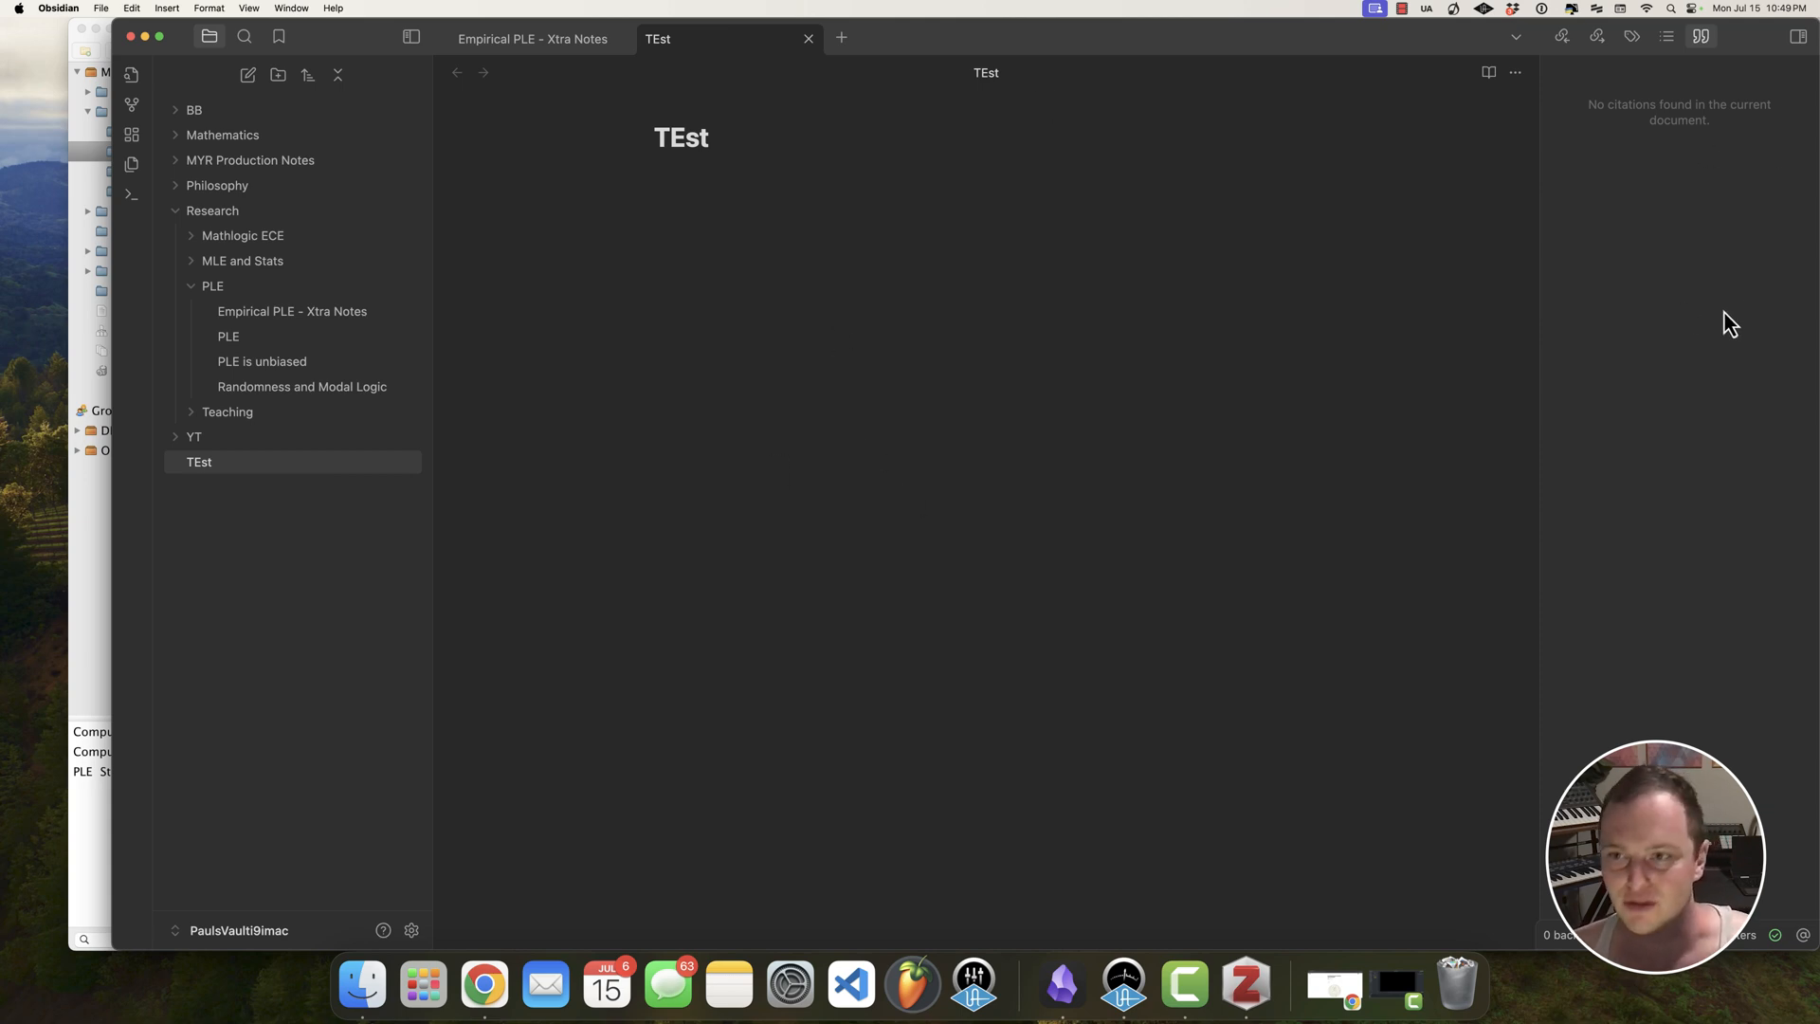
mouse_move(1594, 477)
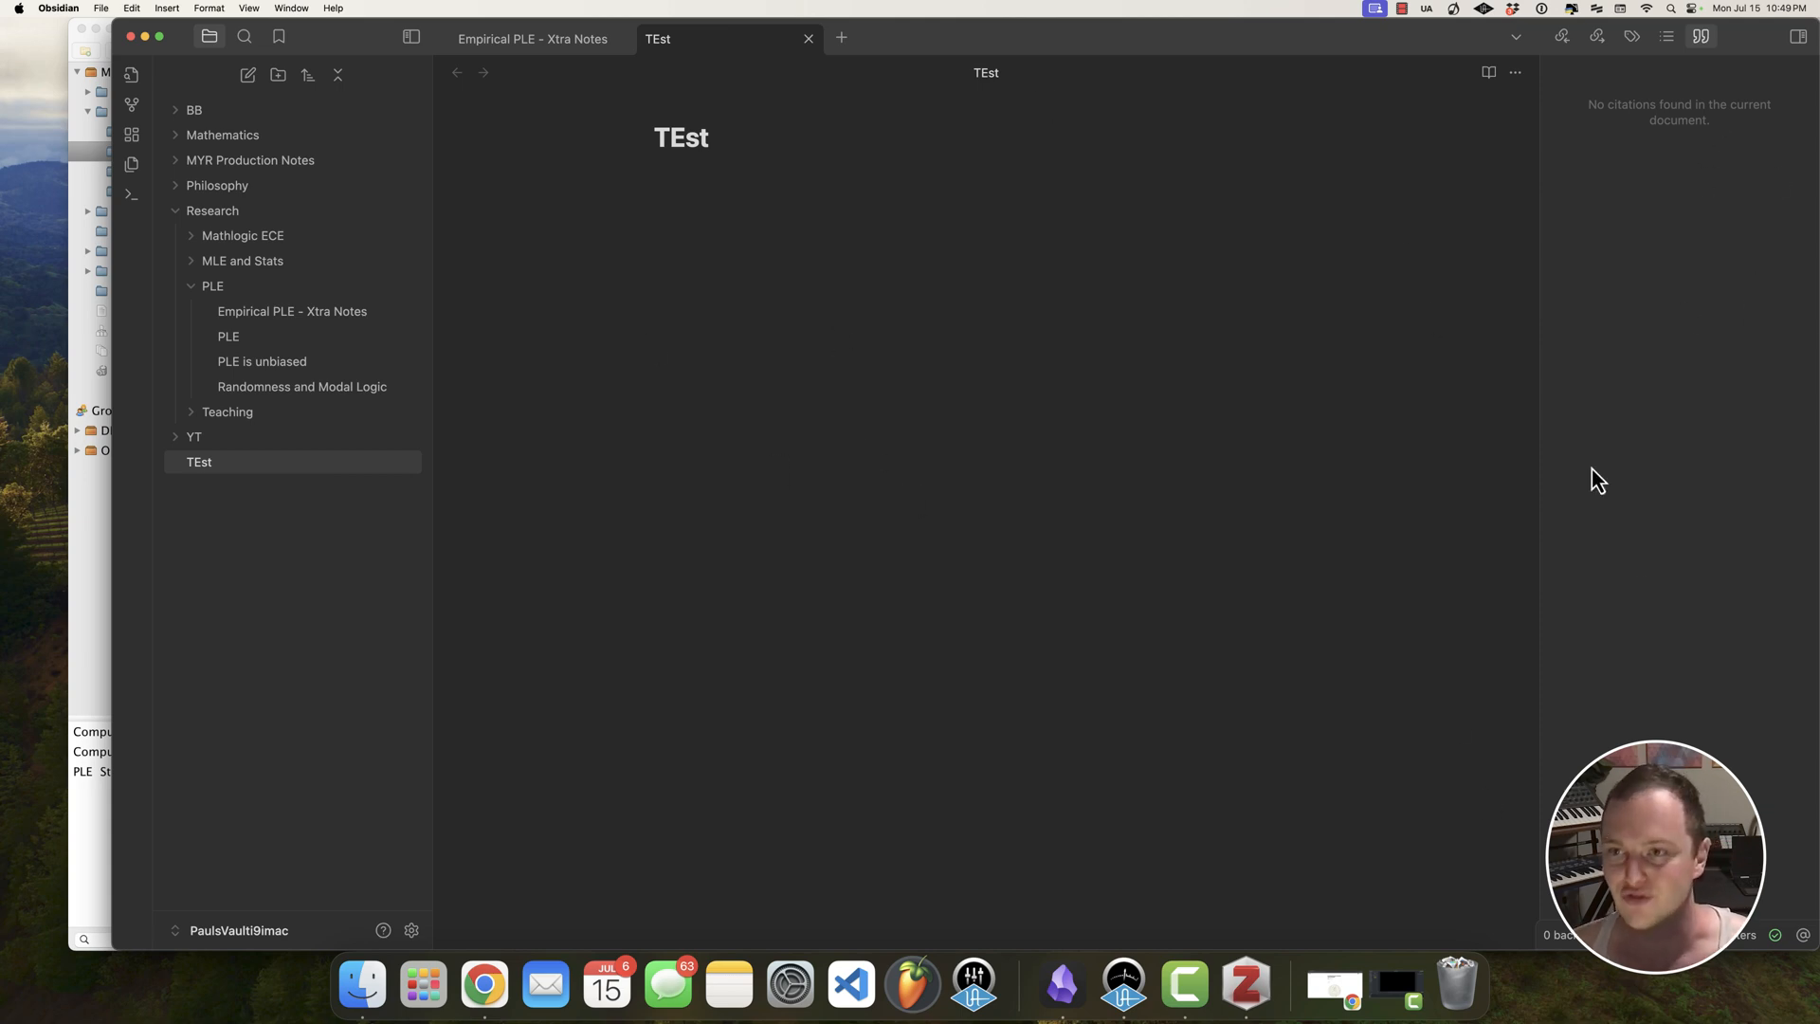